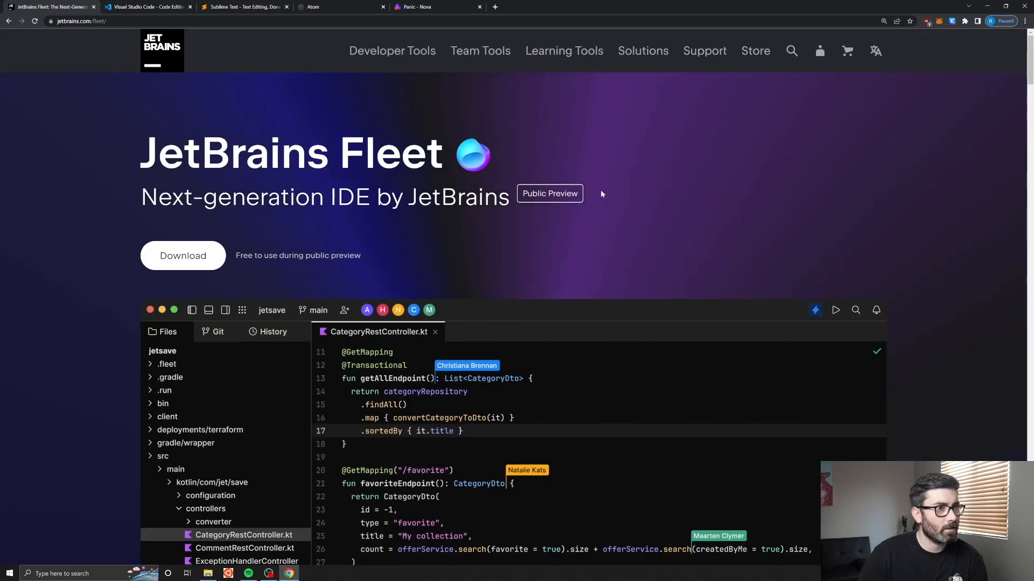
- Browse the Visual Studio Code and Sublime Text editor sites
scroll("down", 3)
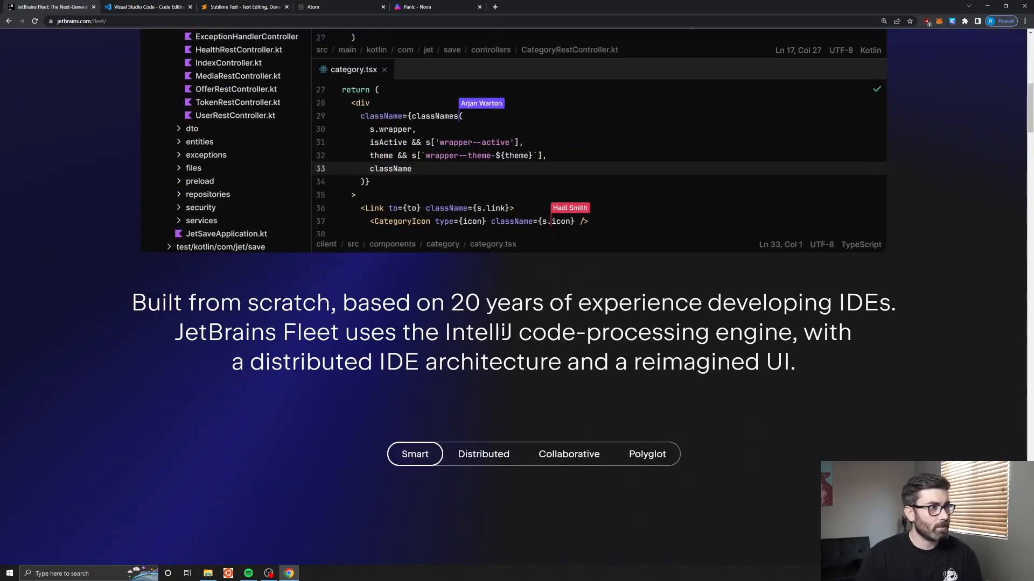
left_click(147, 6)
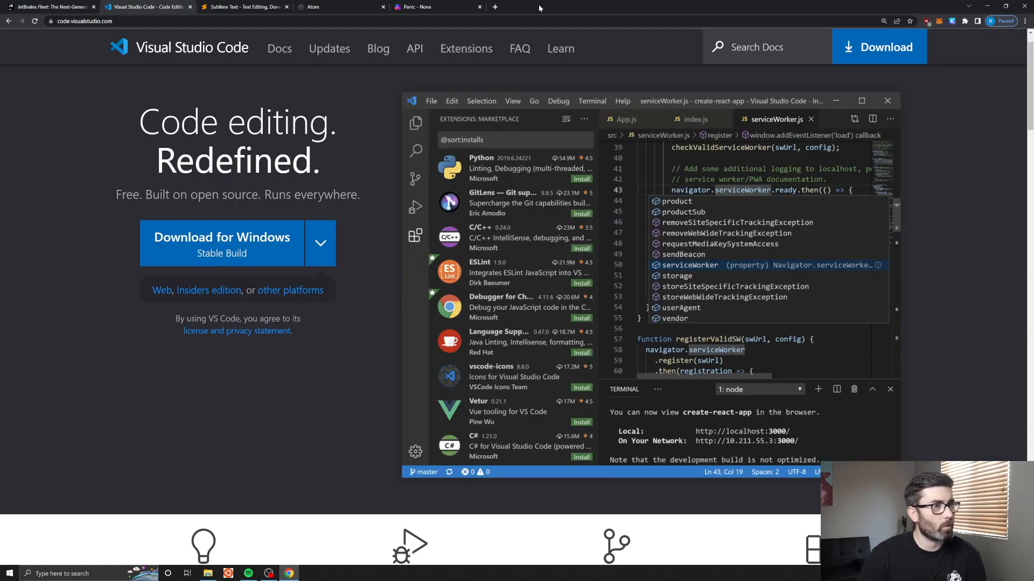
mouse_move(237, 330)
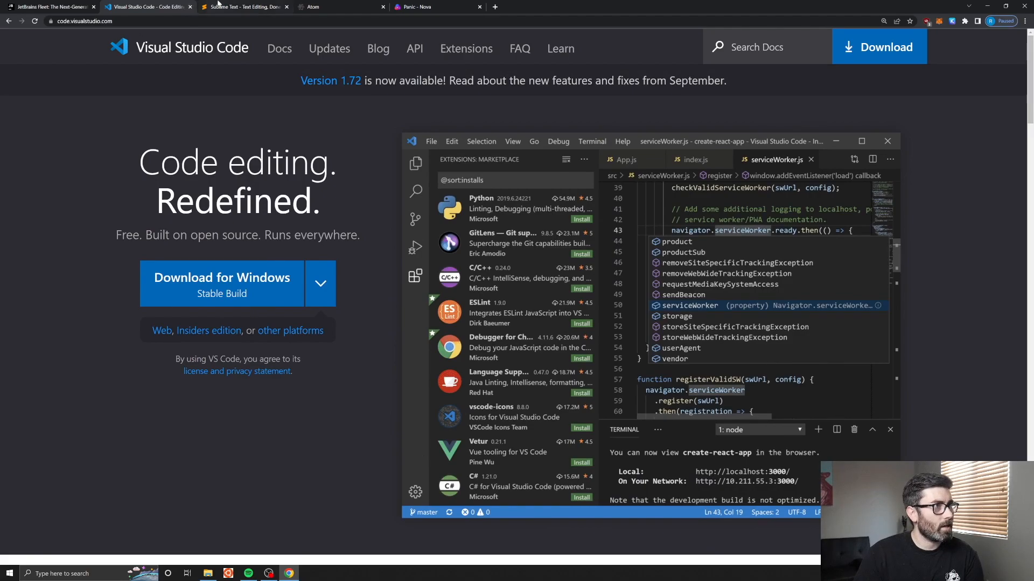
left_click(244, 6)
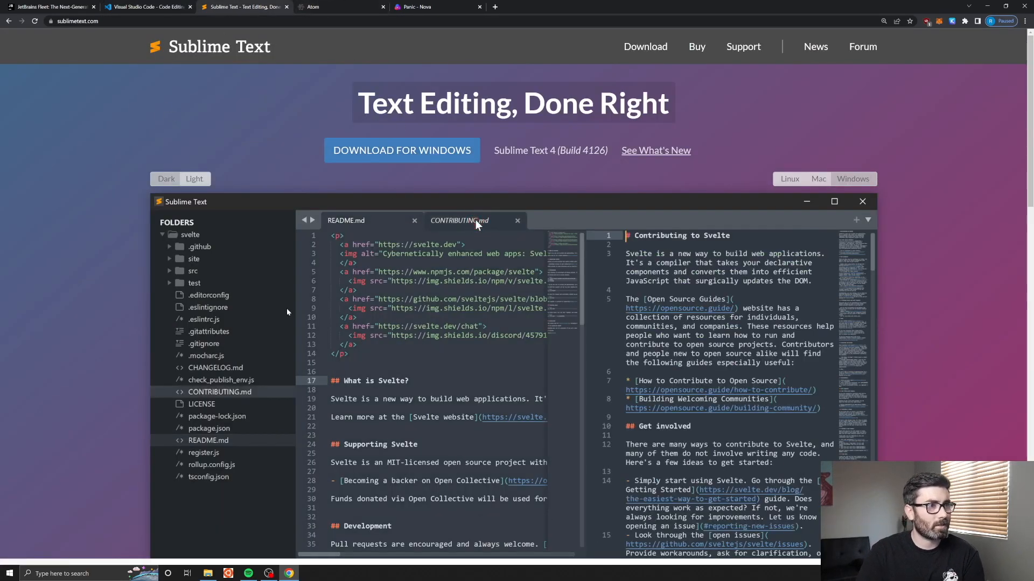
type("contr")
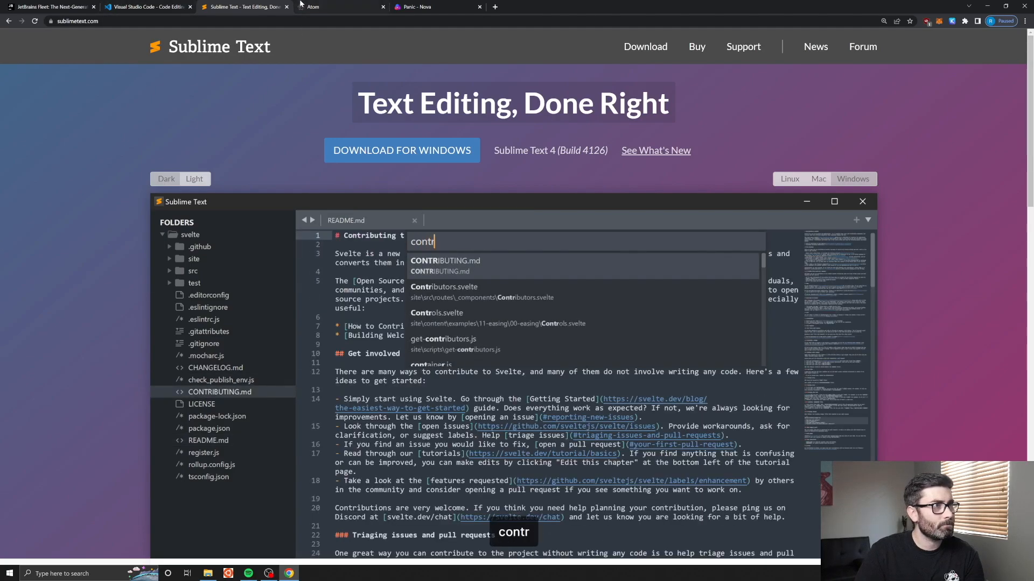
- Close the Sublime Text and Atom tabs, scroll through Nova, and return to Fleet's page
left_click(243, 7)
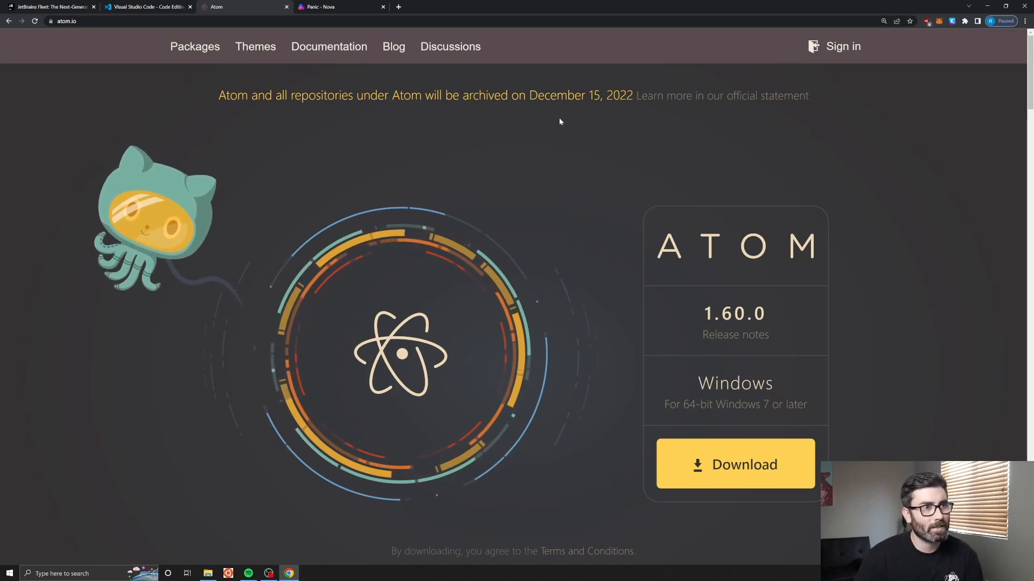
left_click_drag(256, 94, 808, 95)
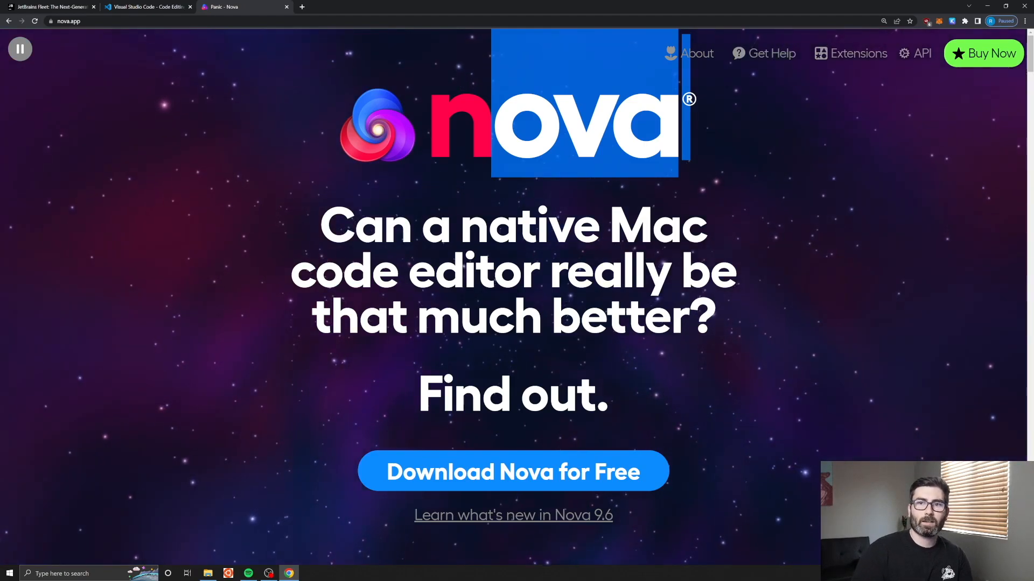
scroll("down", 3)
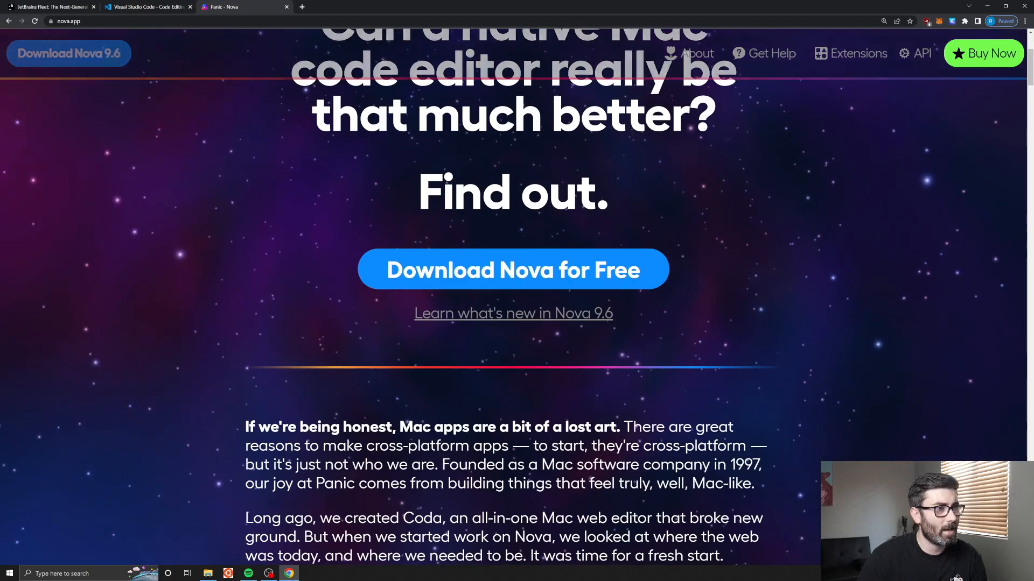
scroll("down", 3)
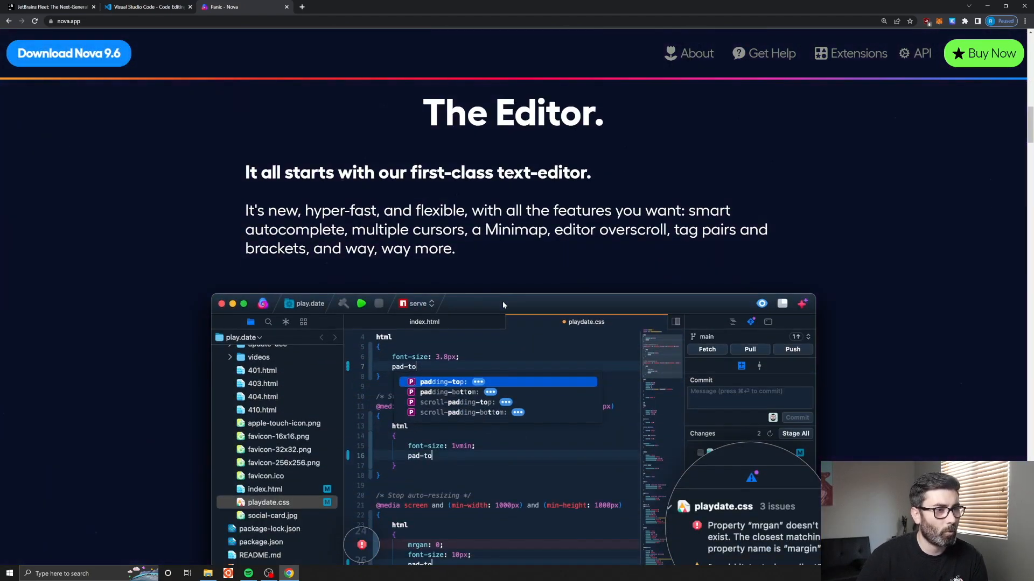
scroll("down", 3)
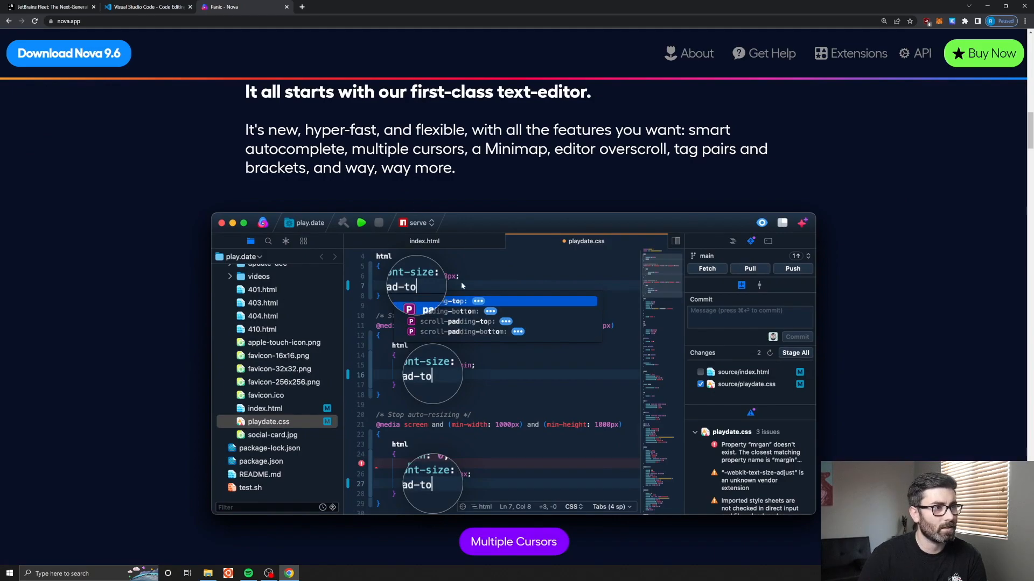
scroll("down", 3)
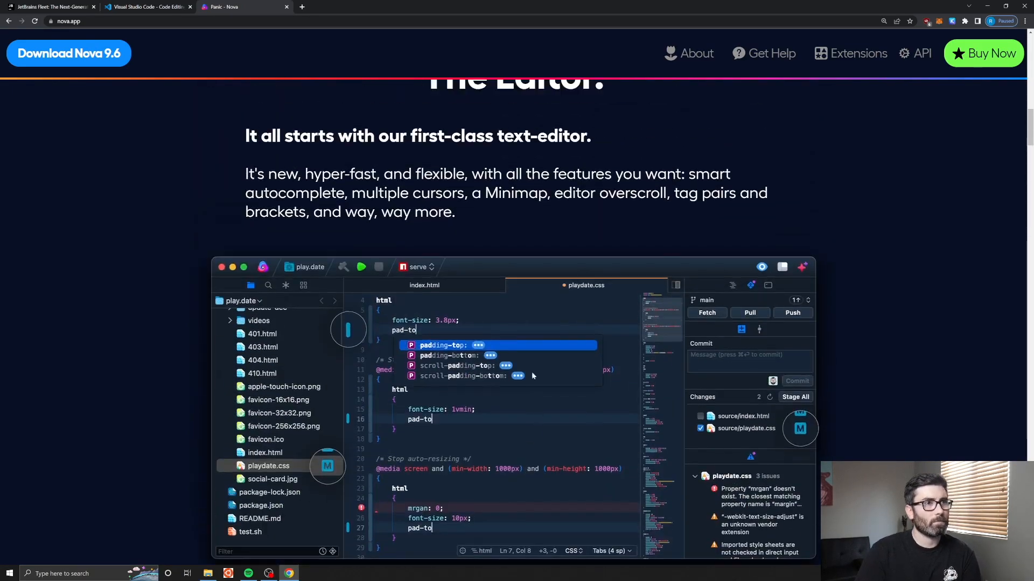
left_click(50, 7)
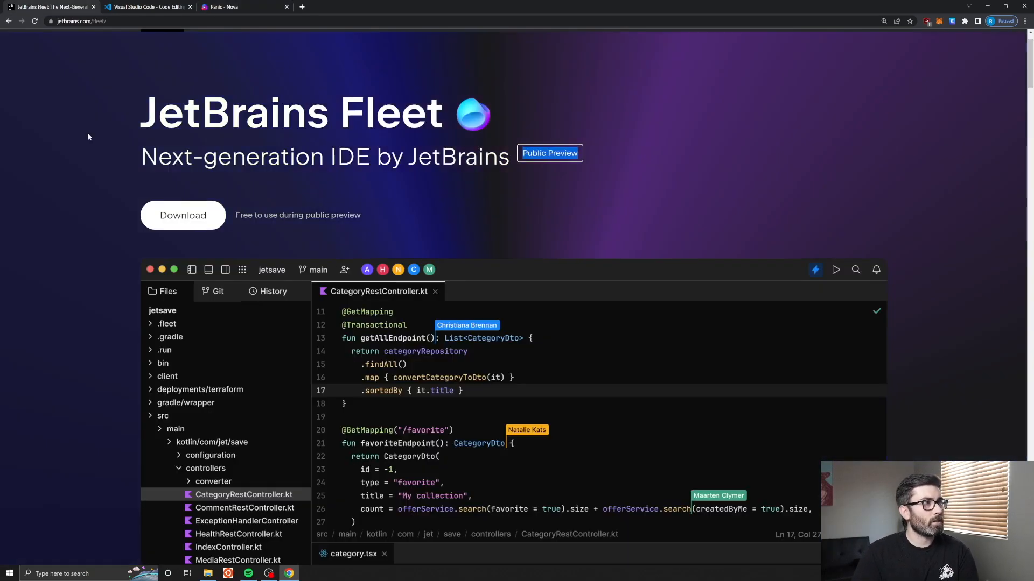
scroll("down", 3)
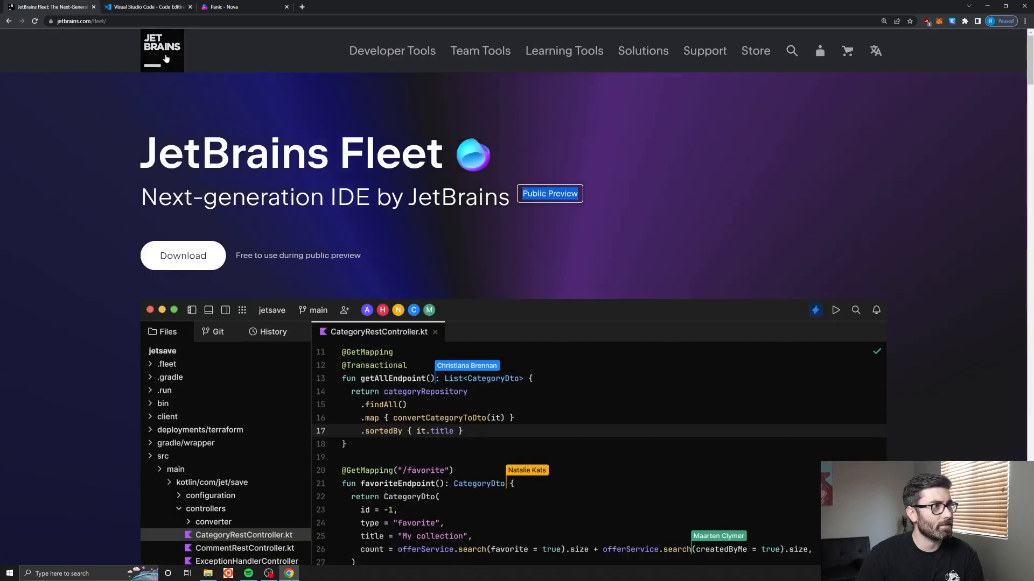
mouse_move(390, 64)
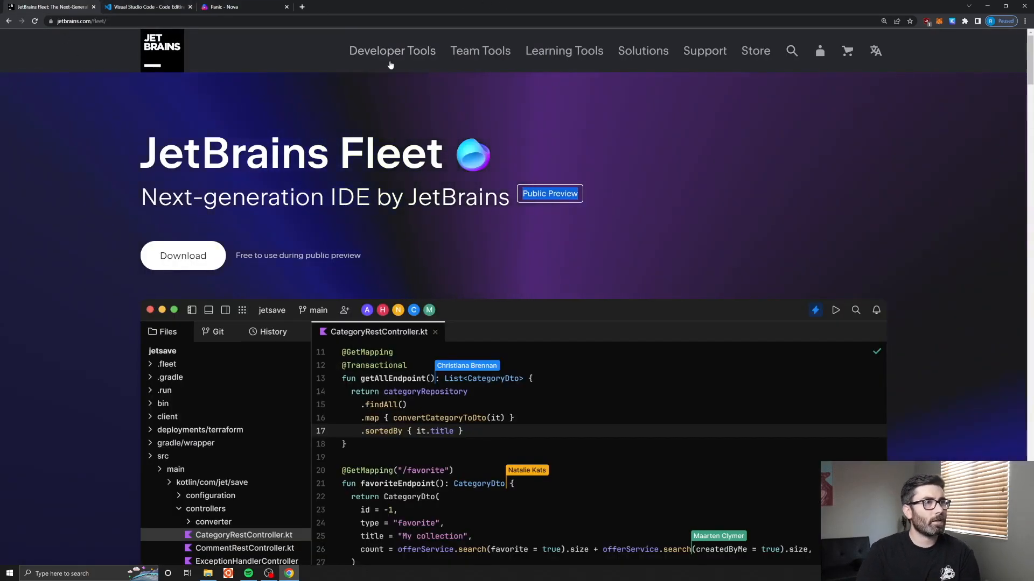
left_click(391, 51)
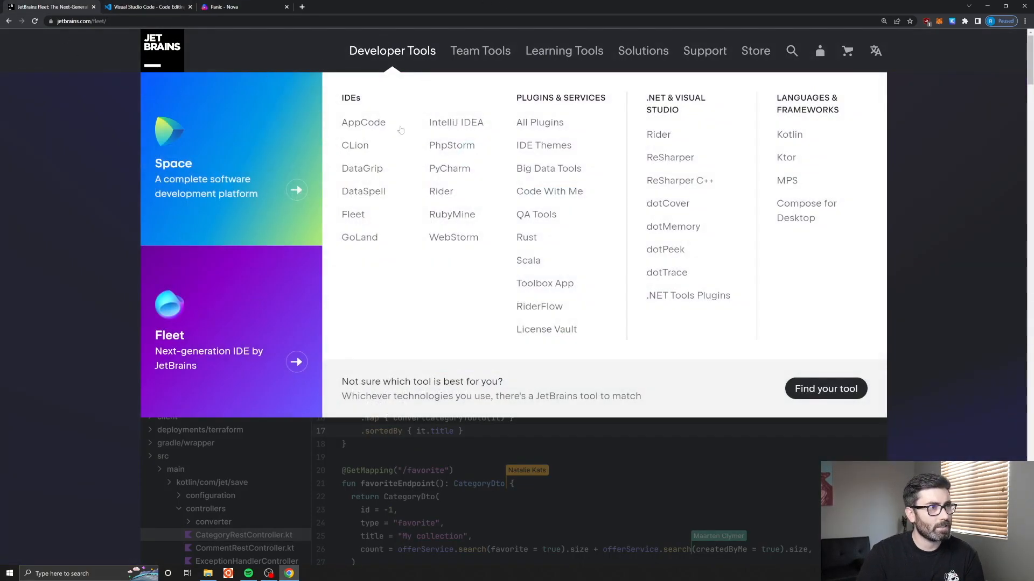
mouse_move(359, 238)
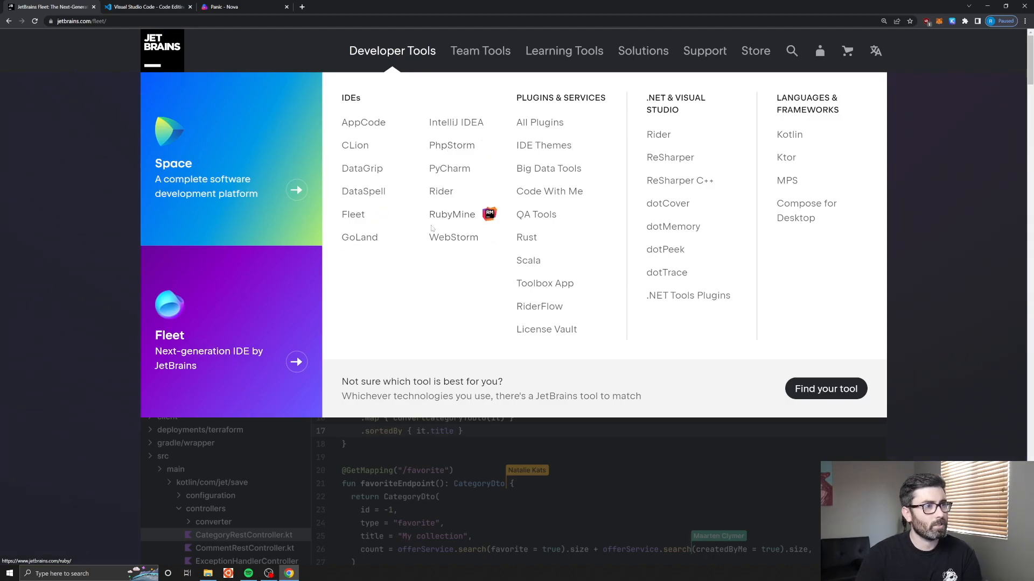
mouse_move(479, 321)
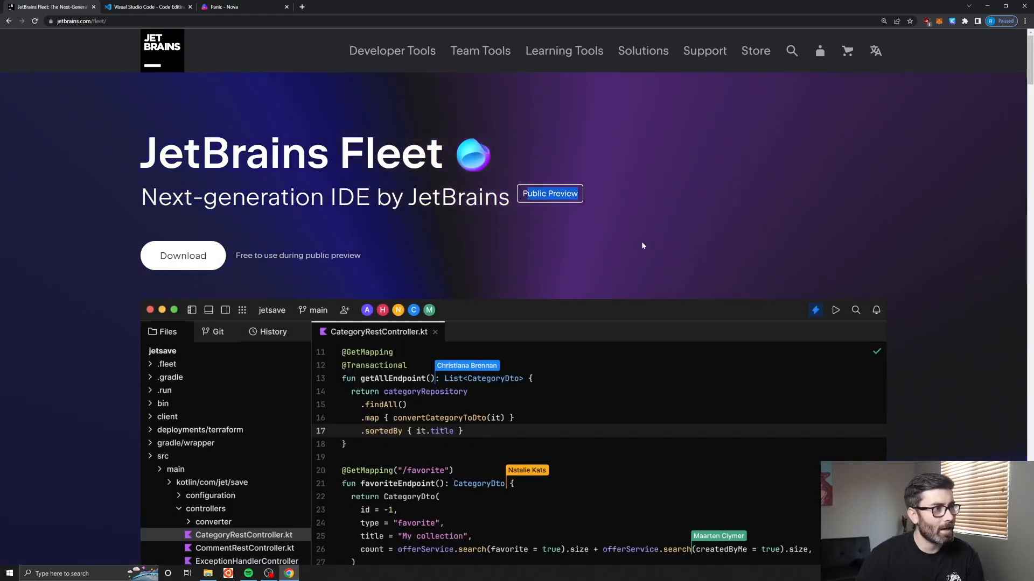
scroll("down", 3)
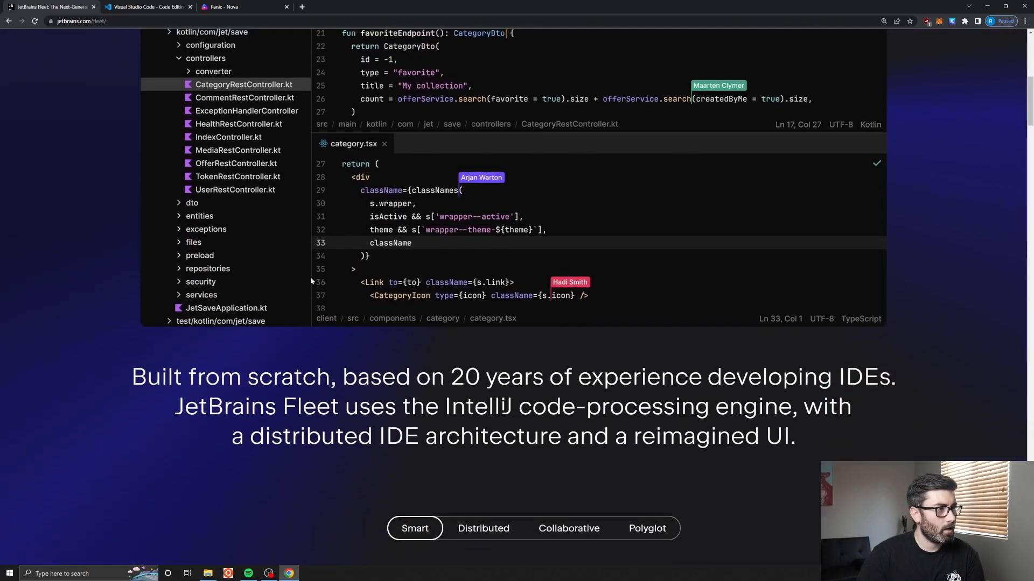
scroll("down", 3)
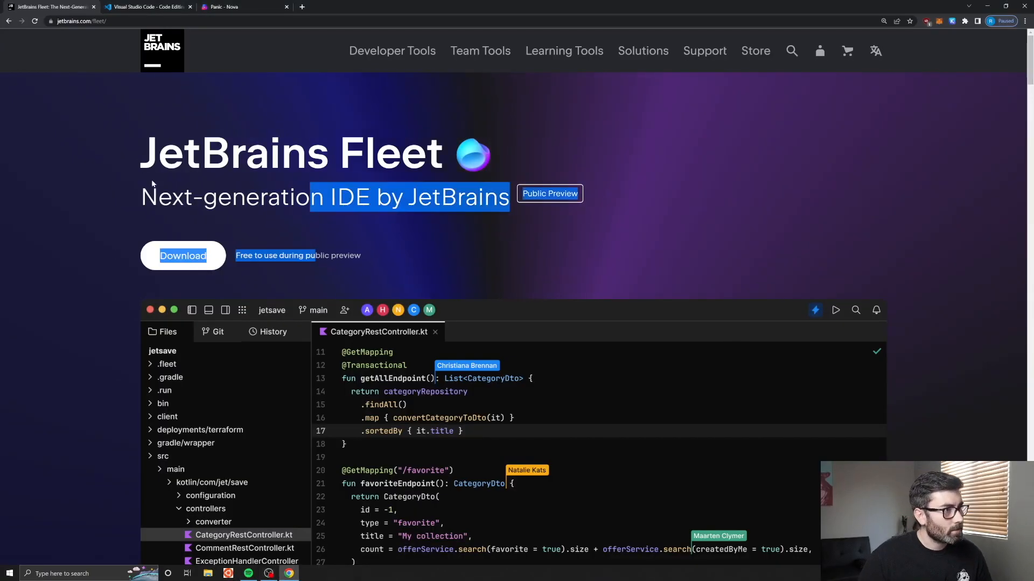
- Download and install the Toolbox App, then allow it through the Windows firewall
left_click(182, 255)
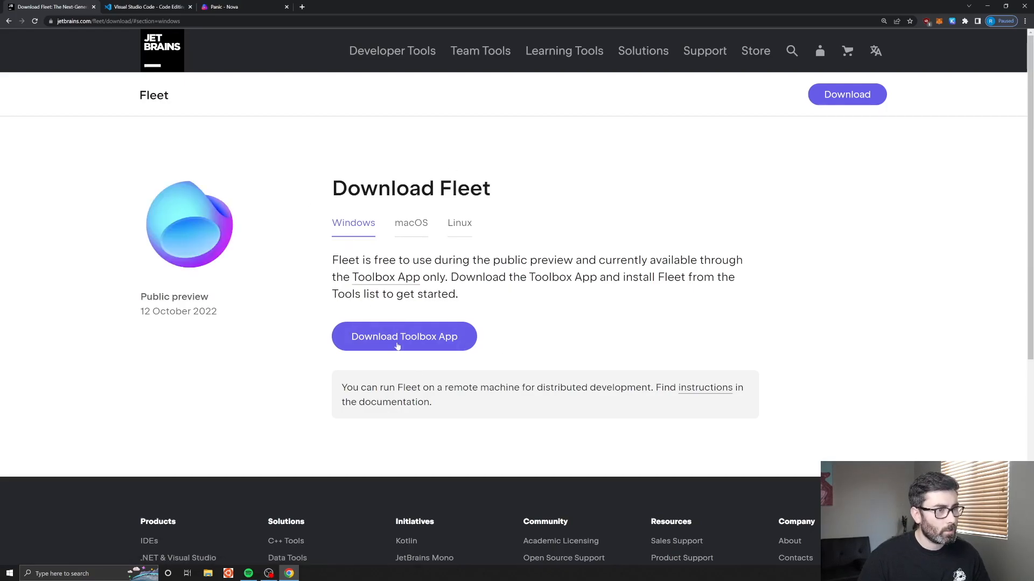
left_click(403, 336)
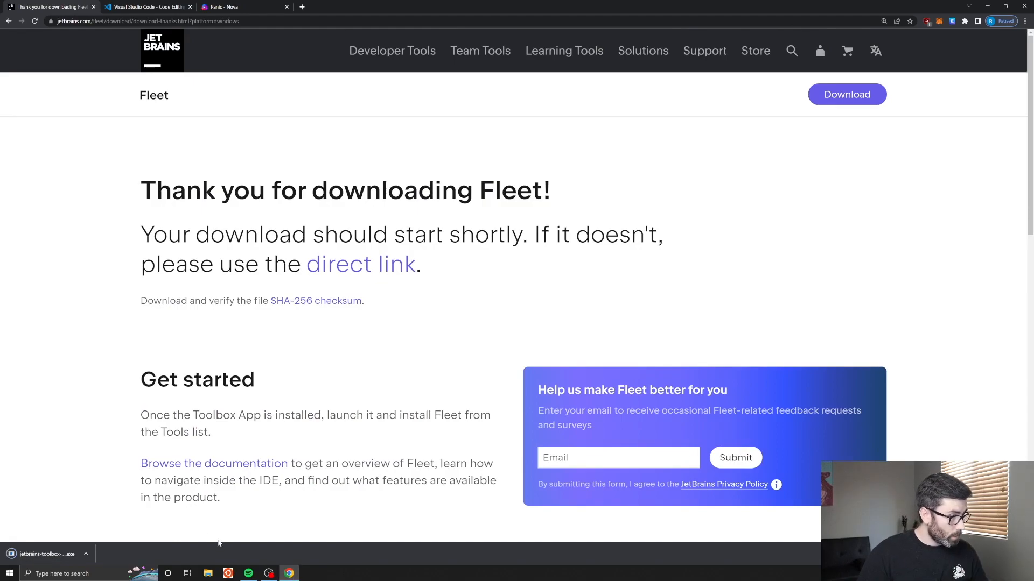
left_click(49, 554)
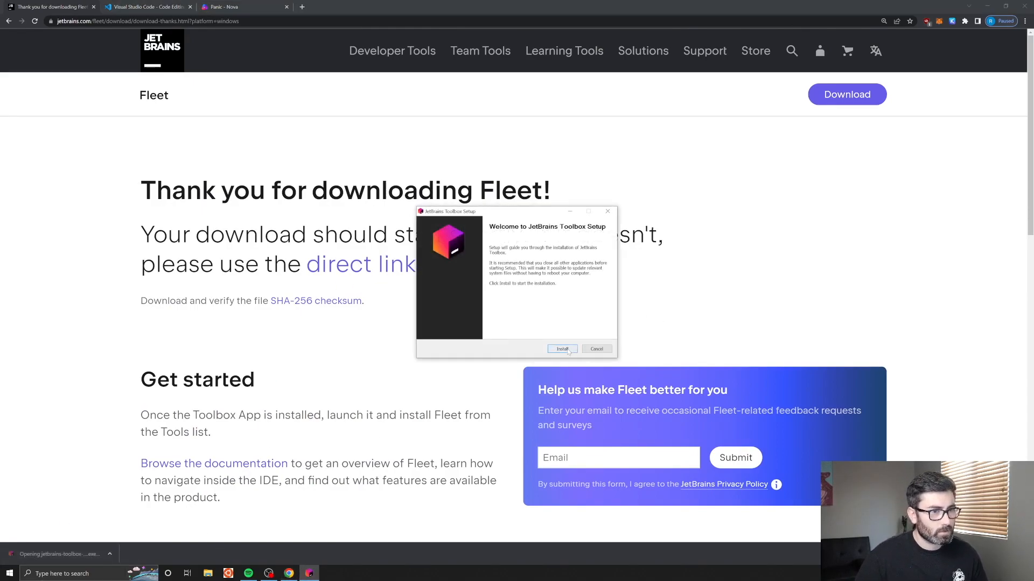
left_click(561, 348)
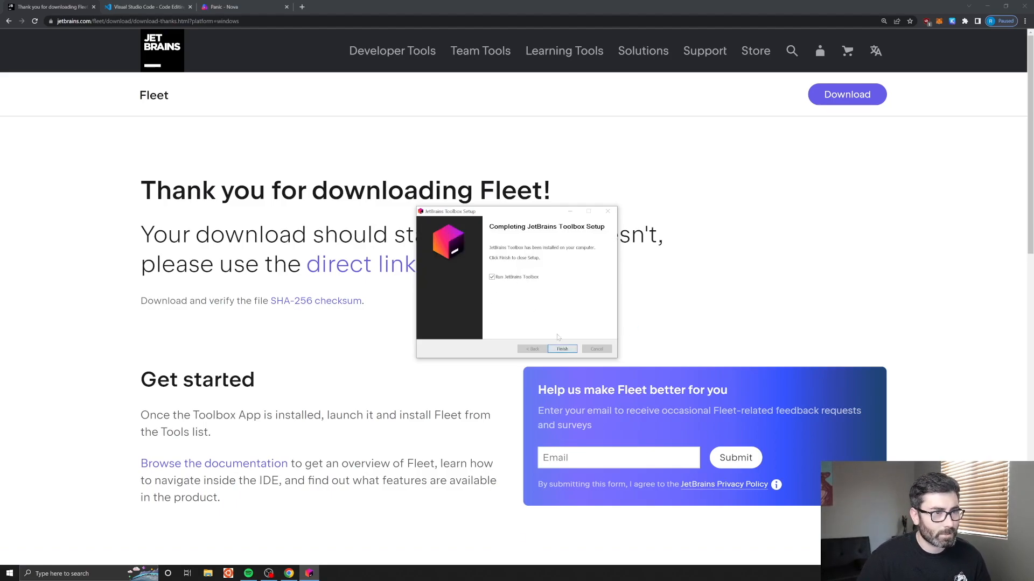
left_click(560, 349)
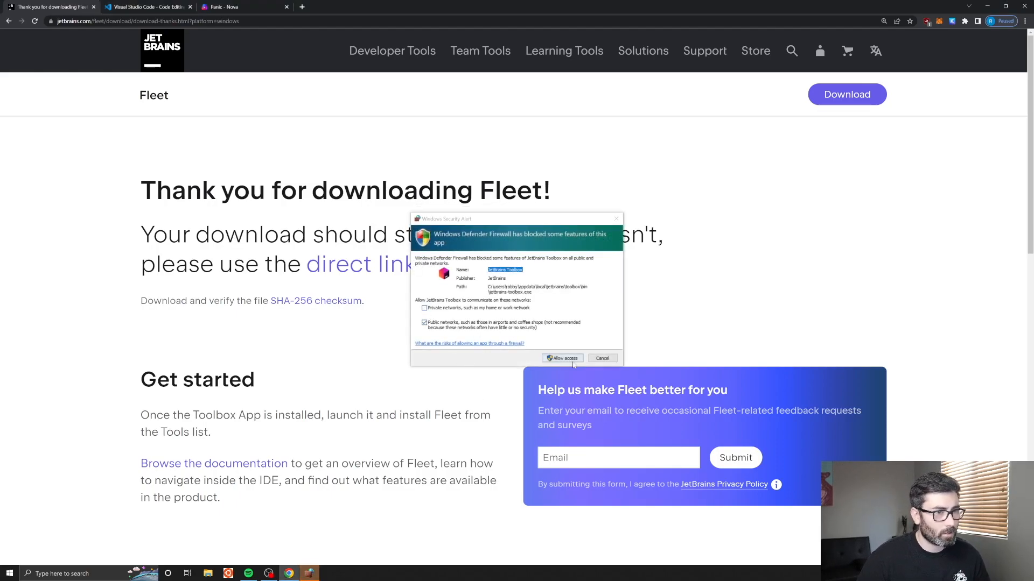
left_click(561, 358)
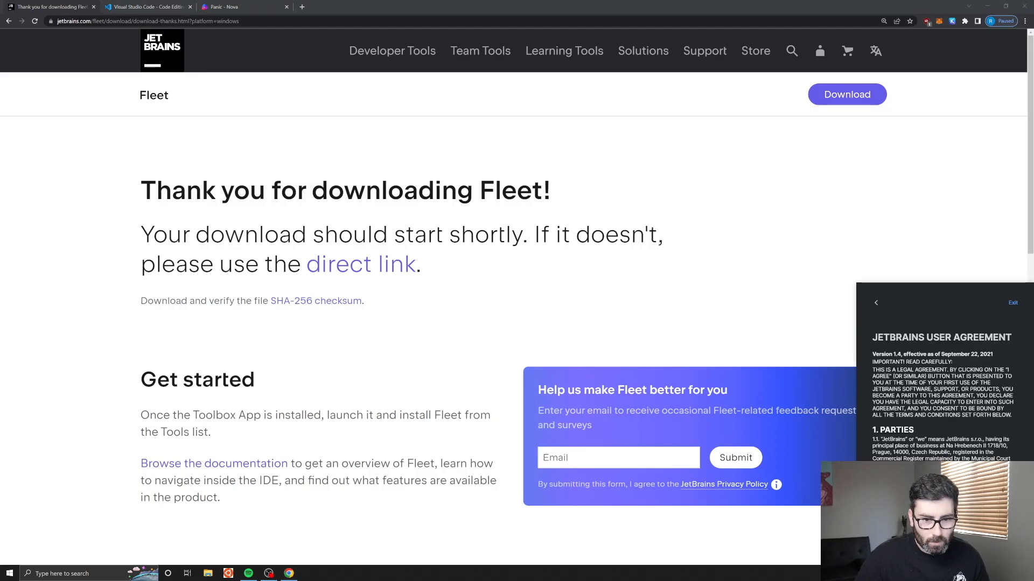
- Accept the user agreement, keep default language and theme, and install Fleet
left_click(875, 302)
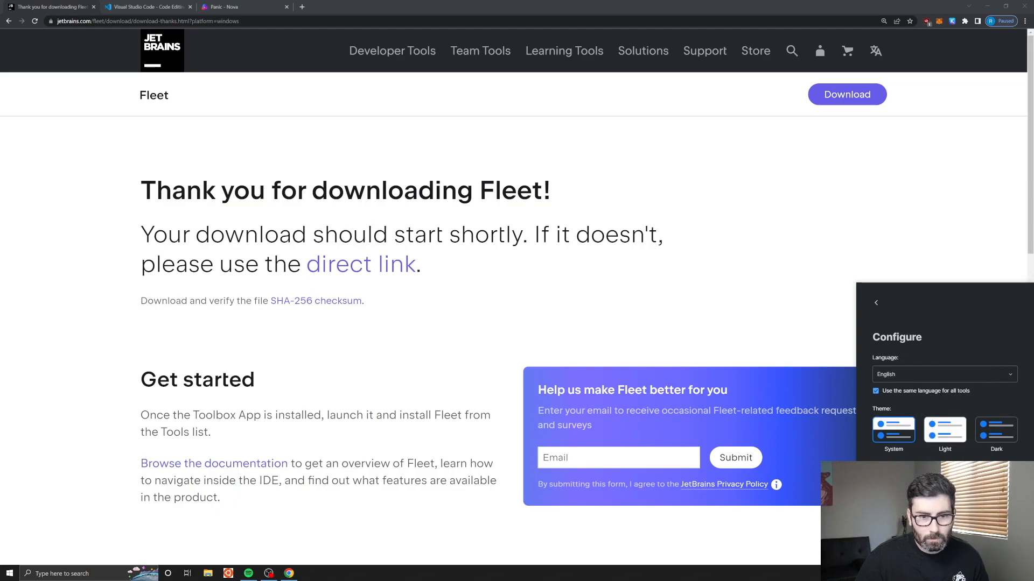
left_click(875, 302)
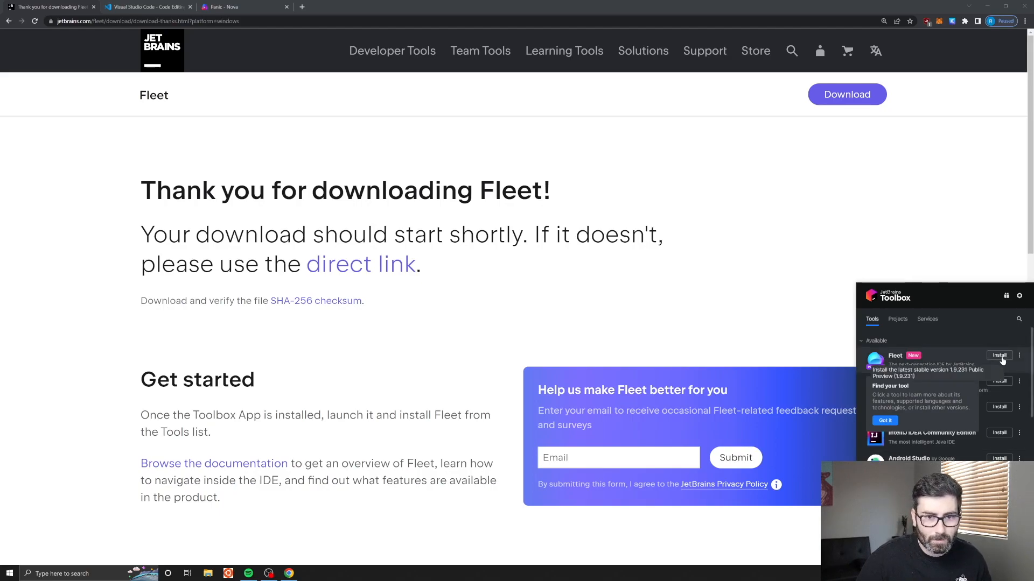
left_click(999, 356)
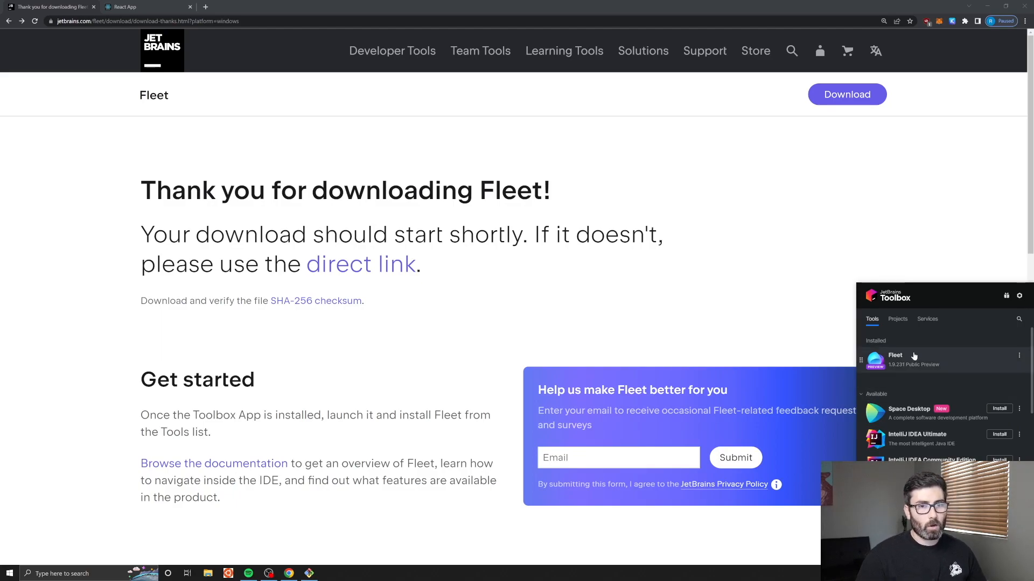
- Launch Fleet, add the test-react folder, and remove the empty test folder from the workspace
left_click(895, 359)
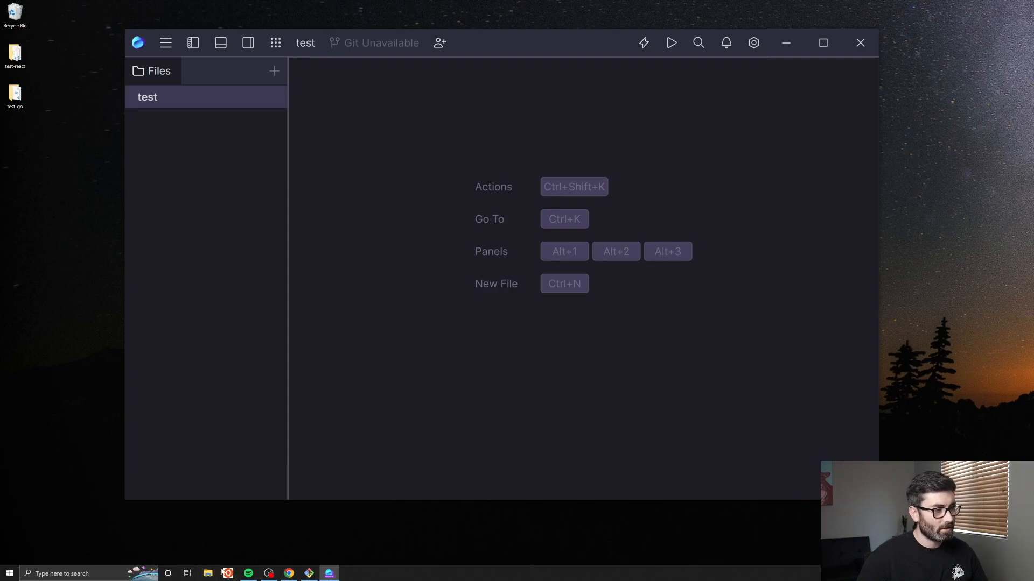
mouse_move(722, 323)
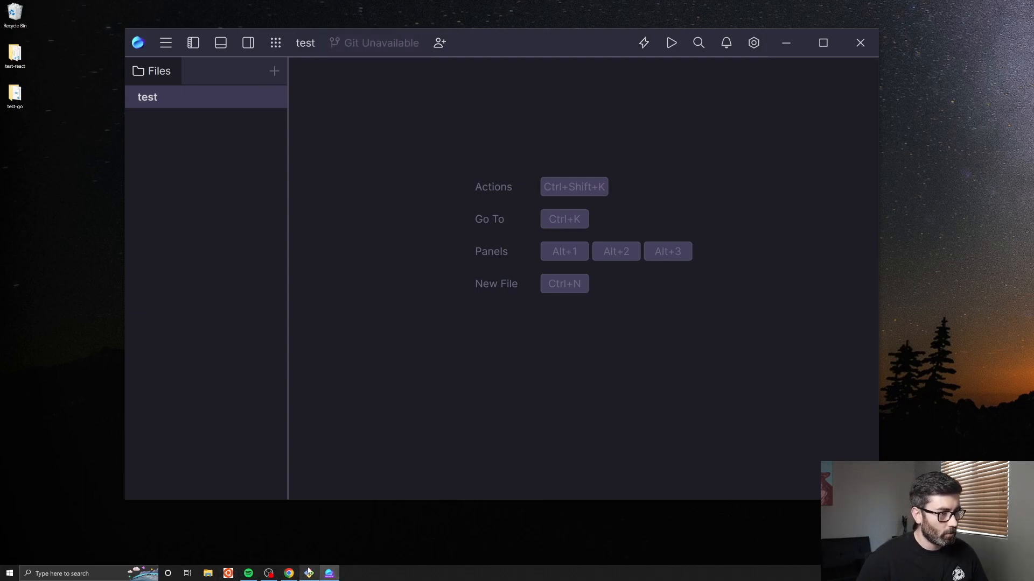
mouse_move(46, 16)
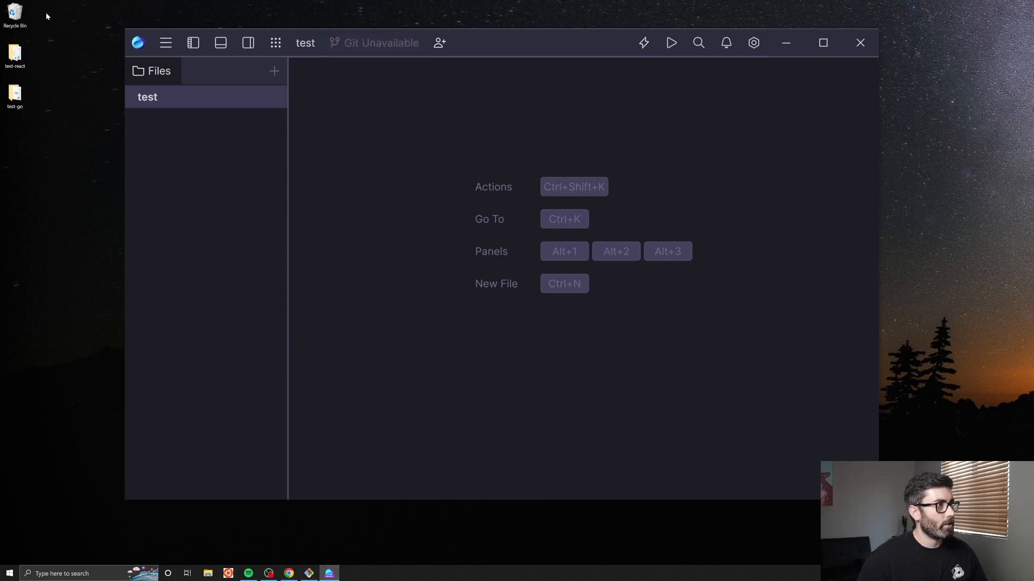
left_click(15, 53)
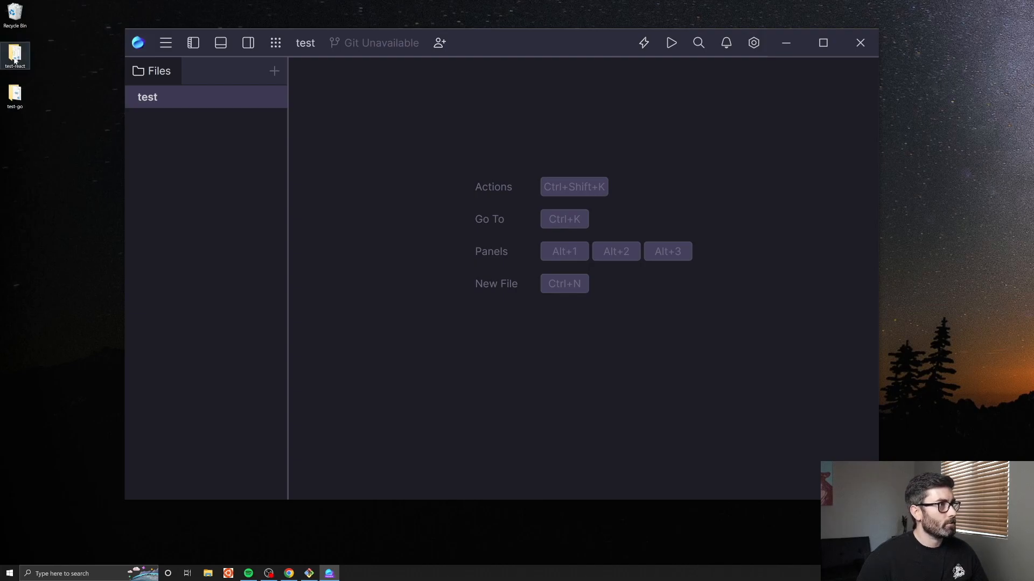
right_click(147, 97)
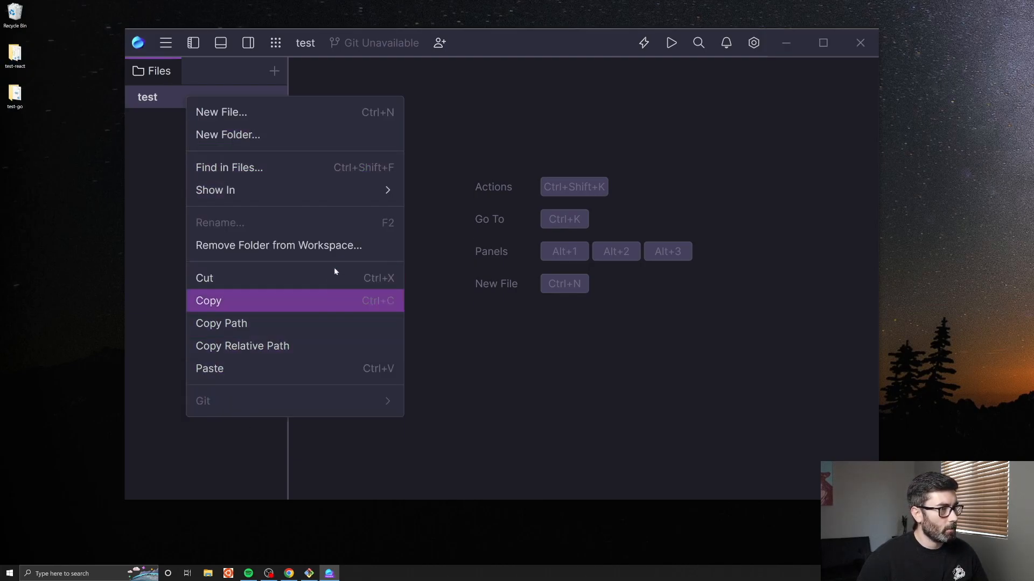
left_click(277, 244)
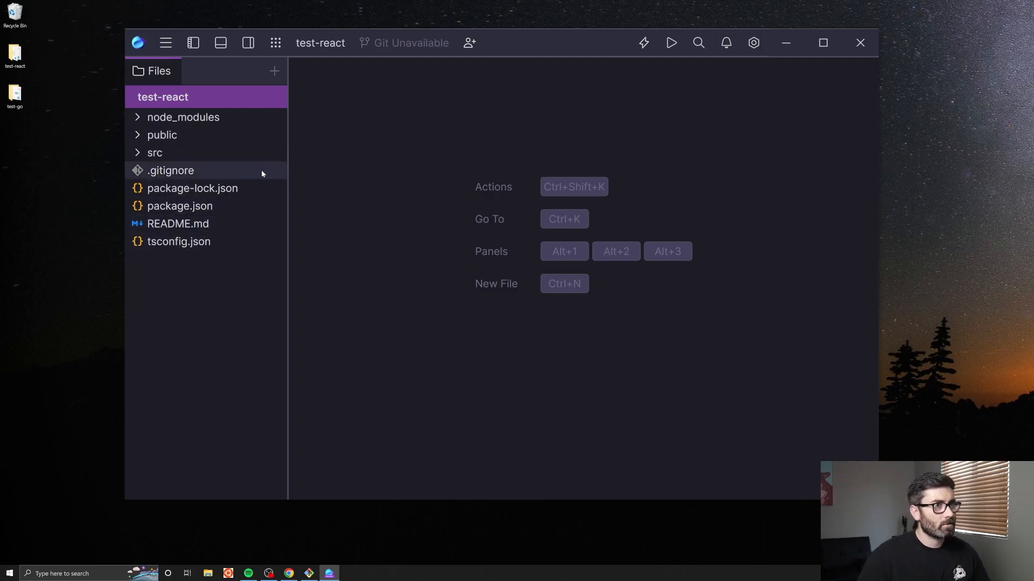
- Expand the src folder and open App.tsx, placing the caret on line 11
left_click(154, 152)
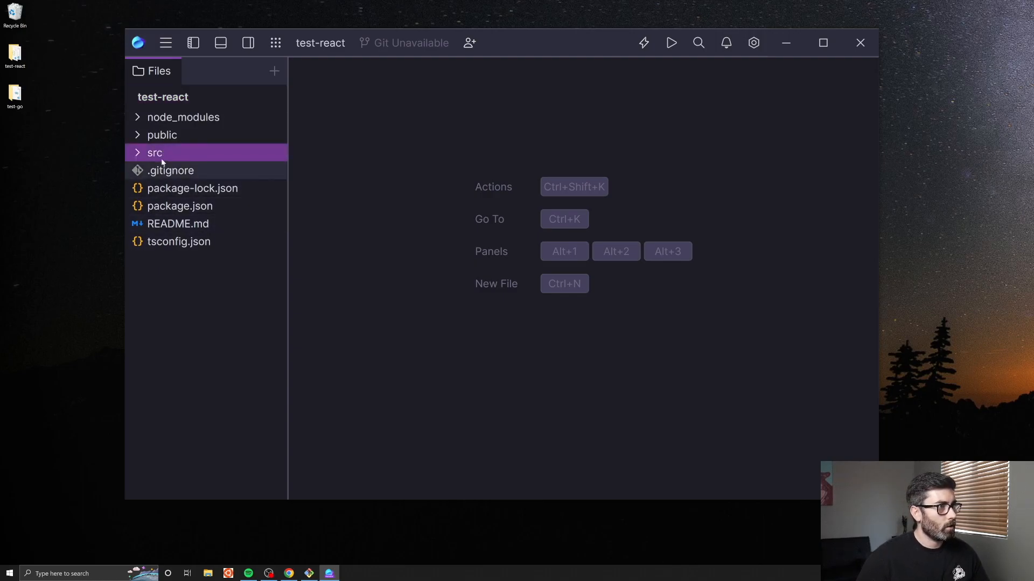
left_click(155, 152)
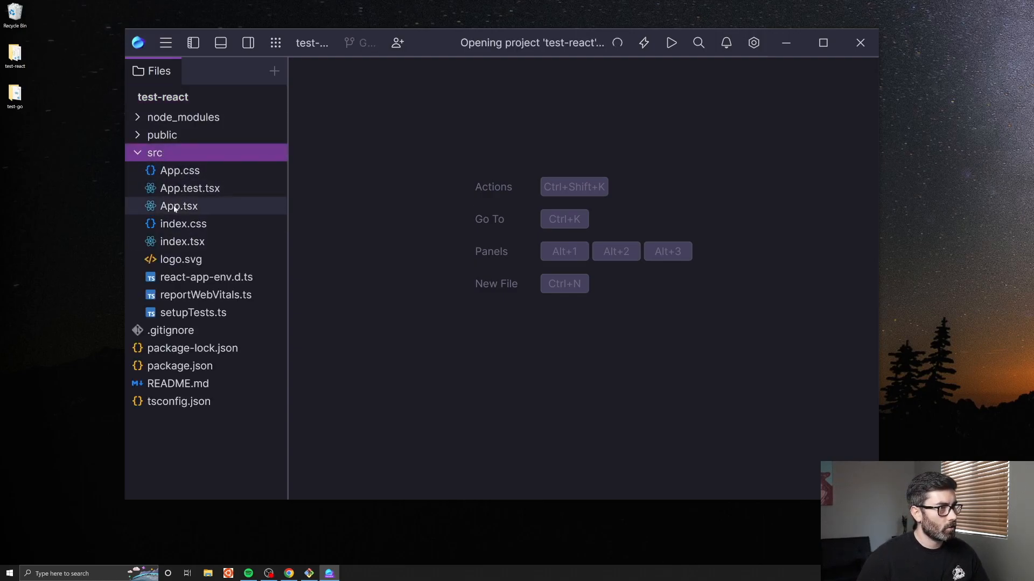
left_click(179, 205)
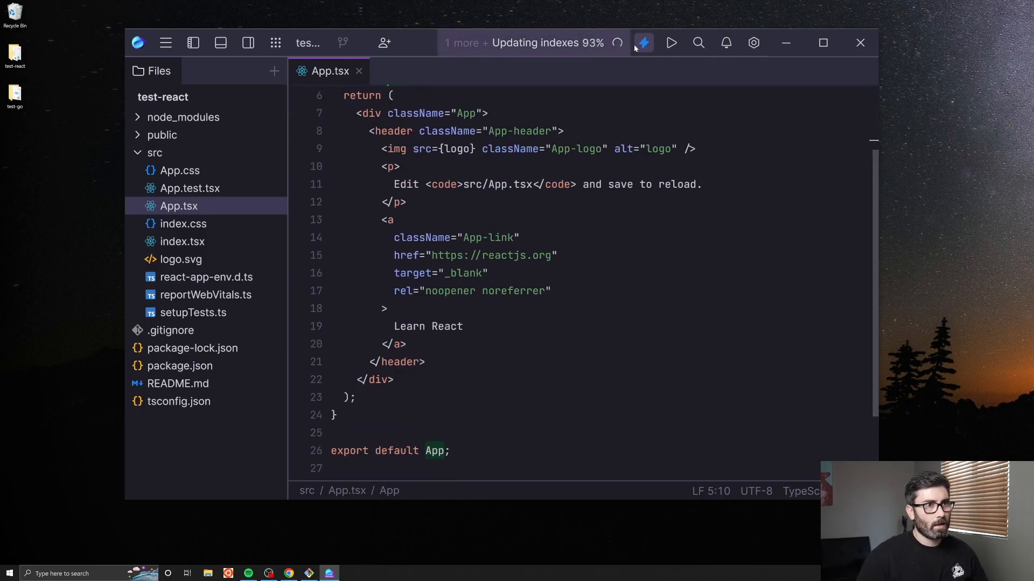
left_click(642, 42)
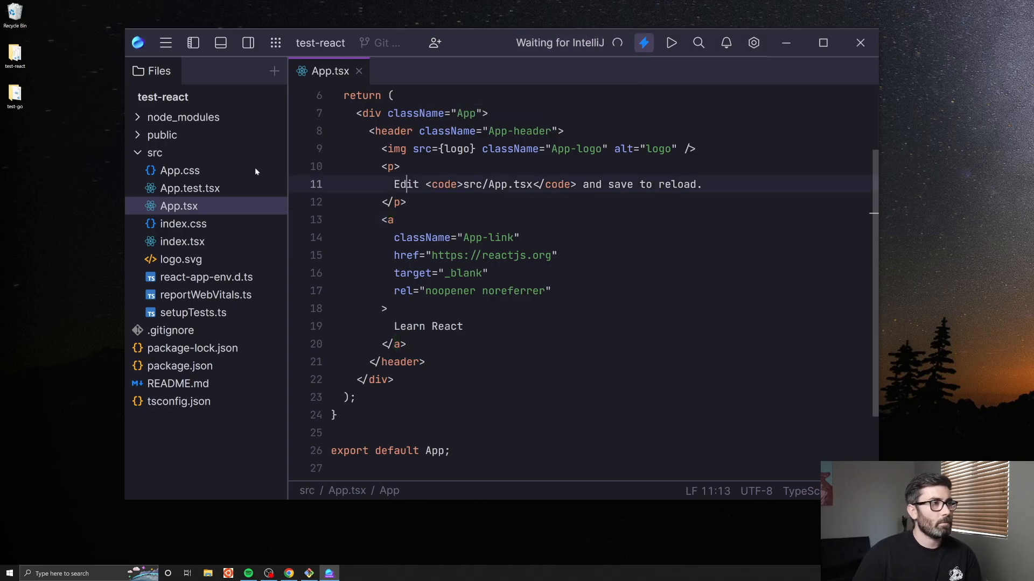
left_click(165, 42)
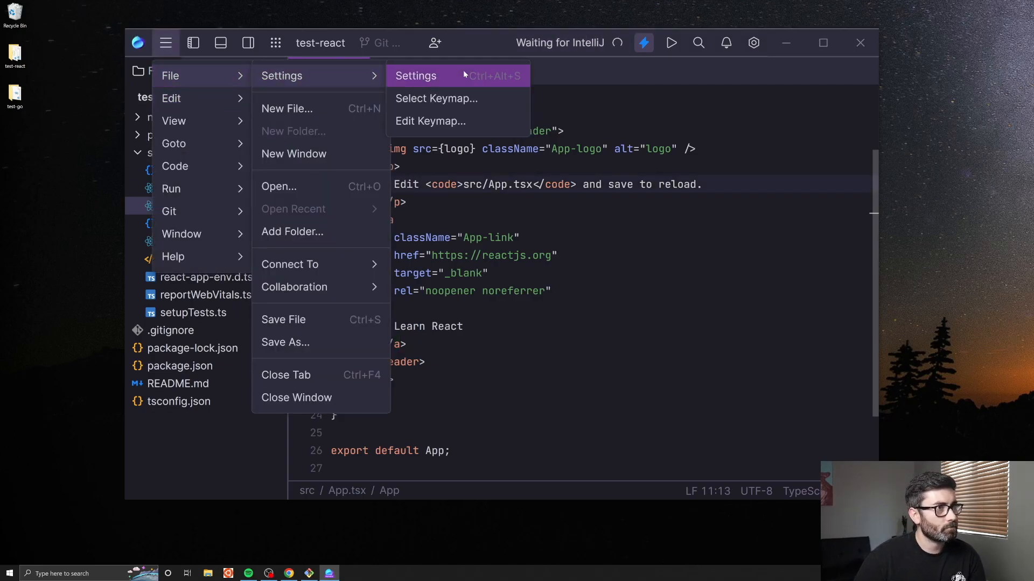
- Open Settings, try the Fleet Dark theme, and keep Dark Purple and the Default keymap
left_click(415, 76)
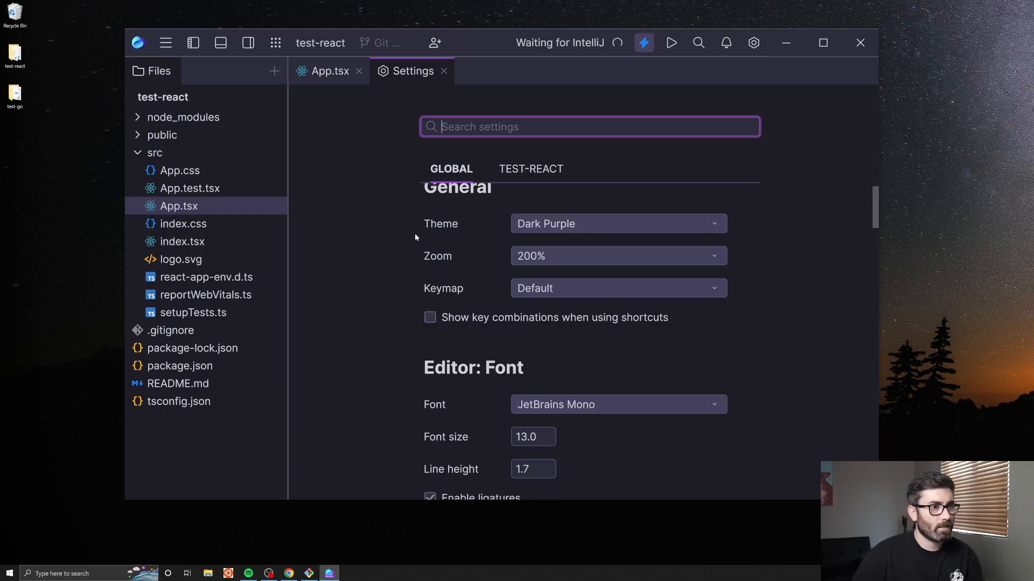
left_click(617, 223)
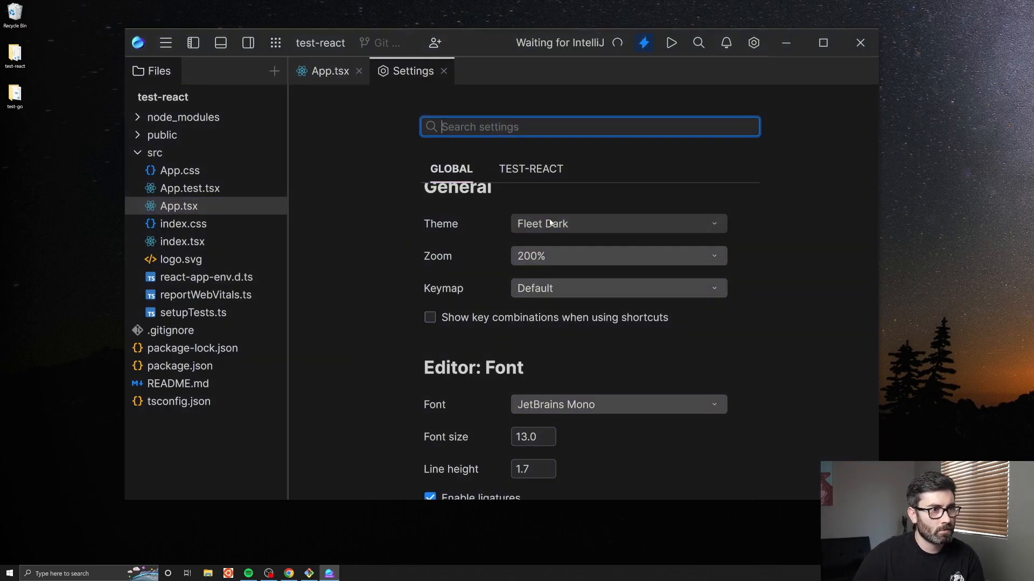
left_click(617, 224)
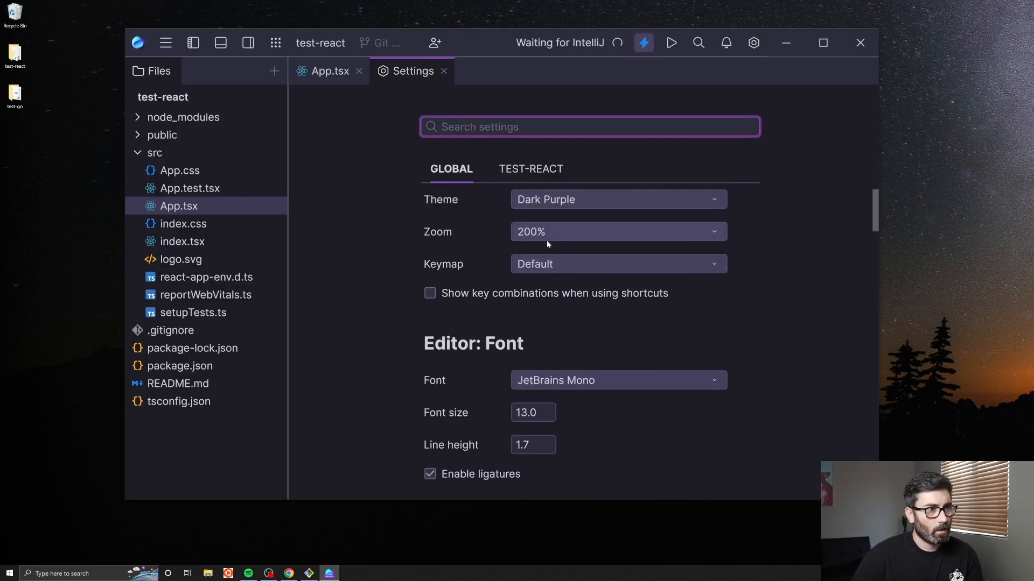
left_click(616, 264)
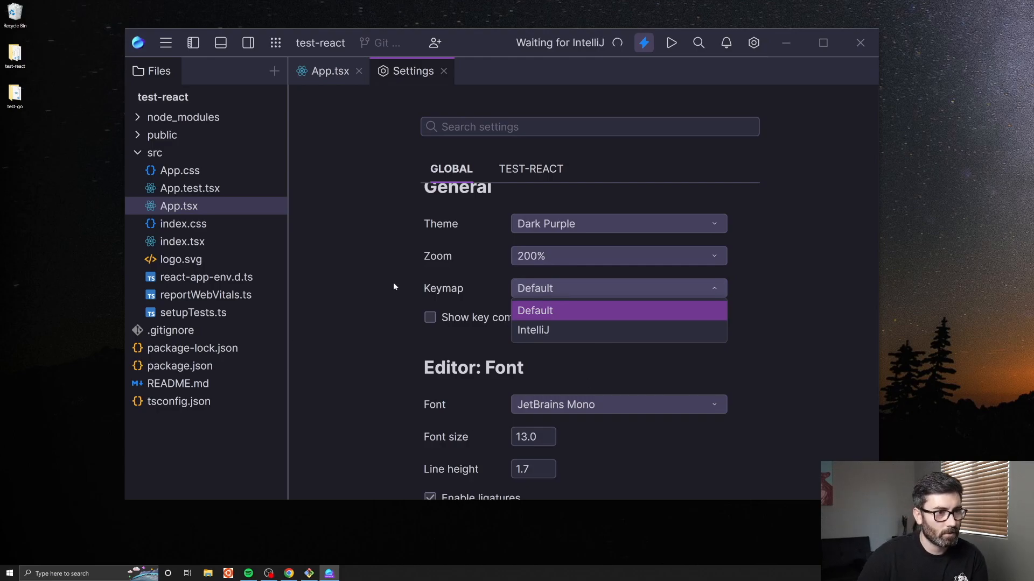
left_click(534, 310)
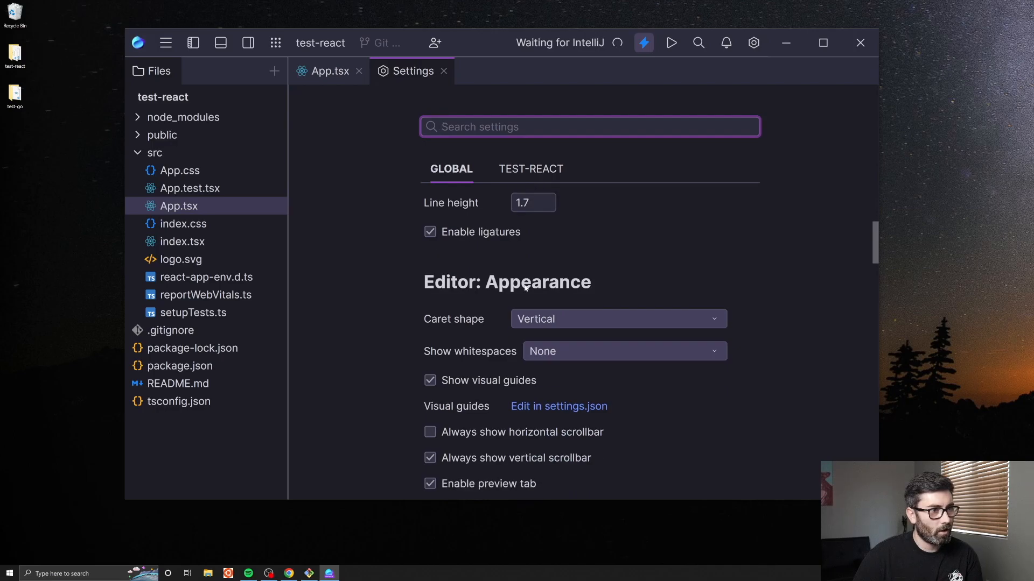
- Scroll through the settings down to the Data Sharing section
scroll("down", 3)
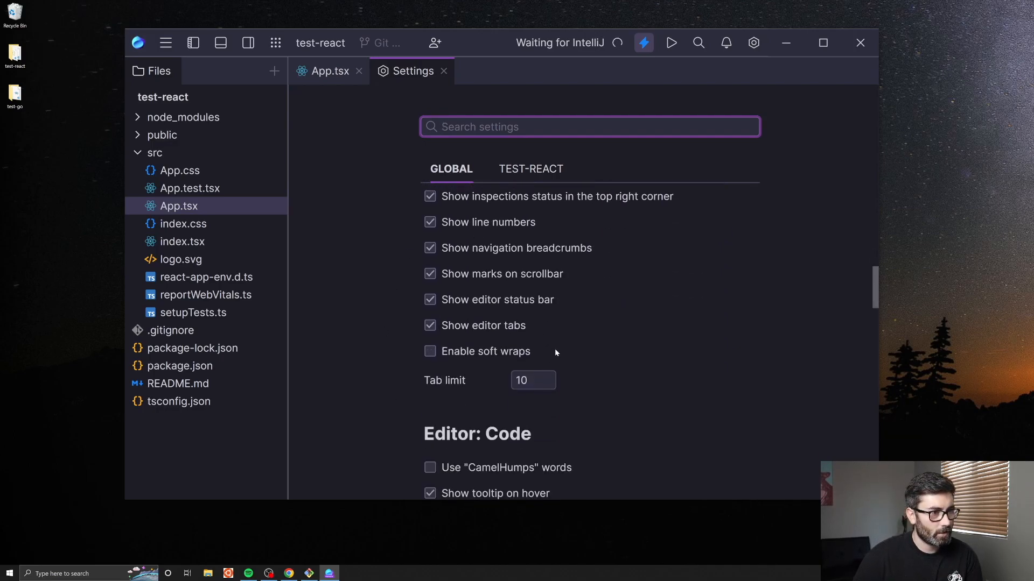
scroll("down", 3)
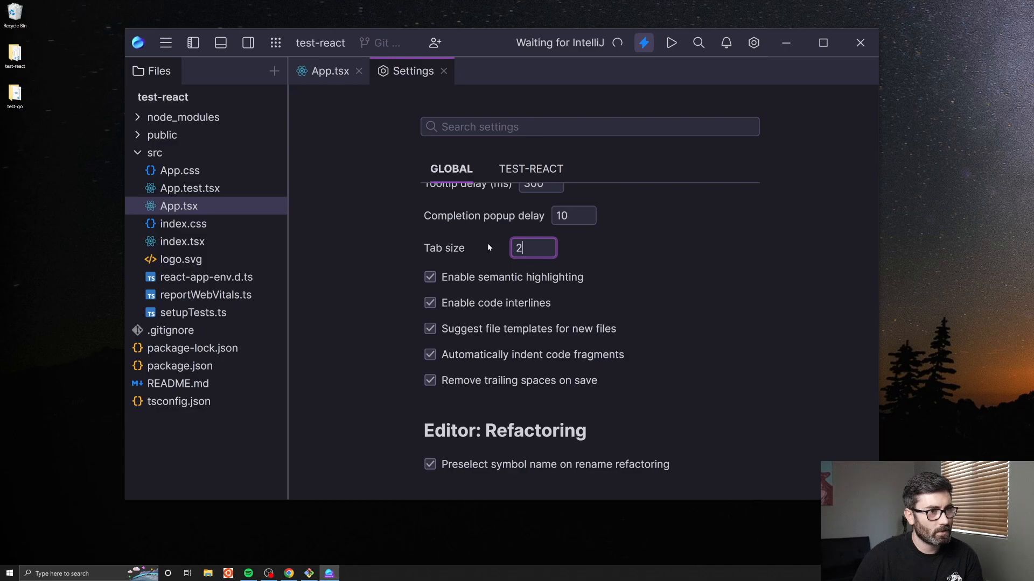
scroll("down", 3)
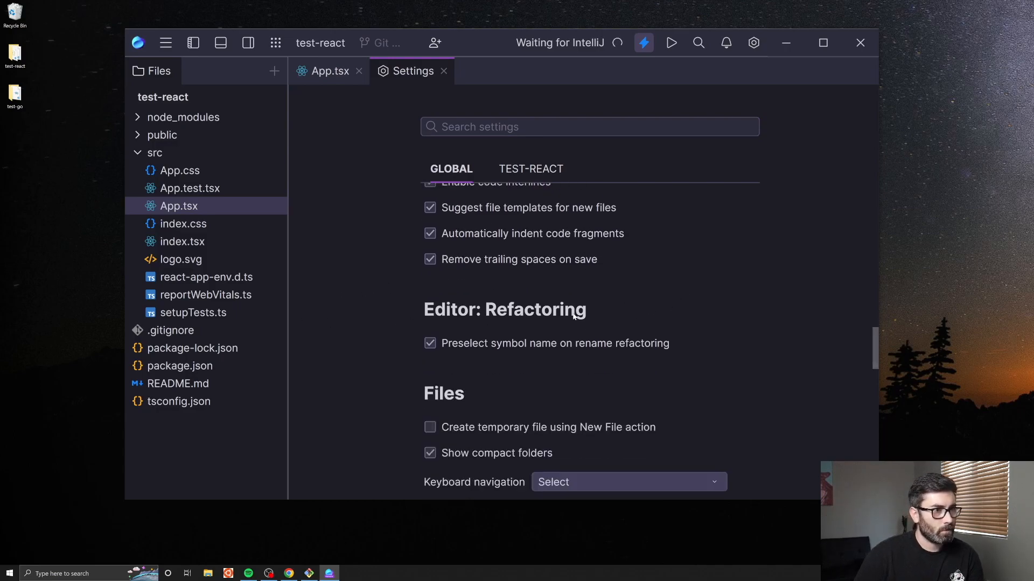
scroll("down", 3)
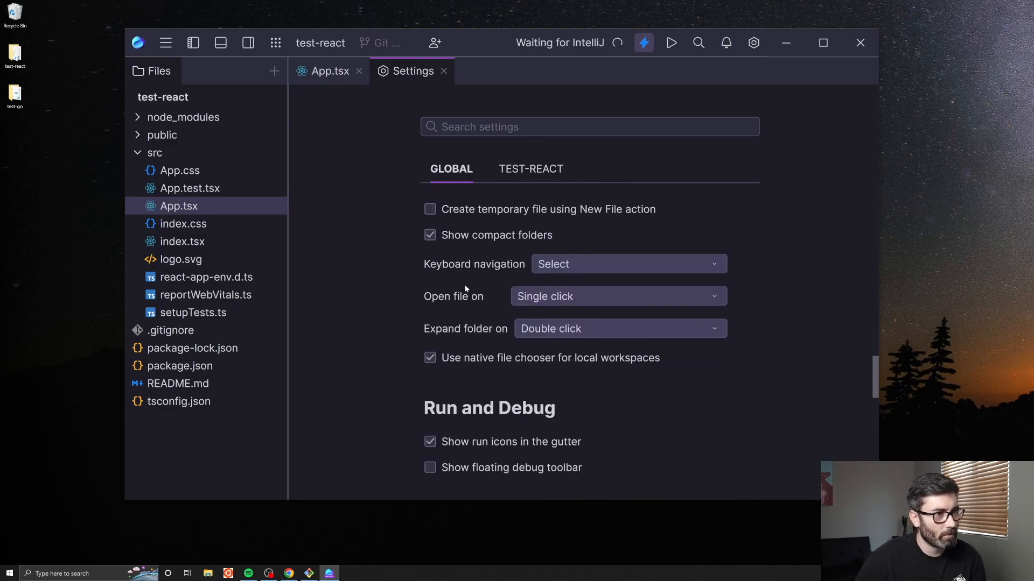
scroll("down", 3)
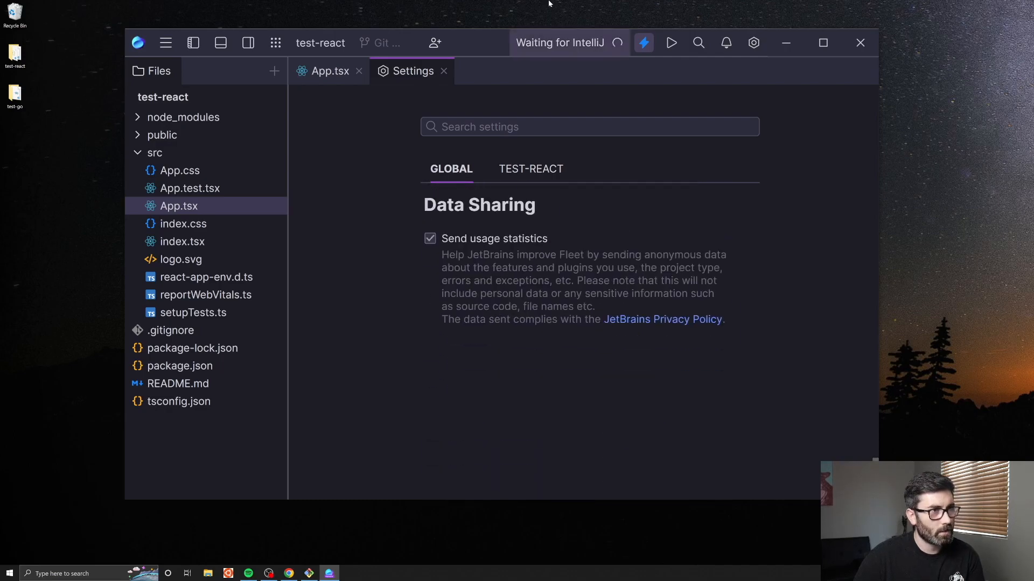
- Close the Settings tab and hide, then restore, the file tree
left_click(443, 70)
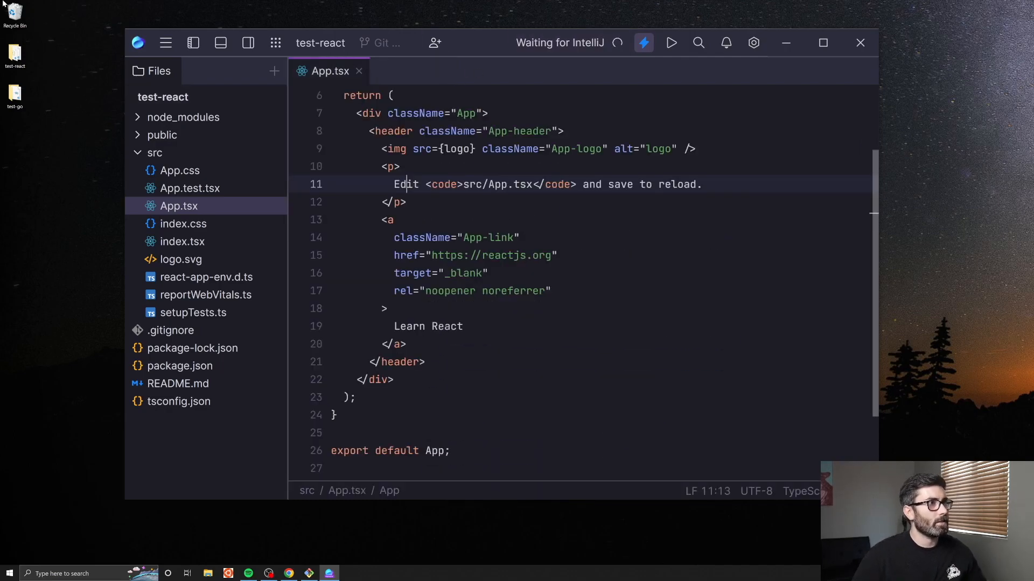
left_click(193, 42)
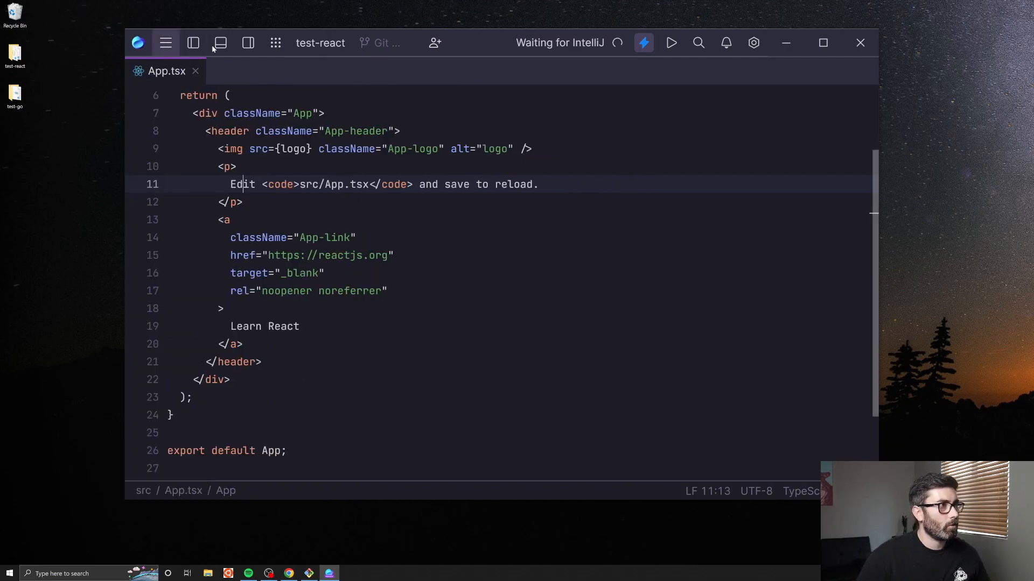
left_click(193, 42)
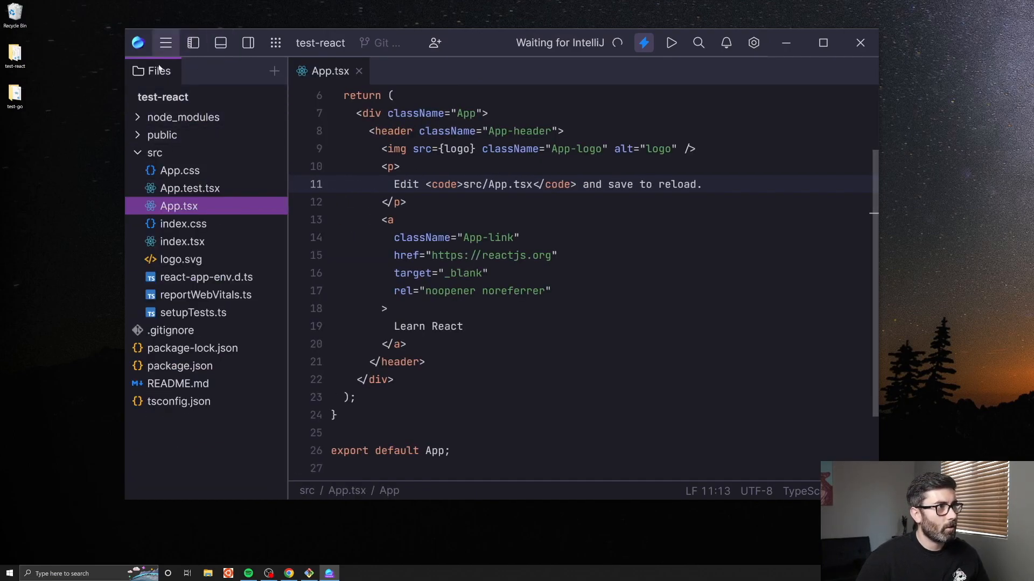
- Open a Terminal panel, then a project Search panel, and close both
left_click(220, 43)
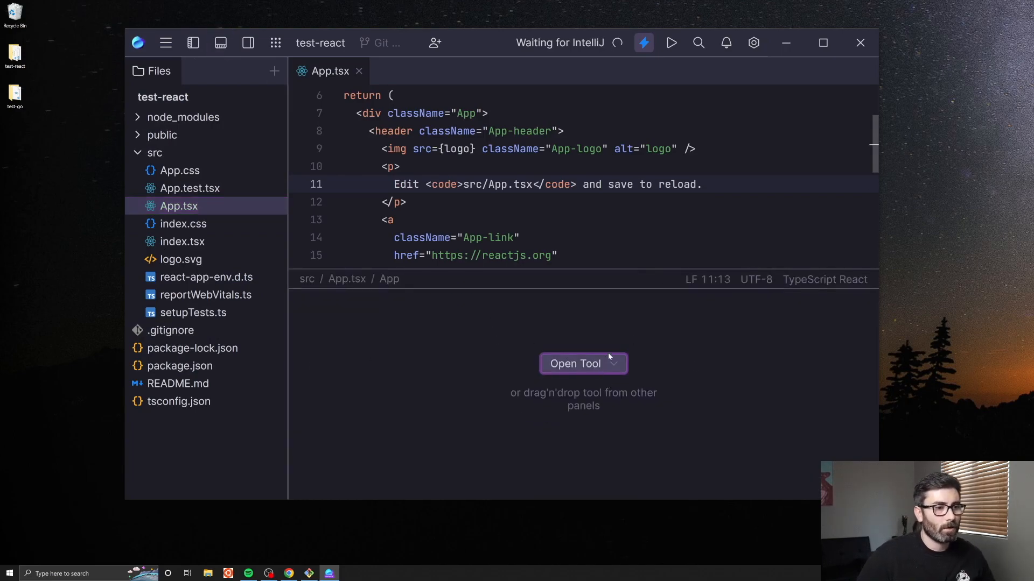
left_click(582, 363)
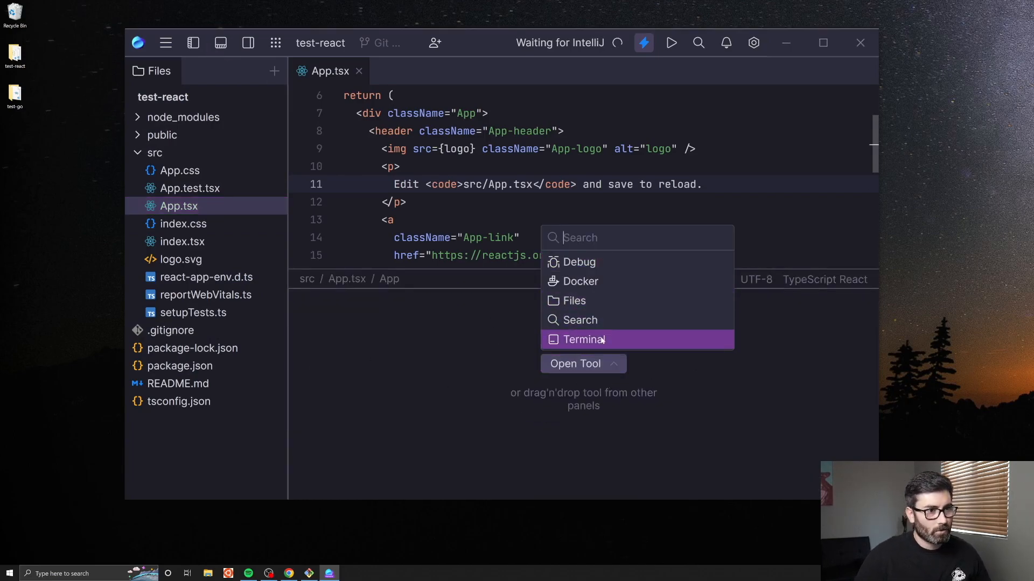
left_click(582, 340)
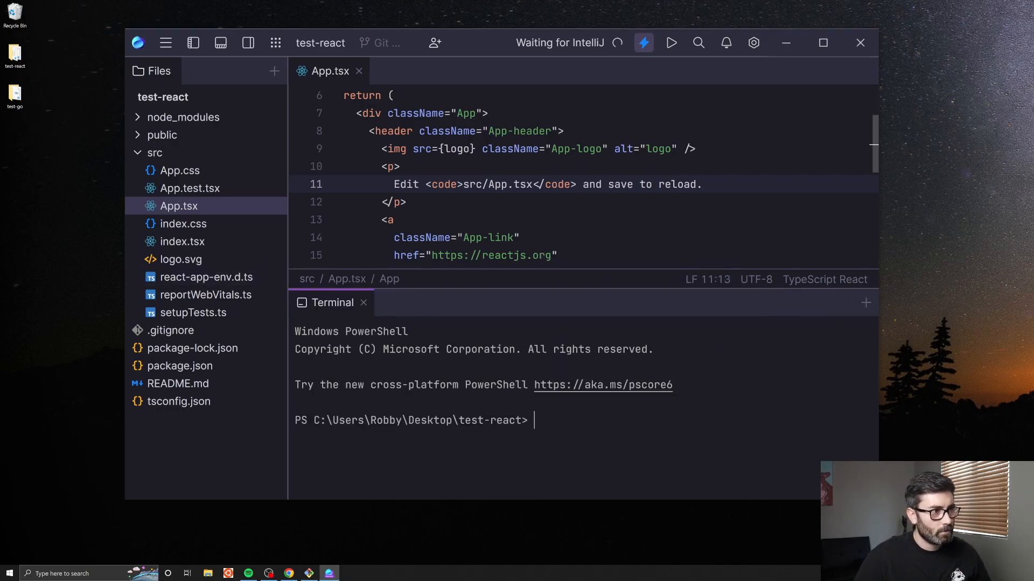
left_click(248, 42)
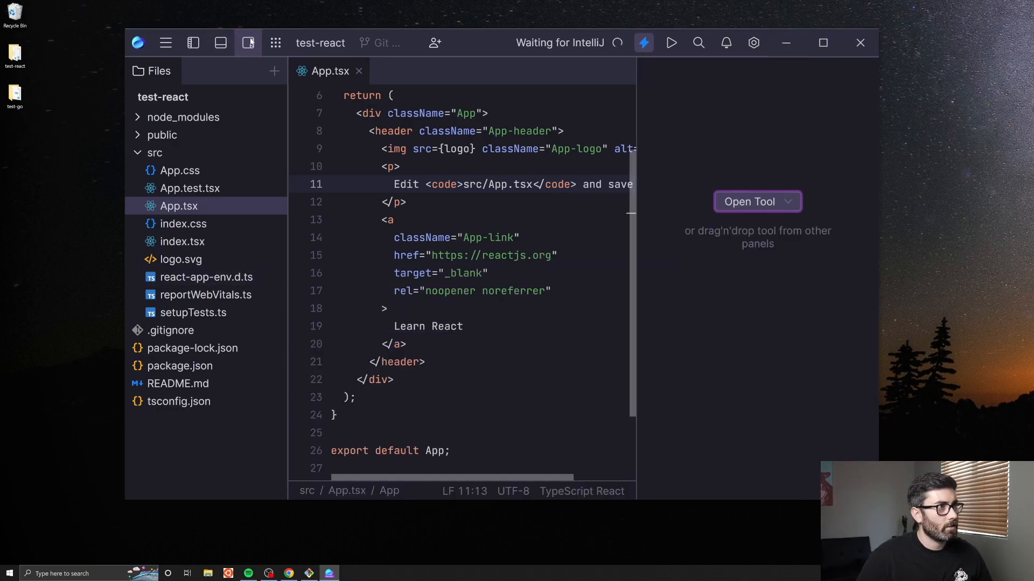
left_click(757, 200)
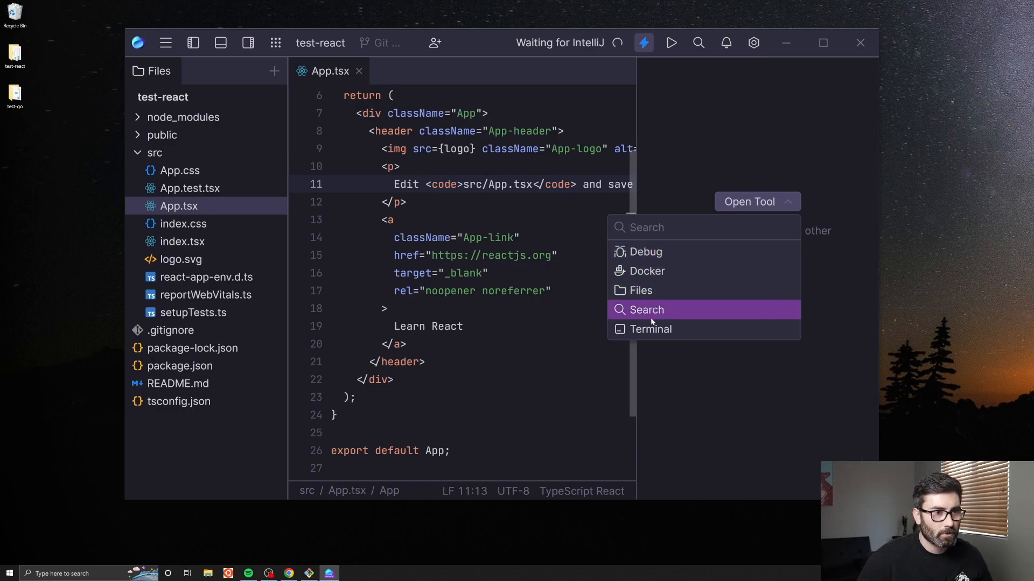
left_click(646, 310)
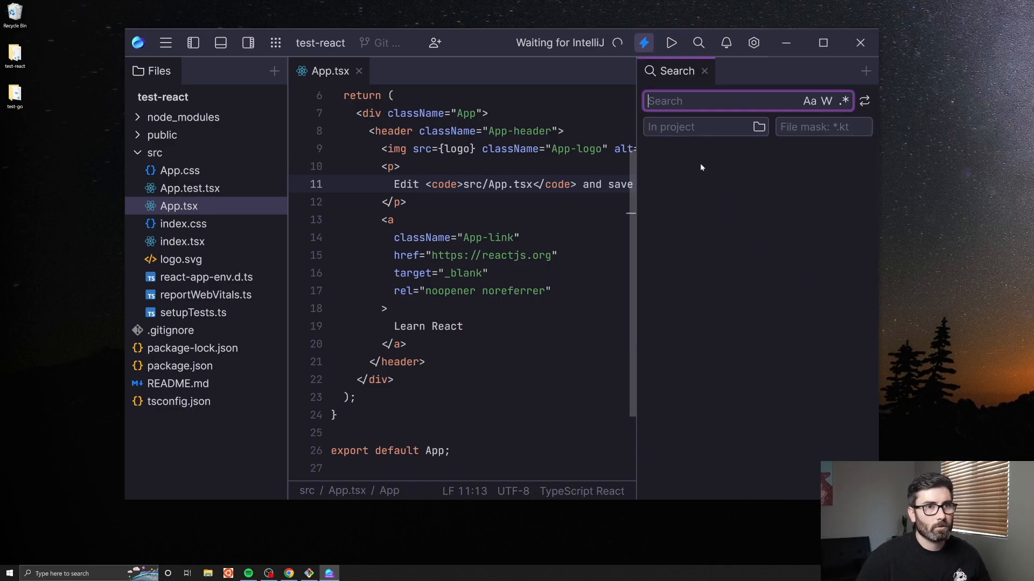
left_click(704, 70)
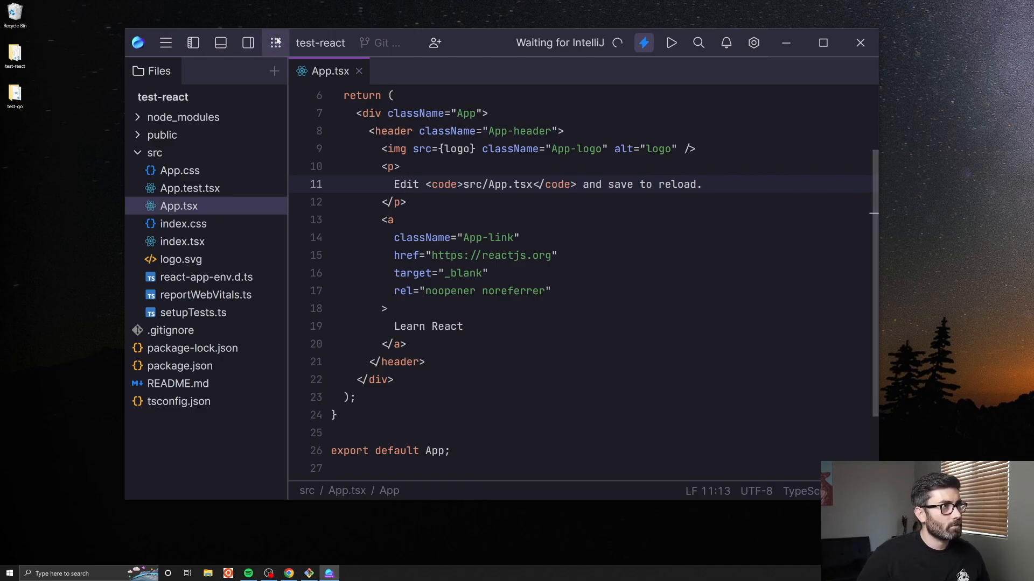
- After trying 'index.html', text-search the project for 'app' and open App.test.tsx
left_click(275, 42)
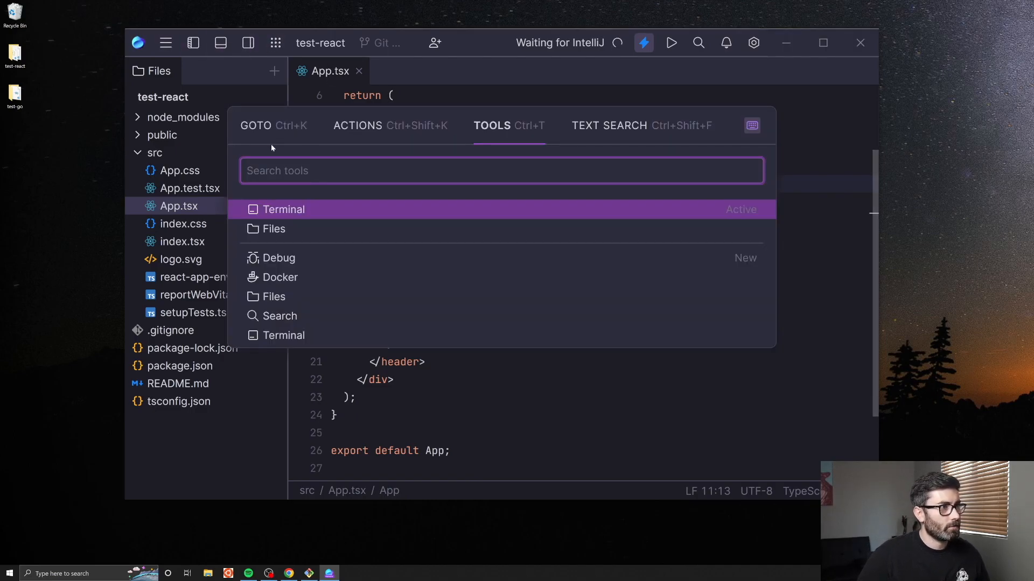
type("index.")
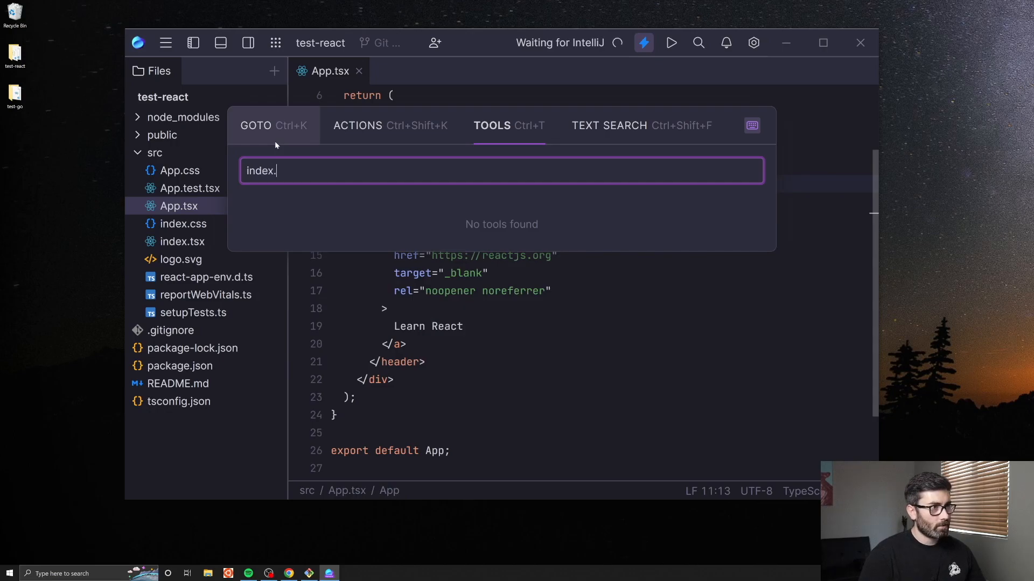
type("html")
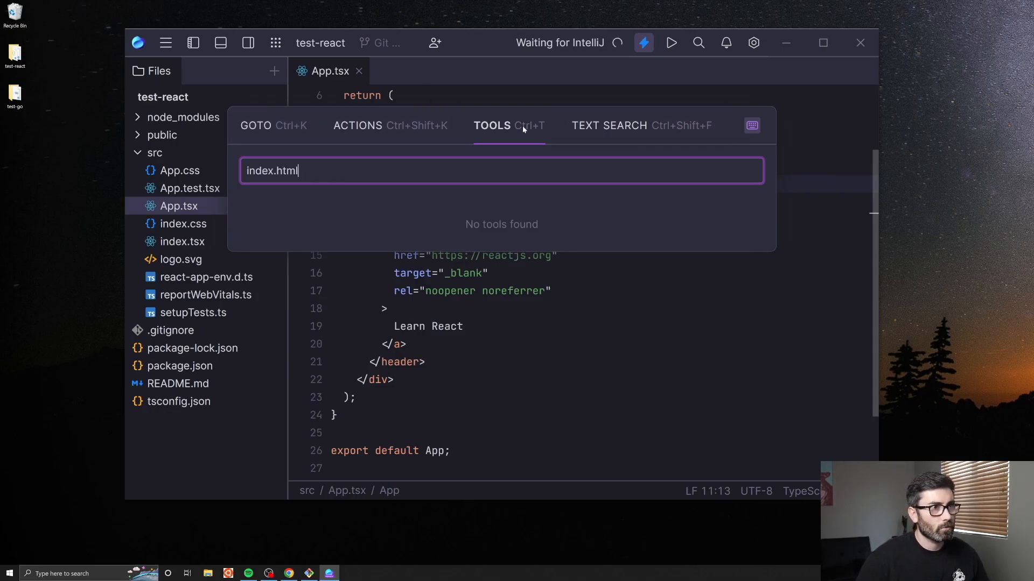
left_click(255, 126)
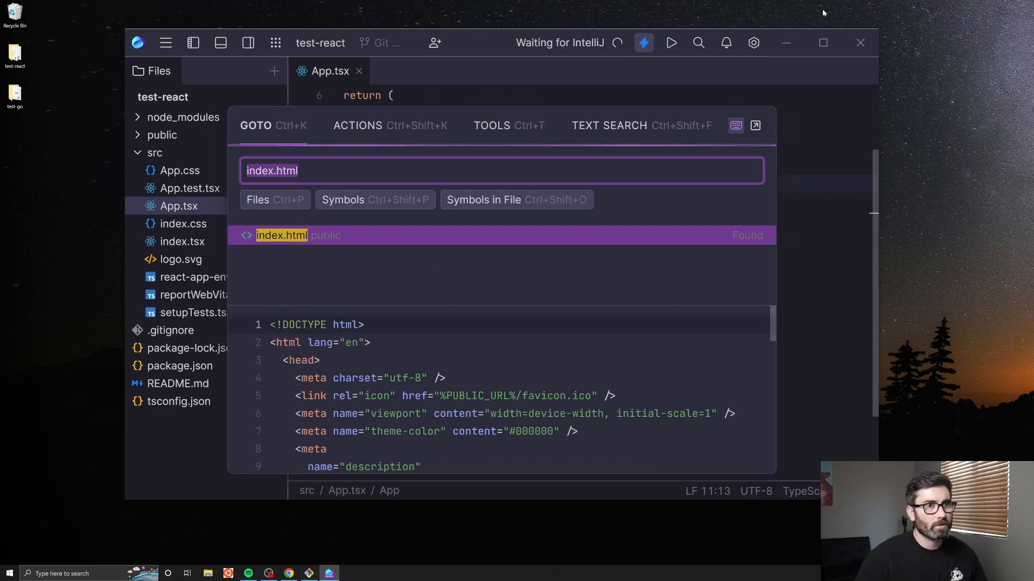
left_click(608, 125)
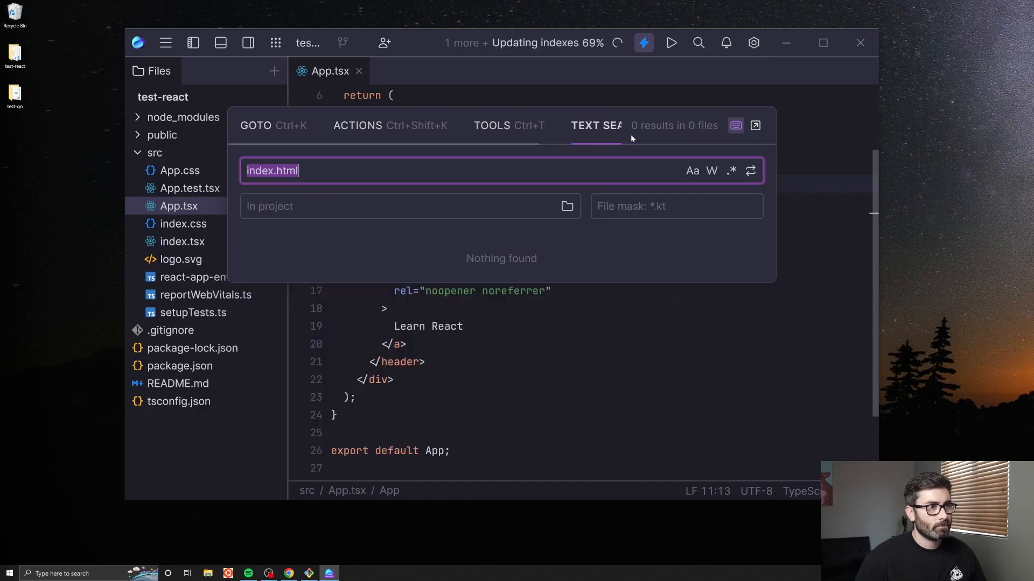
type("app")
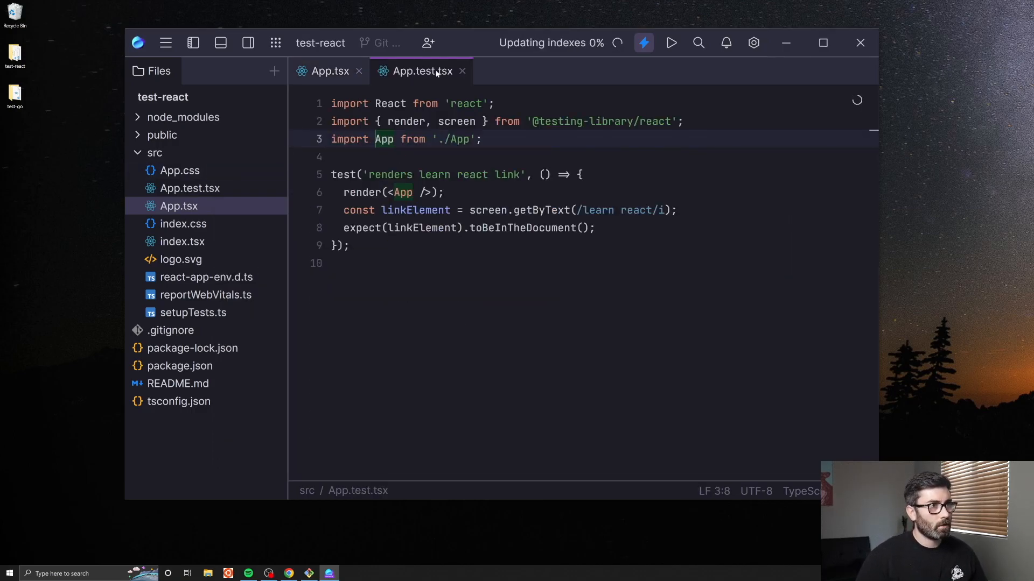
mouse_move(420, 70)
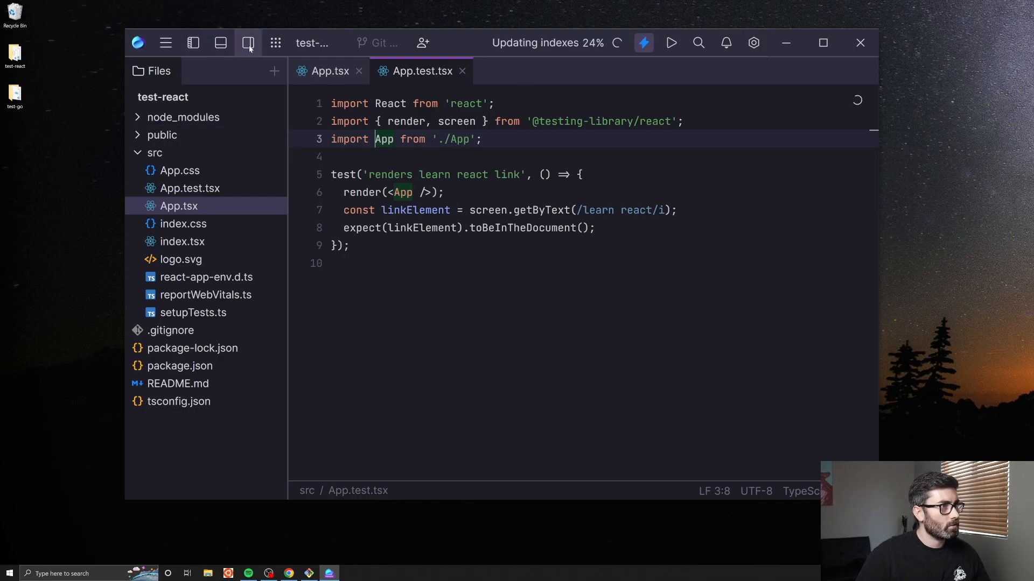
- Open an empty tool panel beside App.test.tsx and dismiss the tool list unchosen
left_click(249, 44)
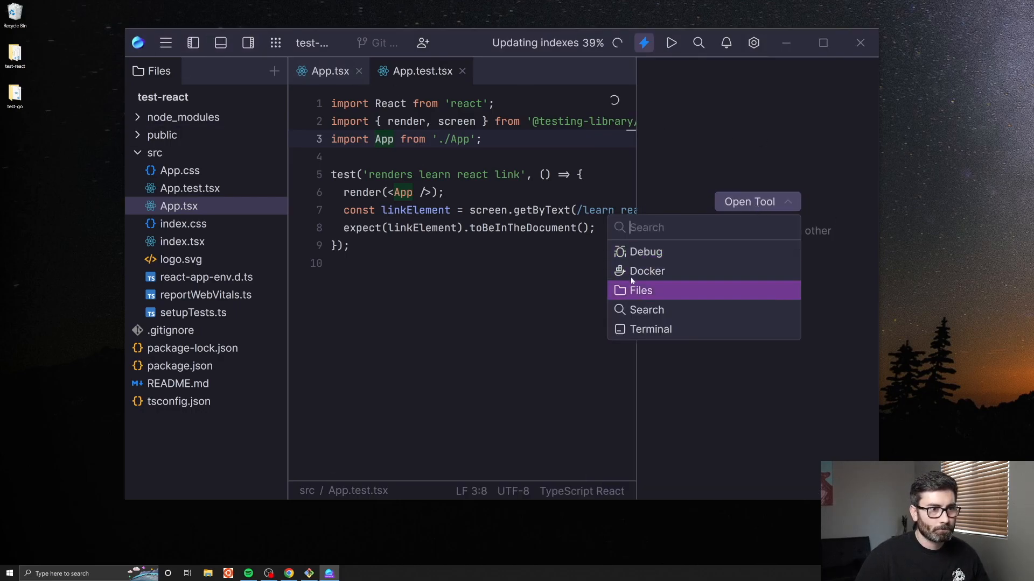
left_click(646, 271)
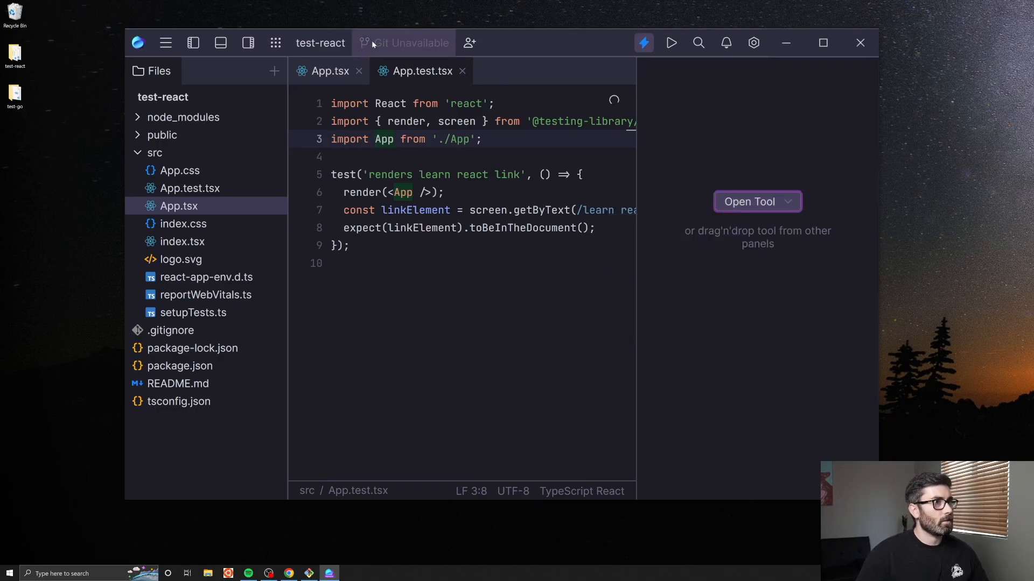
- Initialize a Git repository on master, attempt branches 'f' and 'test', and dismiss the failure
left_click(404, 42)
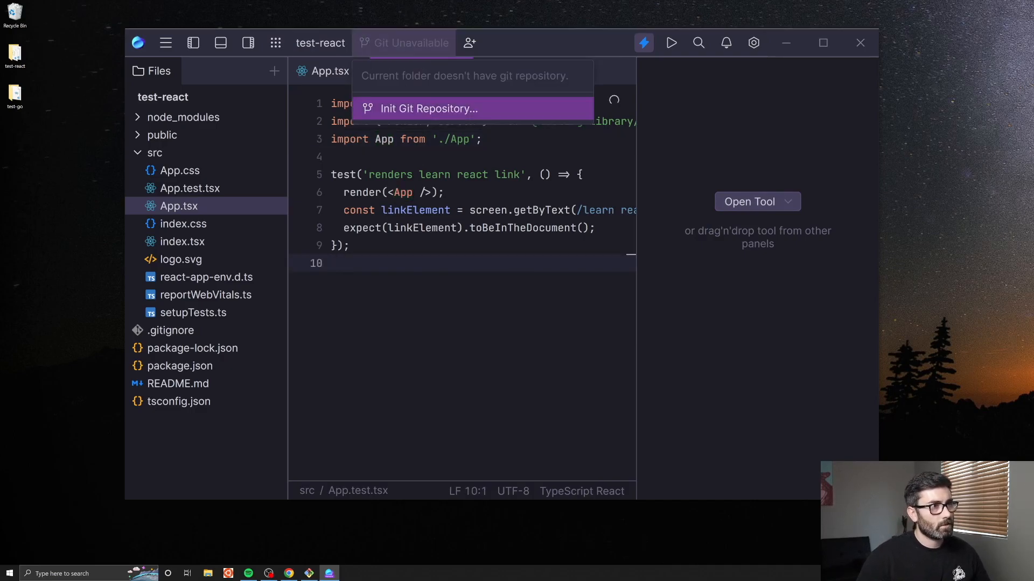
left_click(428, 109)
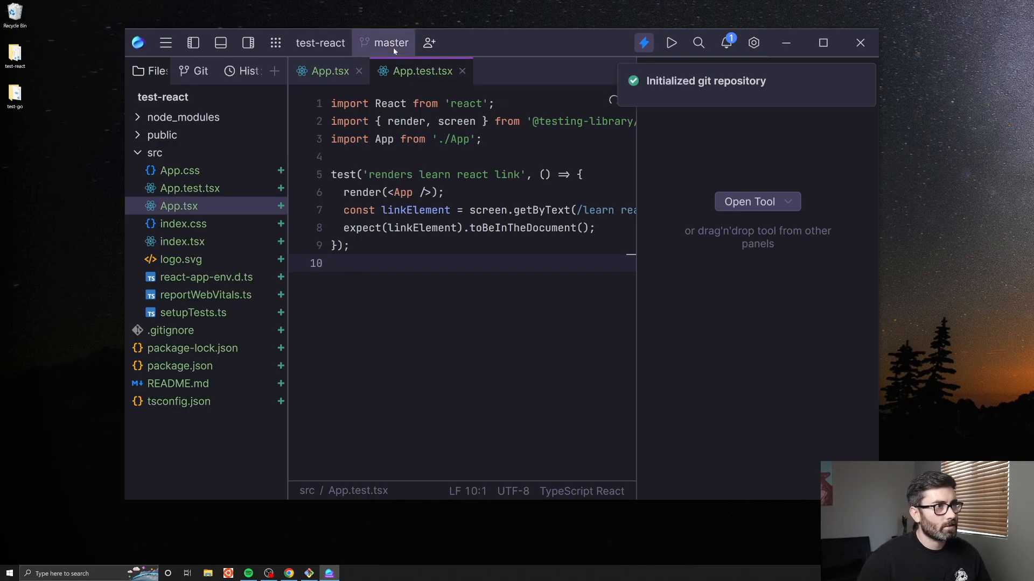
left_click(391, 42)
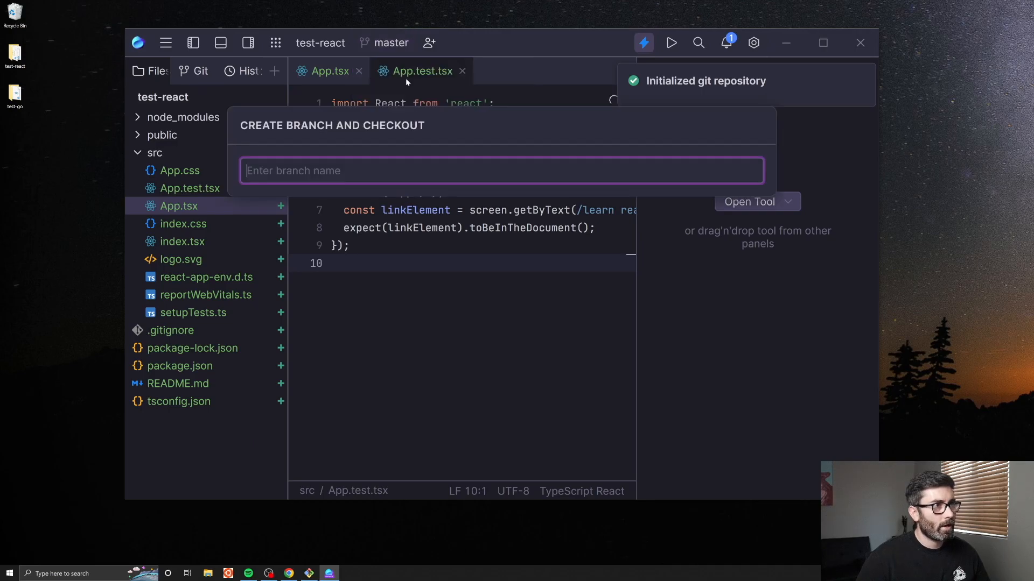
type("f")
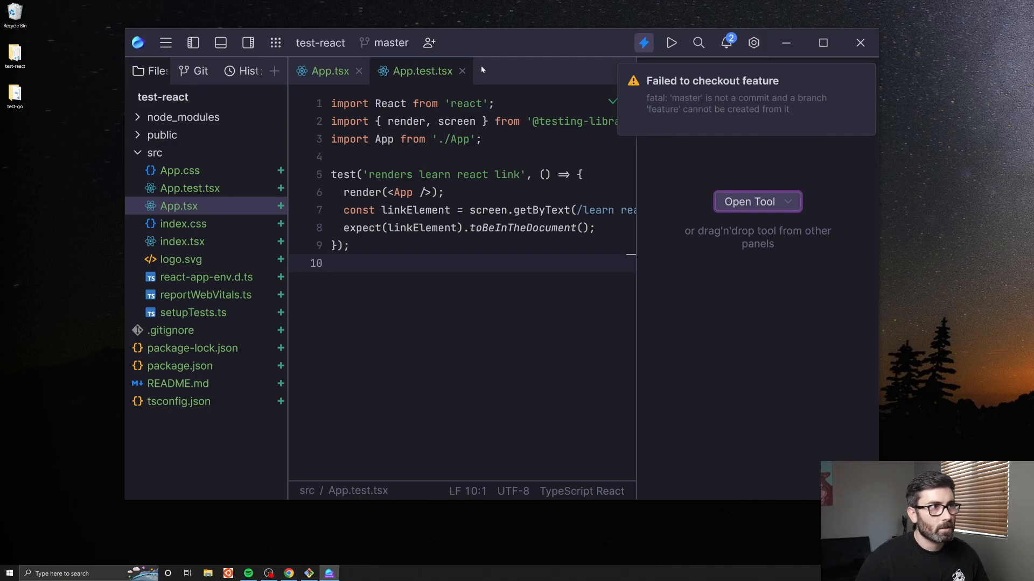
left_click(384, 42)
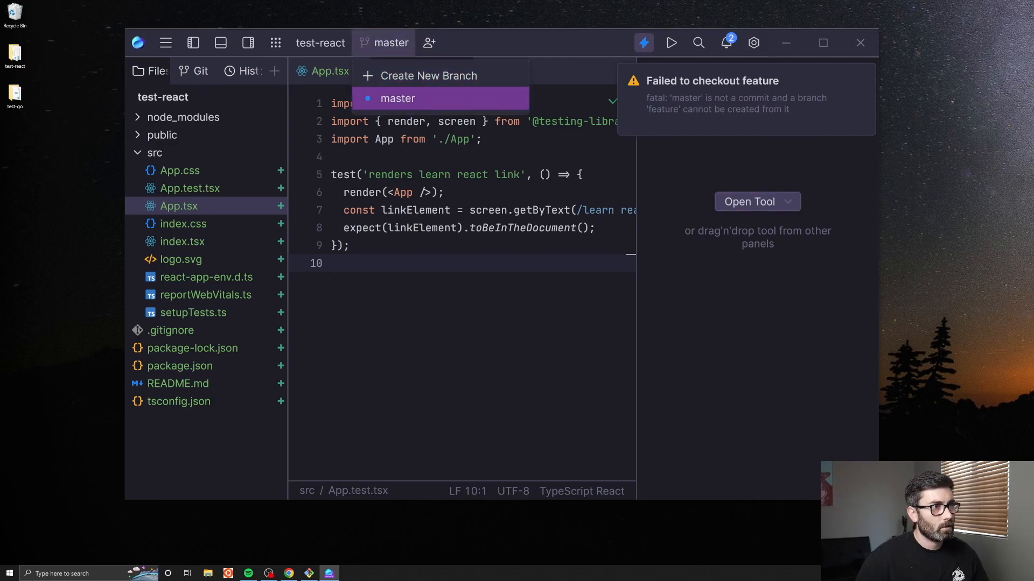
left_click(397, 98)
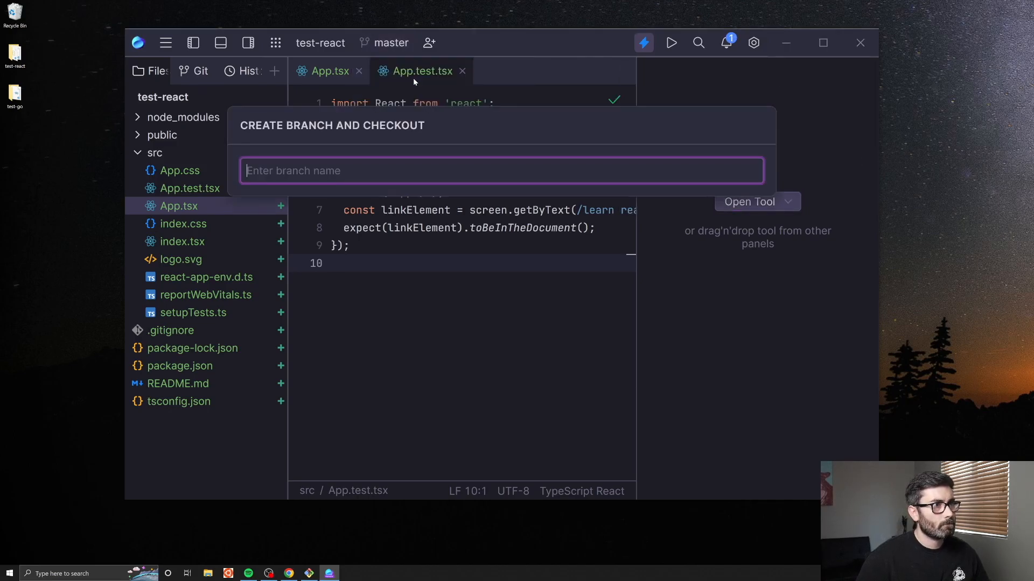
type("test")
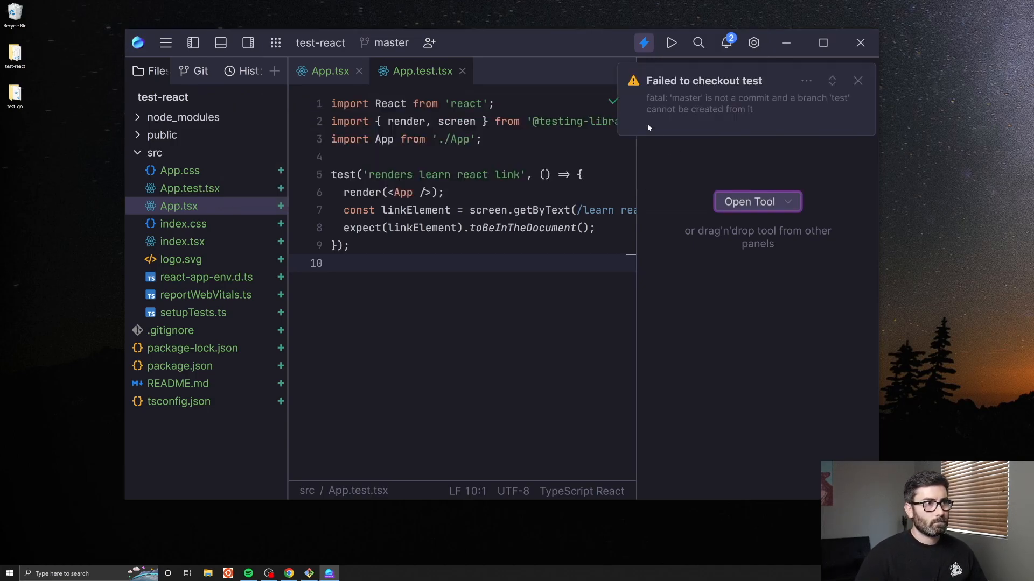
mouse_move(858, 80)
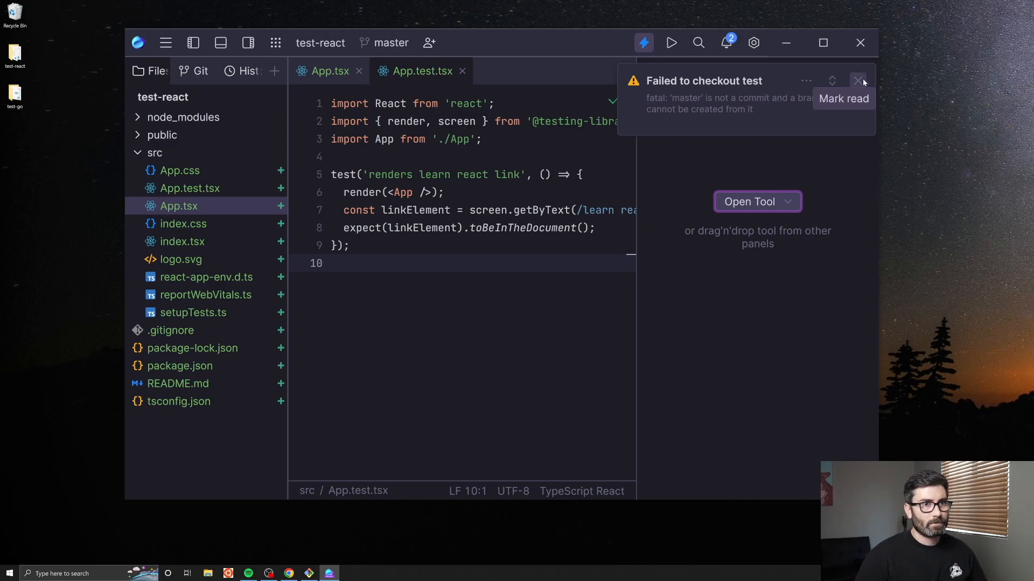
left_click(384, 42)
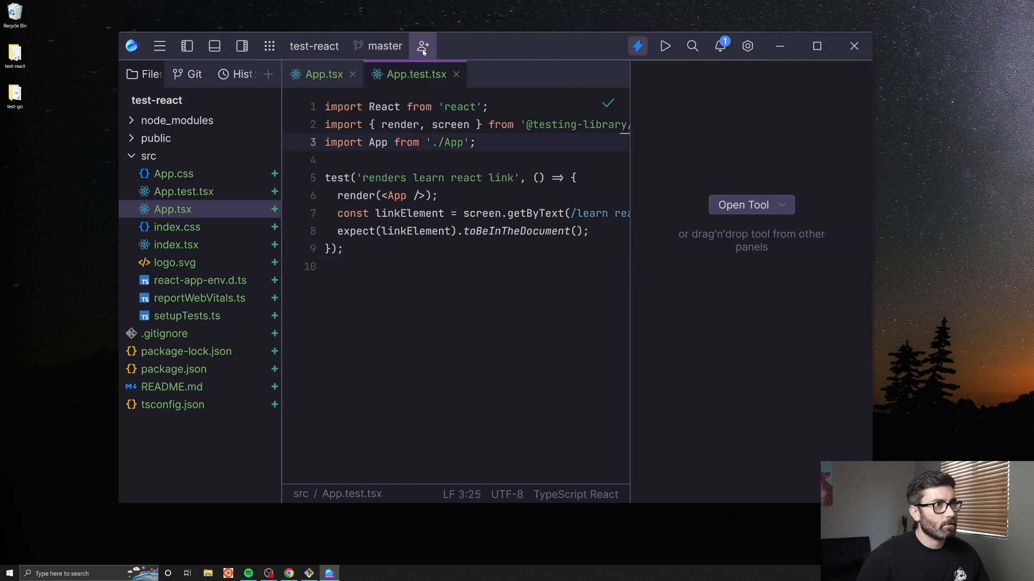
- Open and close the collaboration options and the global Settings page, returning to App.tsx
left_click(423, 47)
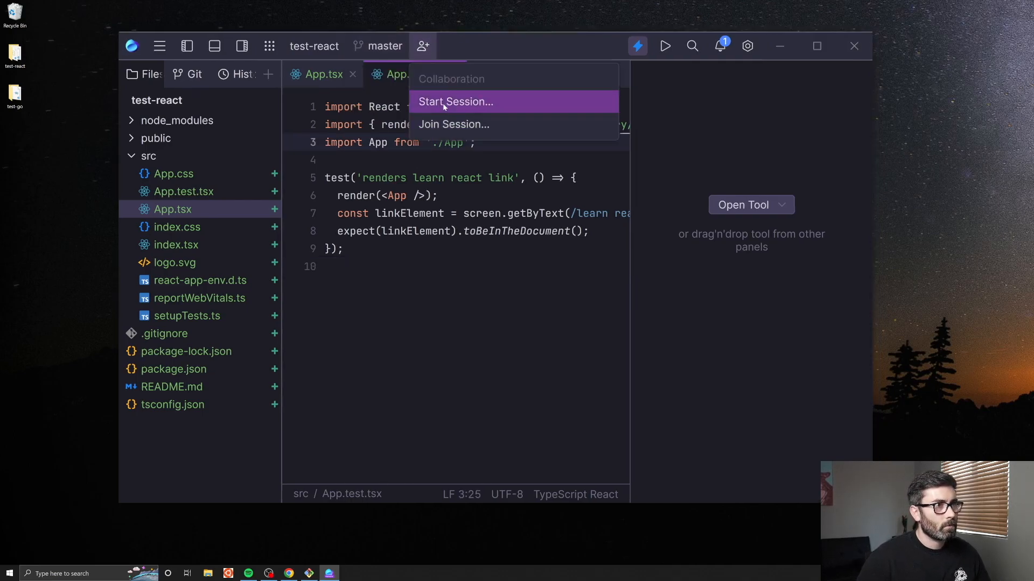
mouse_move(452, 124)
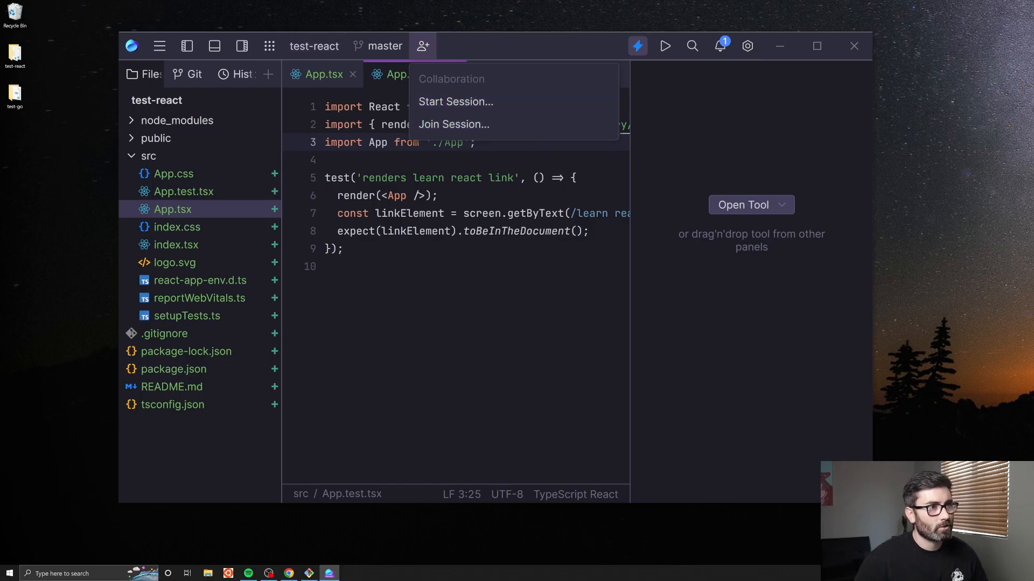
left_click(416, 74)
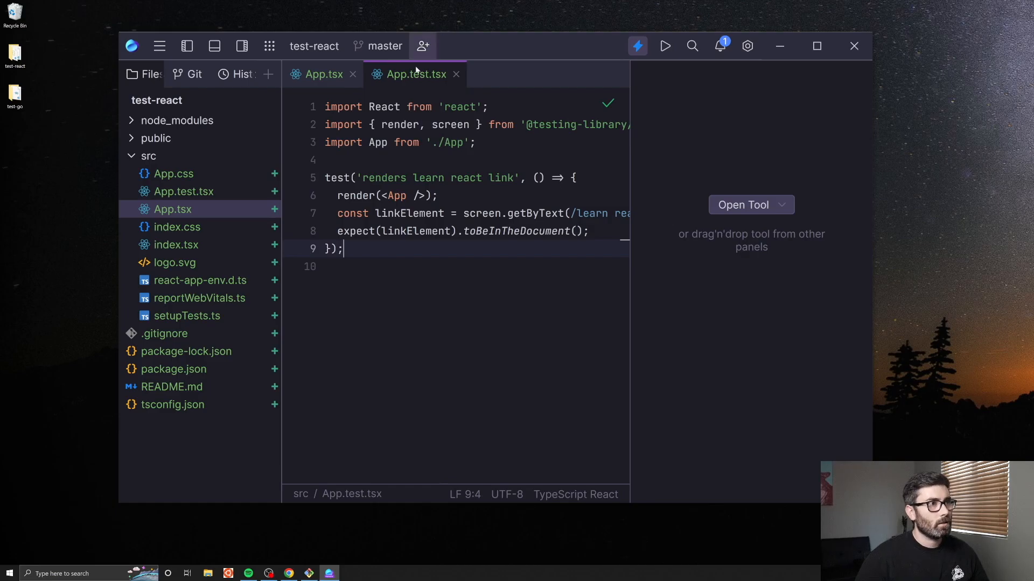
left_click(663, 46)
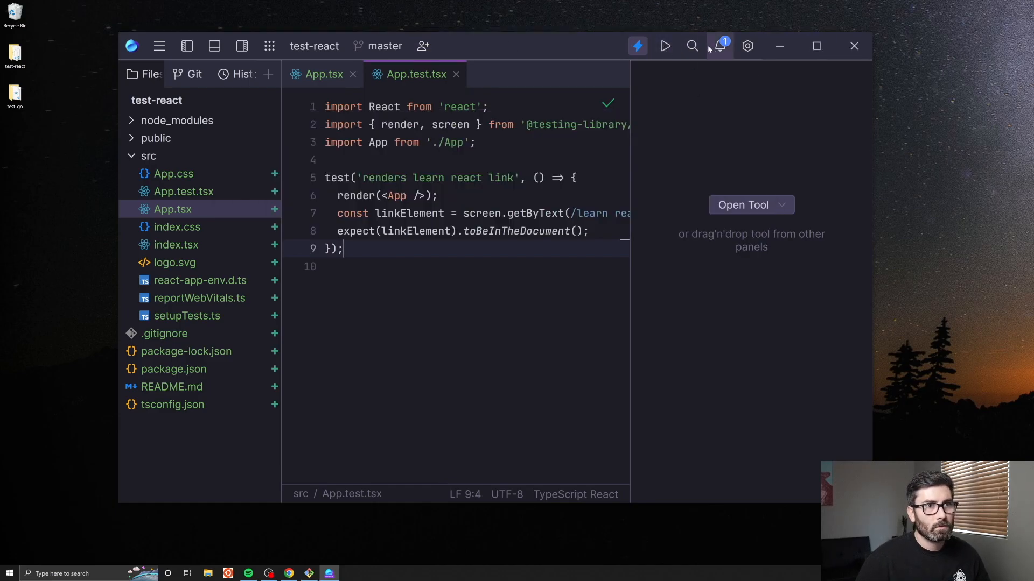
left_click(720, 46)
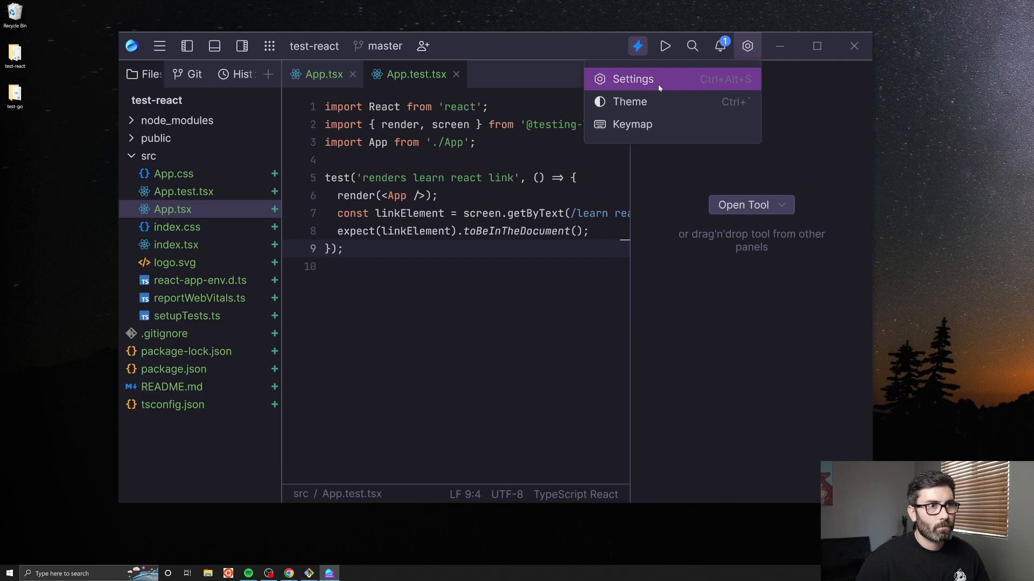
left_click(631, 79)
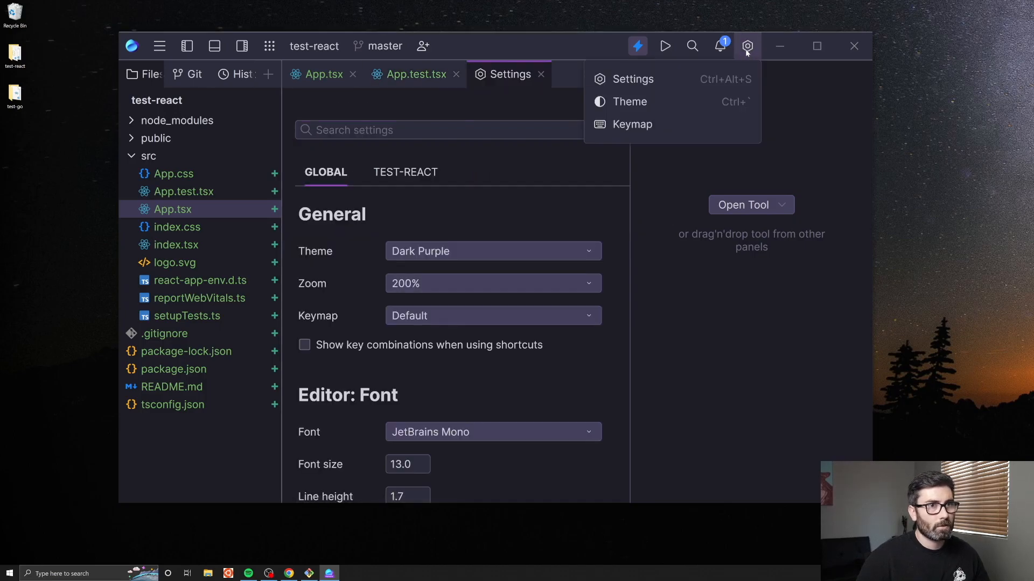
left_click(461, 129)
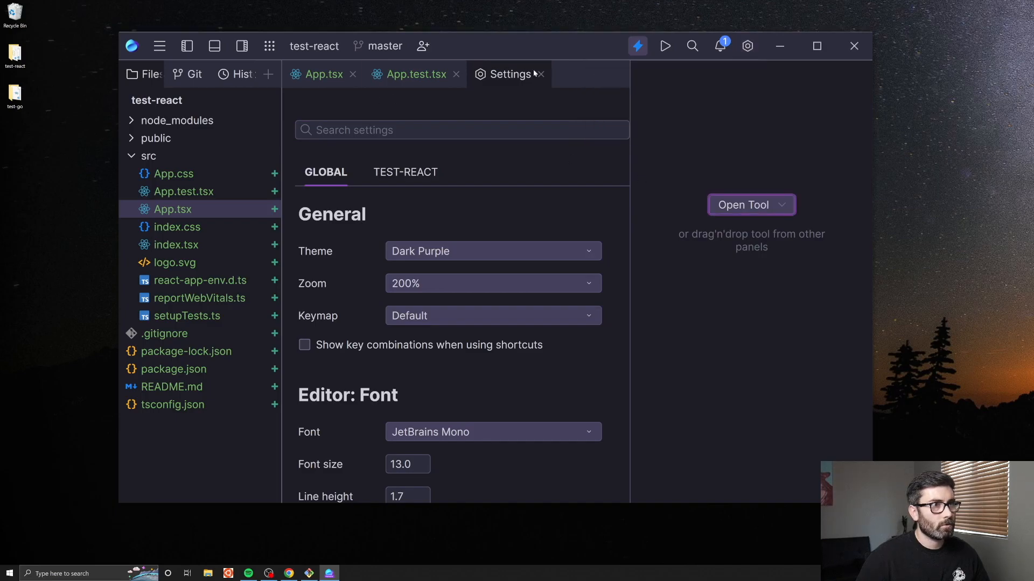
left_click(542, 74)
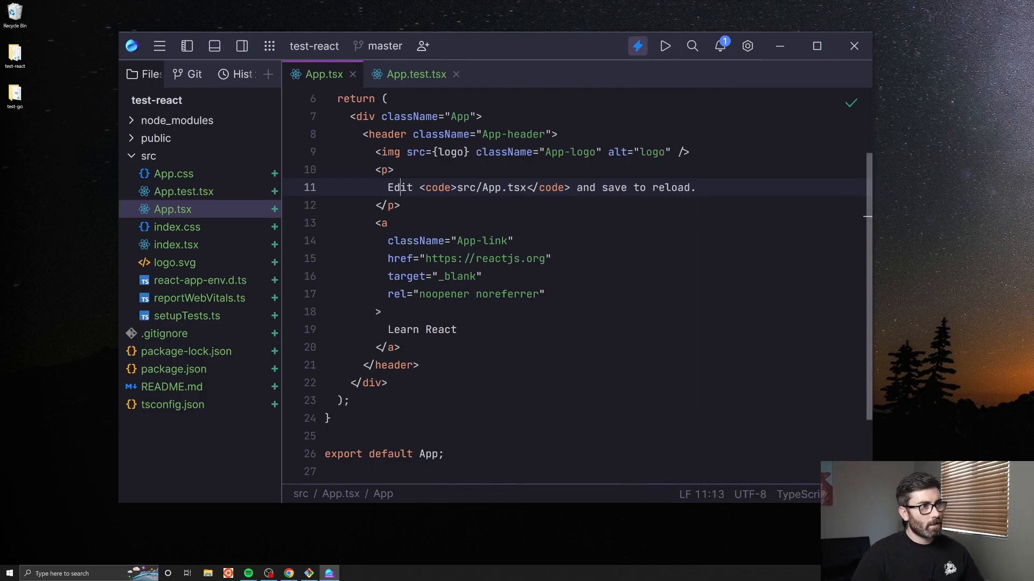
- Create a new Hey.tsx file in src and import React from 'react'
right_click(147, 156)
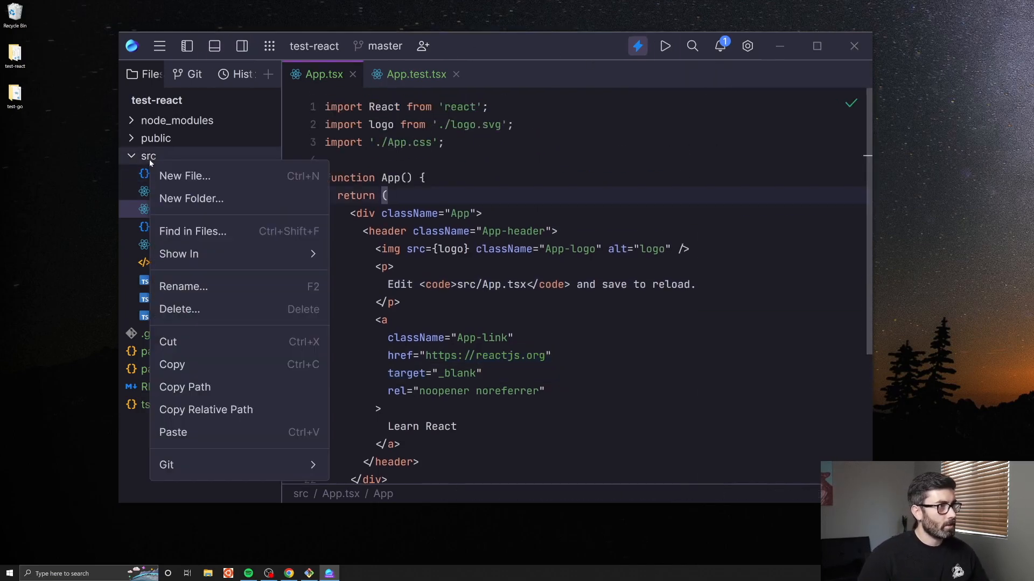
left_click(184, 176)
type("import React fr")
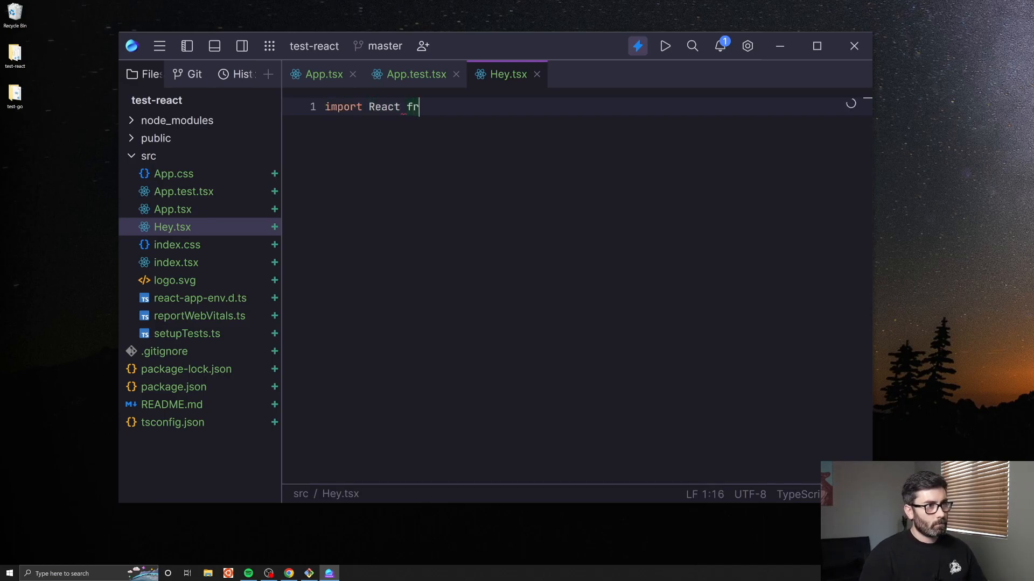
type("om '")
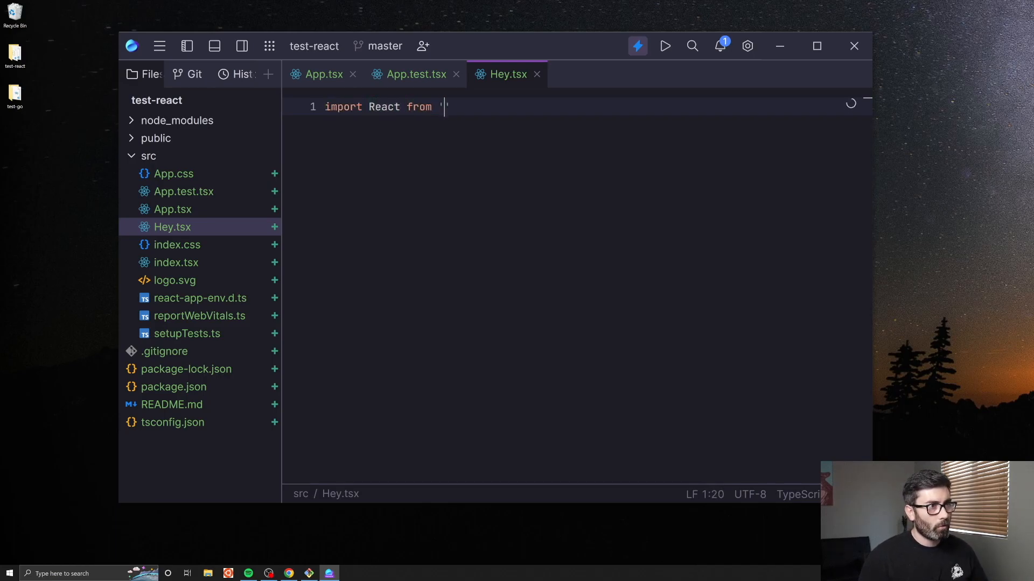
type("re")
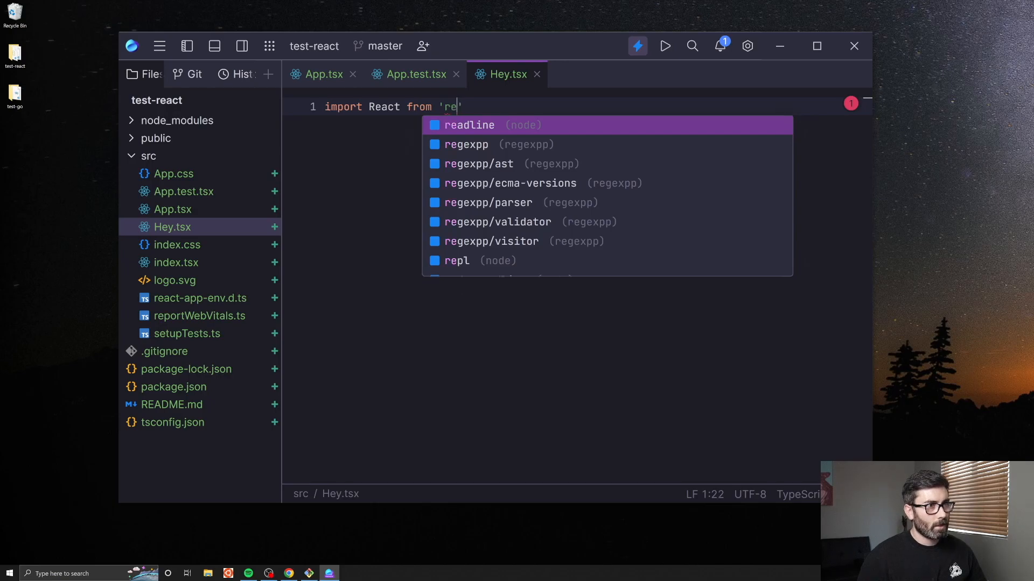
key("Backspace")
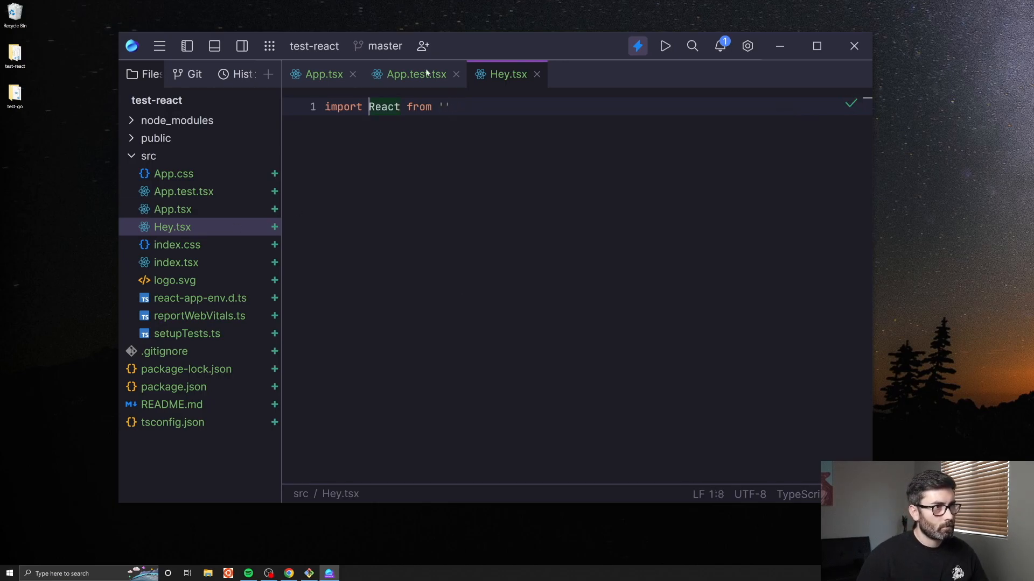
type("r")
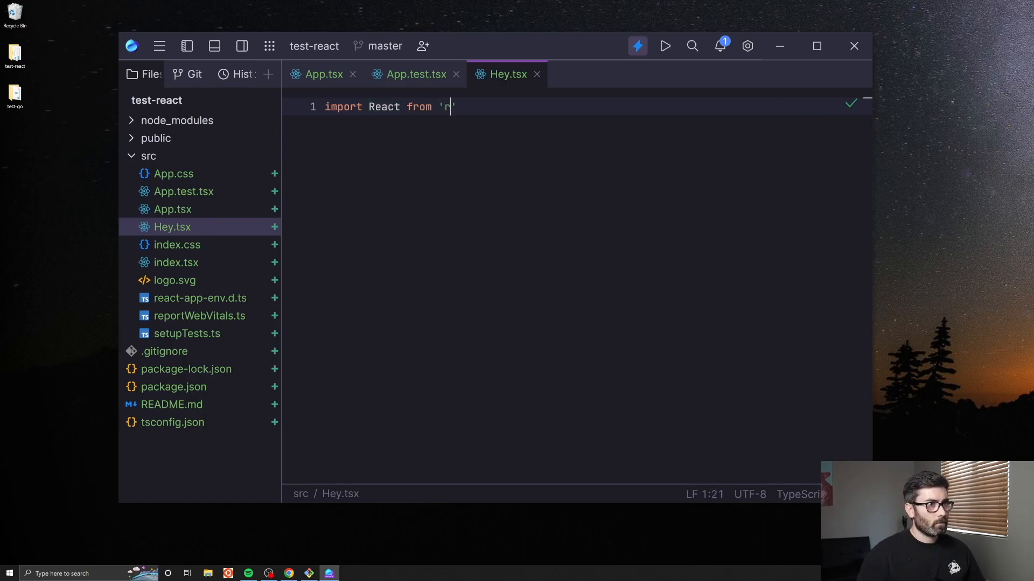
type("eact")
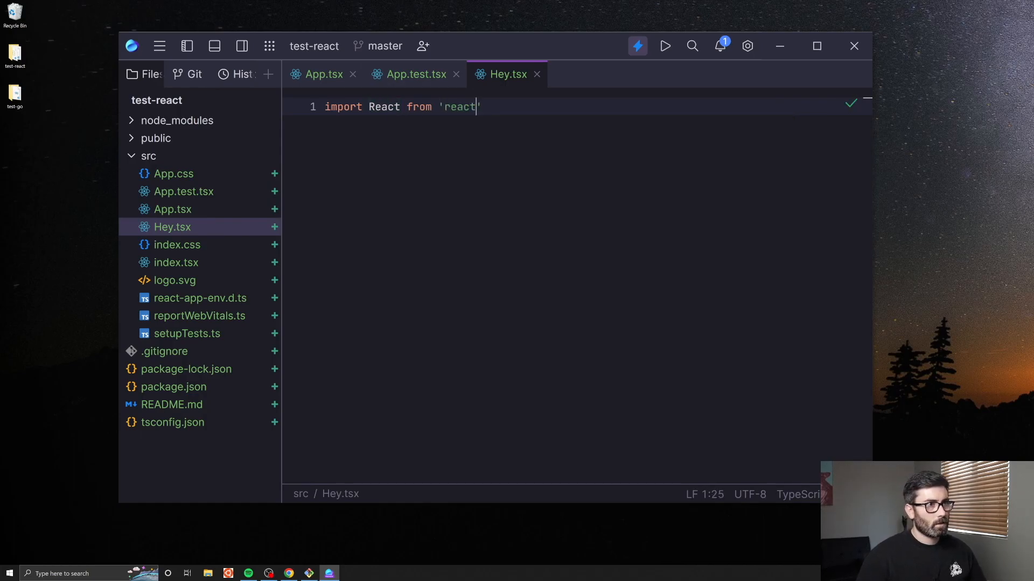
key("Enter")
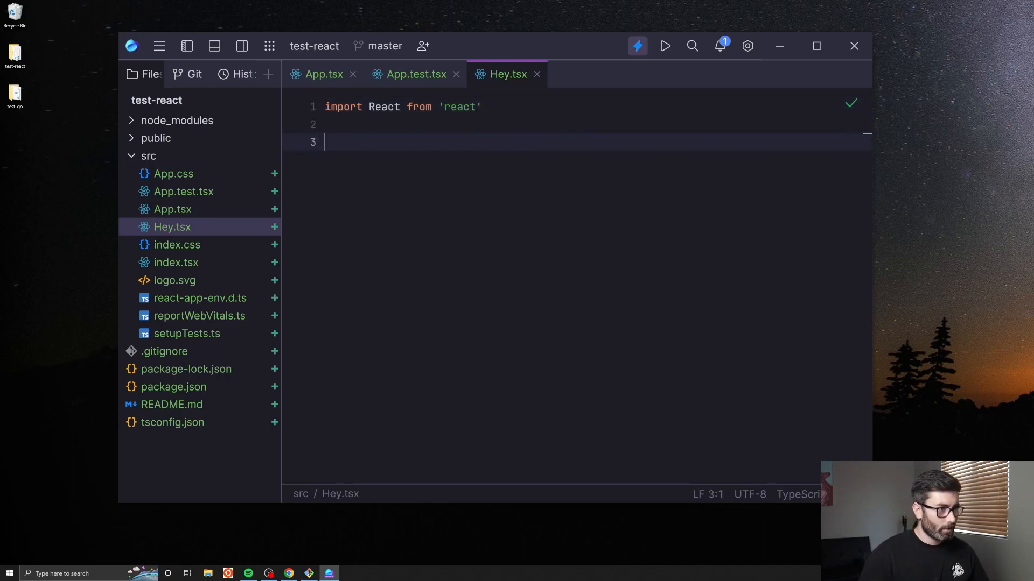
- Write the default-exported Hey function returning a paragraph with hey {name}
type("function H")
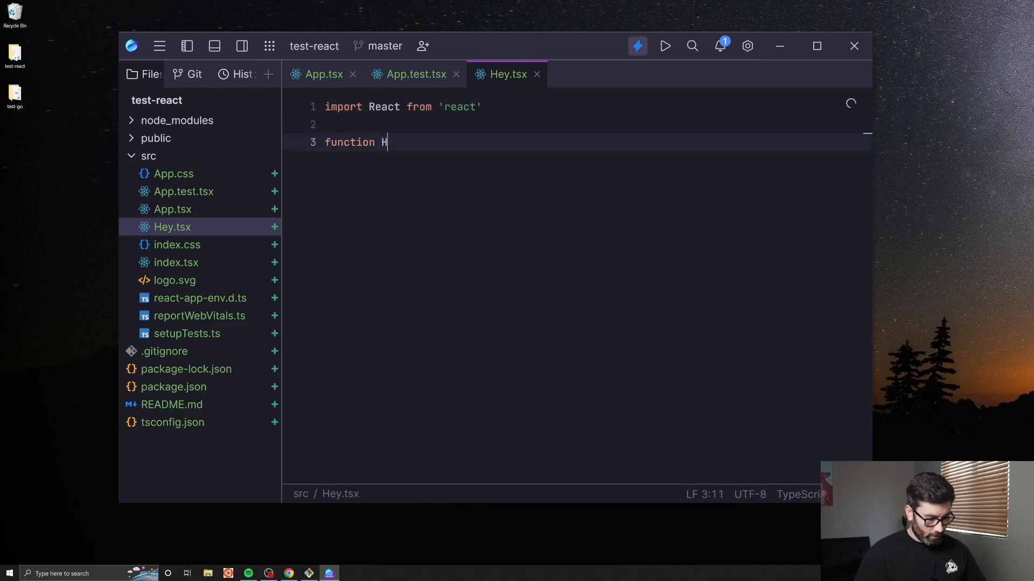
type("ey")
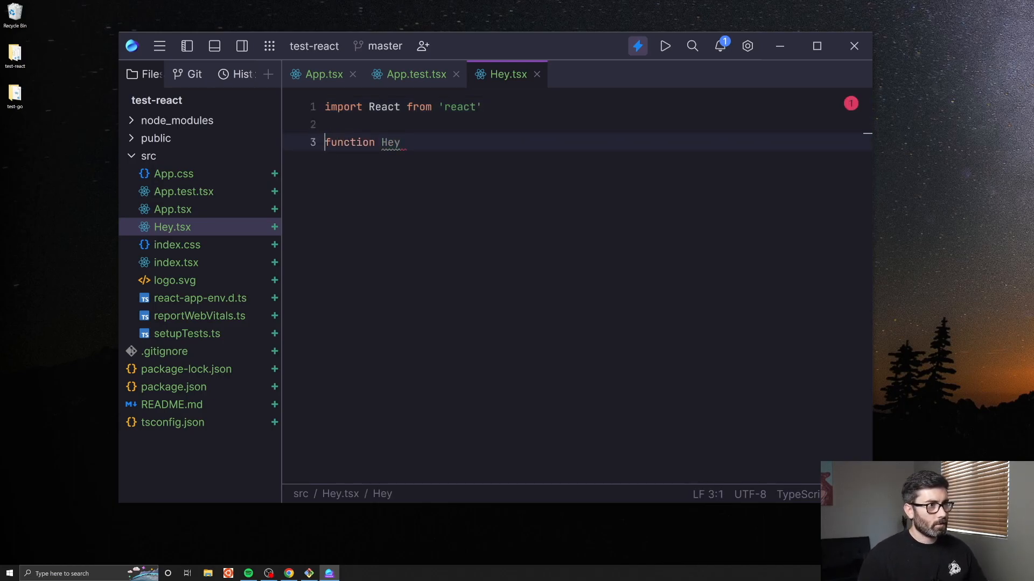
type("exp[or")
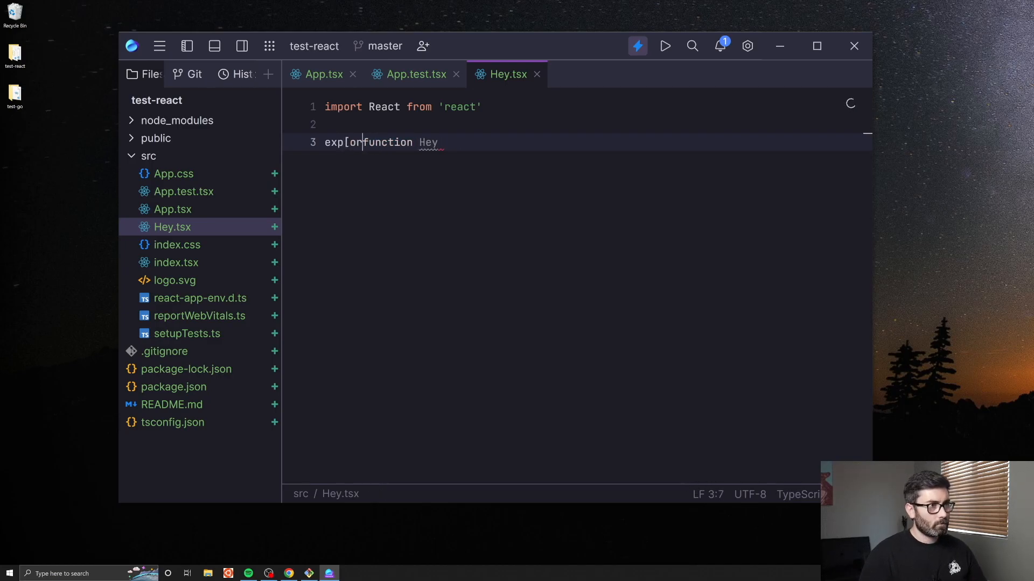
type("export default")
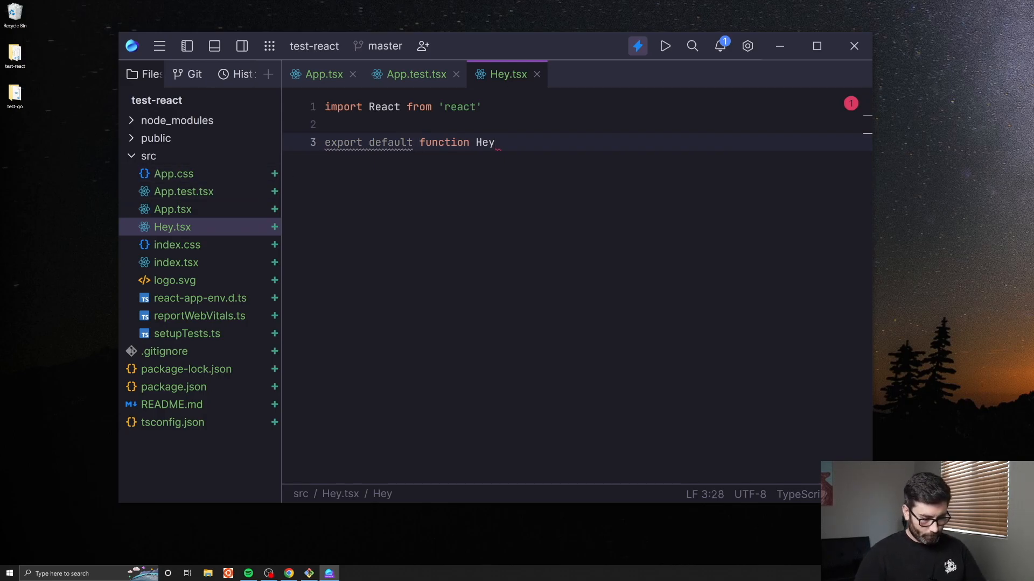
type("() {")
type("return )()")
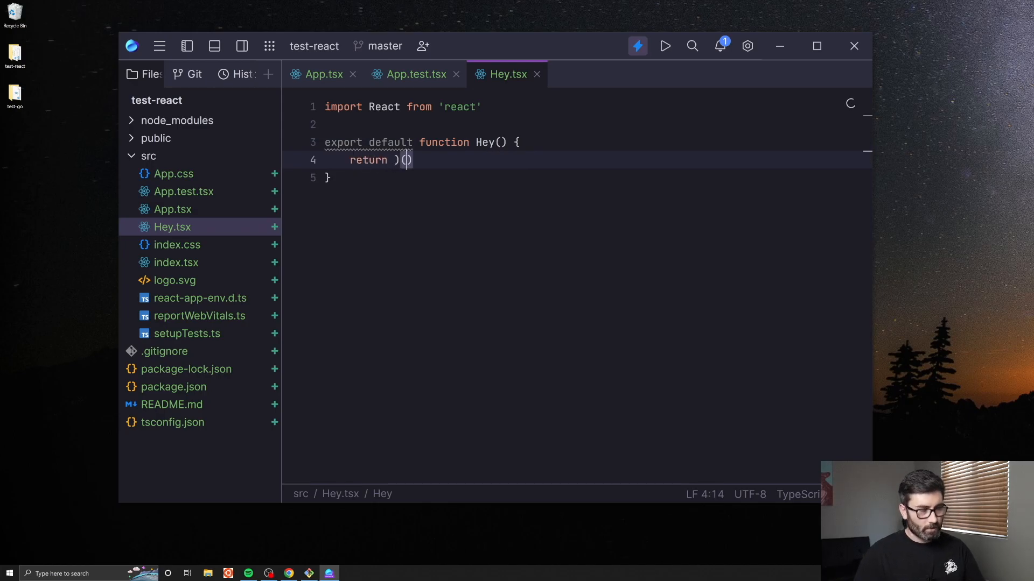
type("(")
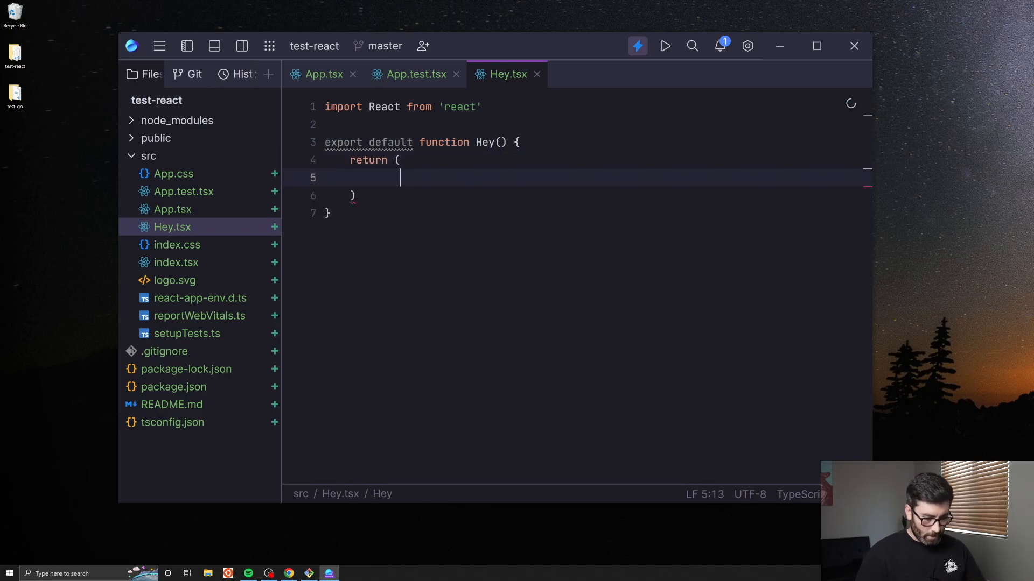
type("<p></p>")
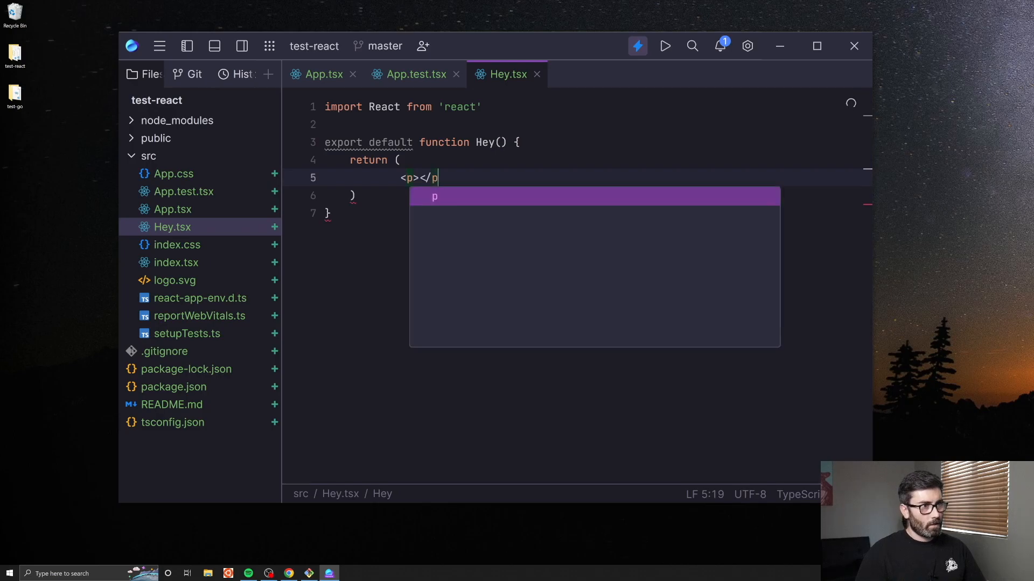
type("{}")
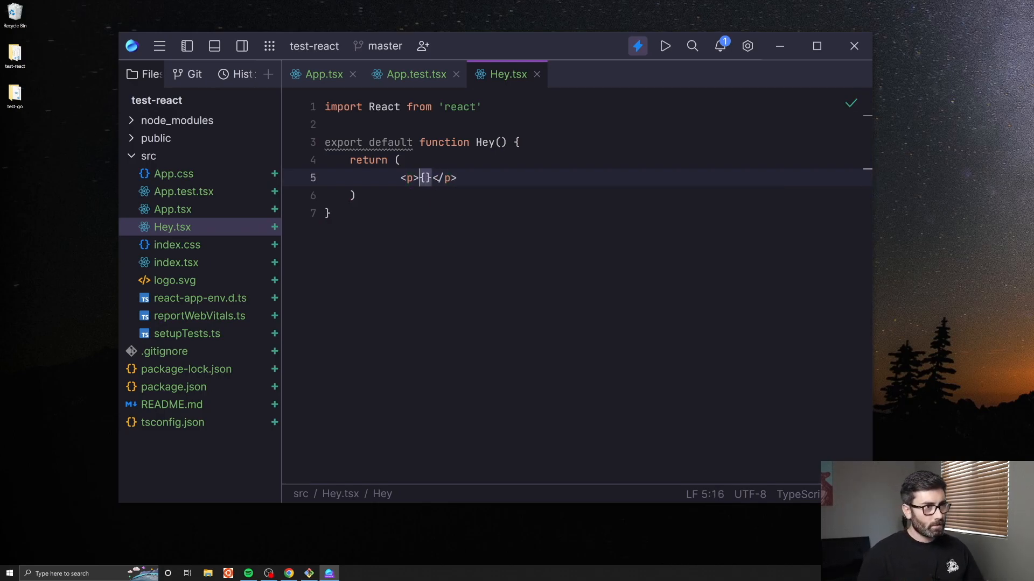
type("hey {nam}")
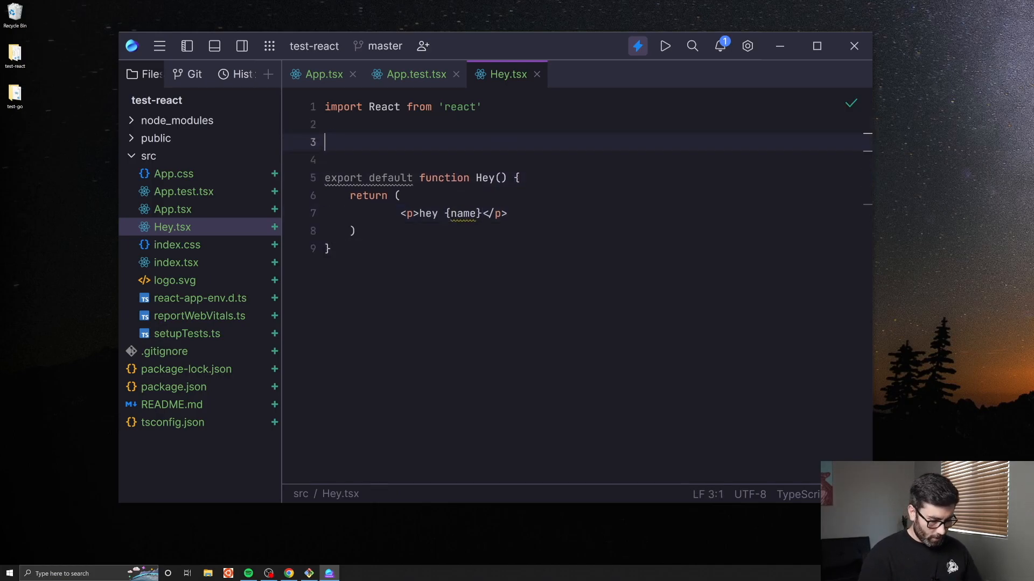
- Add an IProps interface with name: string and type the {name} parameter as IProps
type("interf")
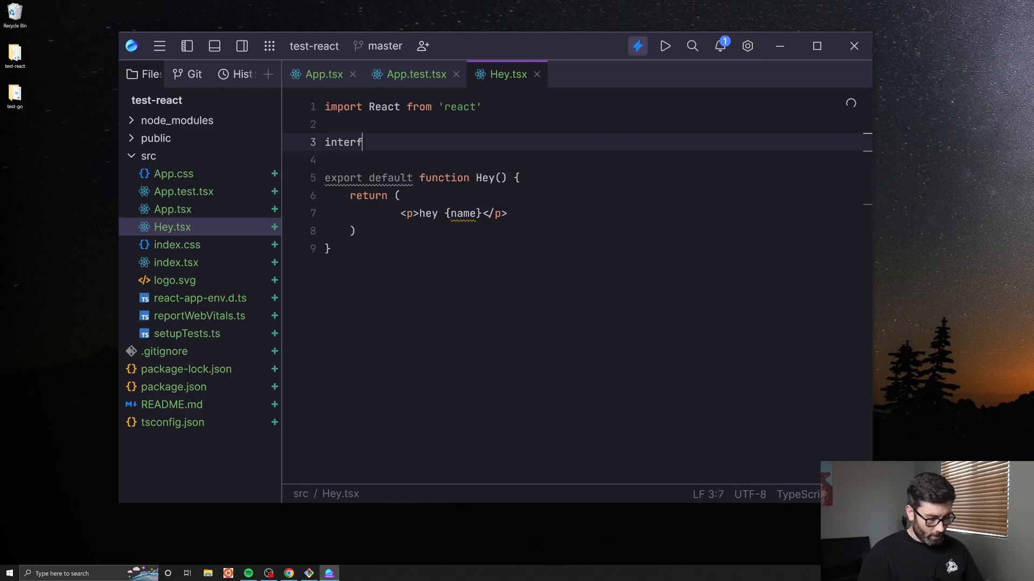
type("ace")
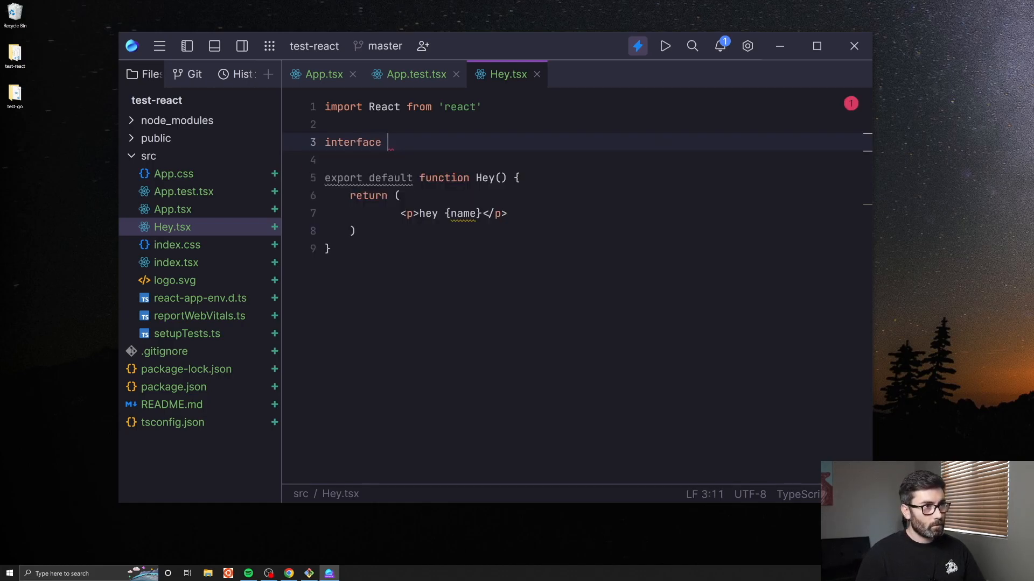
type("IProps {")
type("name")
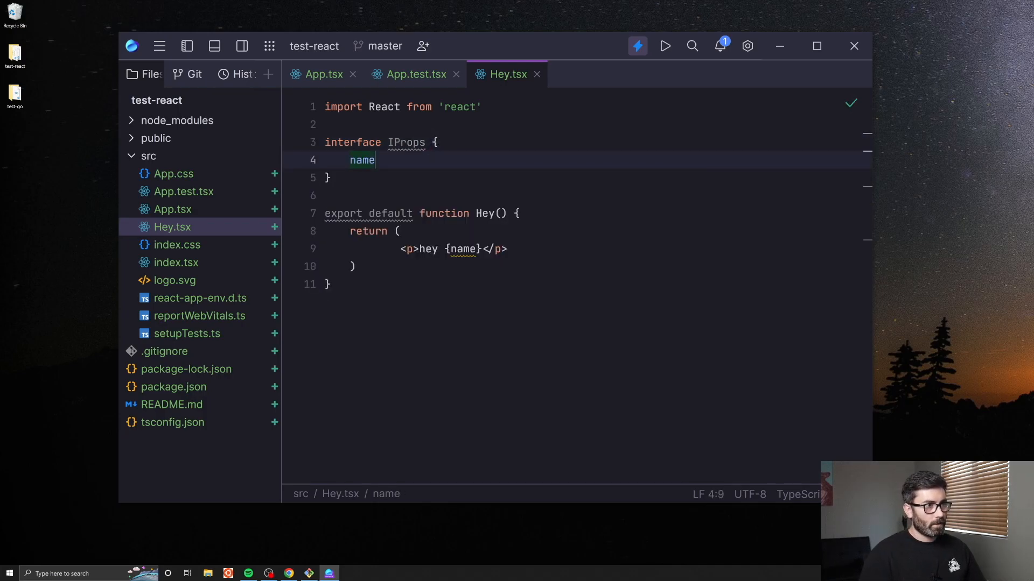
type(": string")
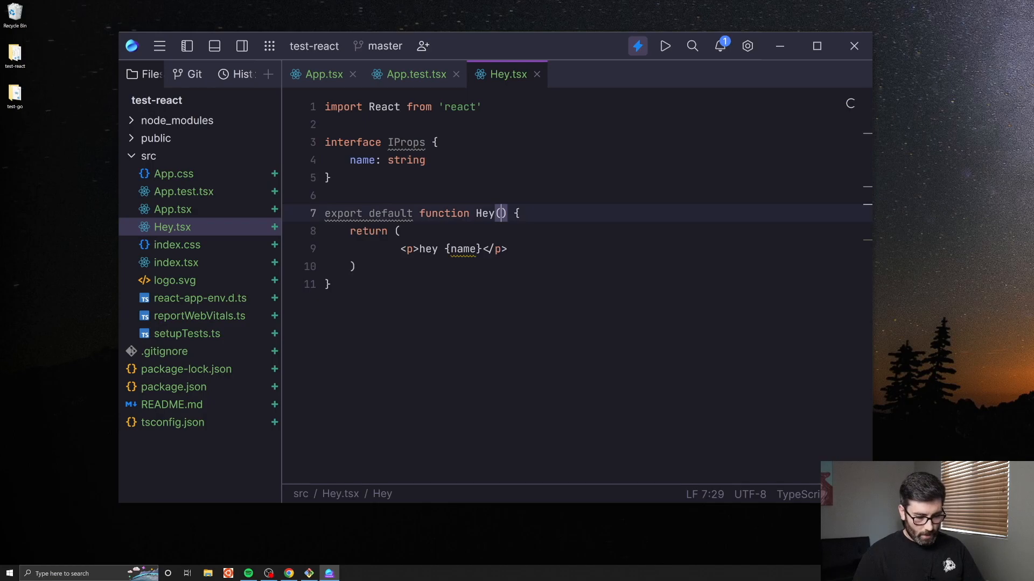
type("{name}")
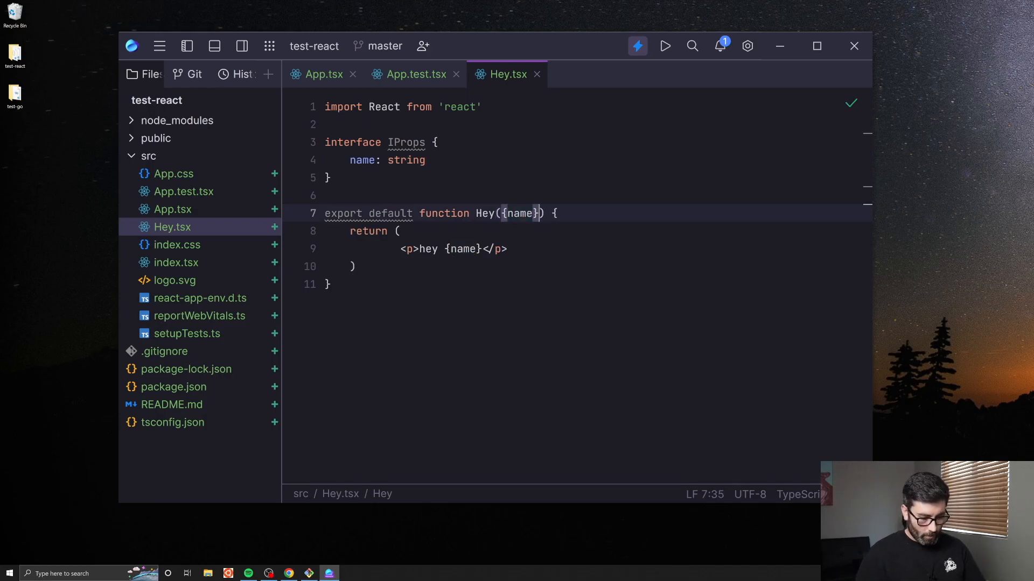
type(": IProps")
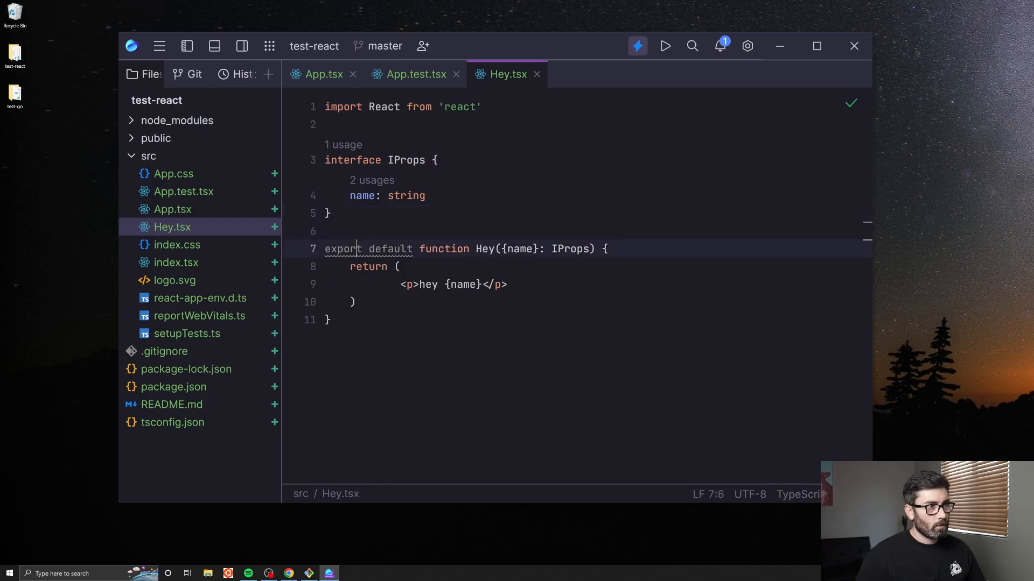
mouse_move(372, 184)
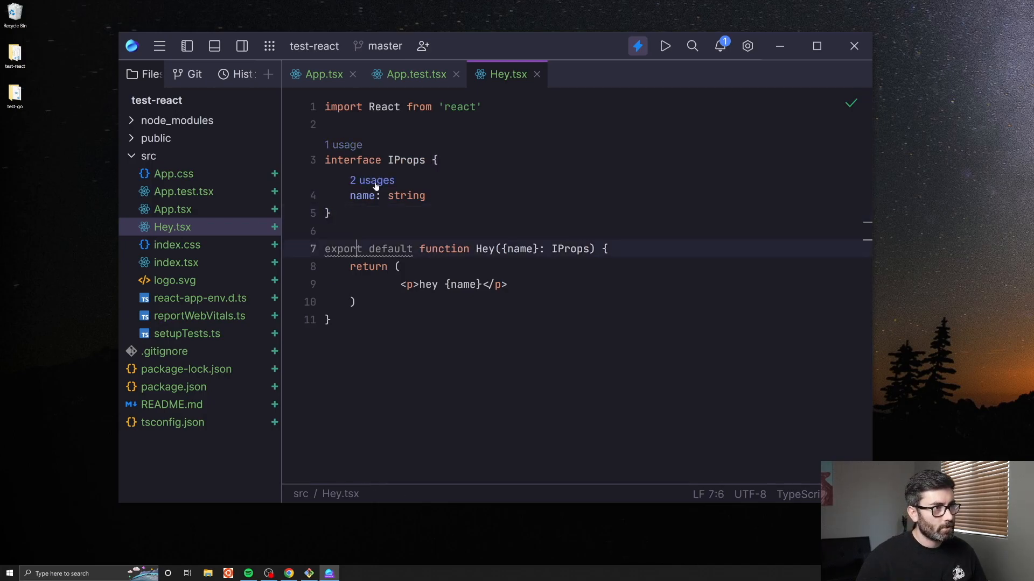
- Add <Hey /> inside App.tsx's App div and import Hey from './Hey'
left_click(372, 180)
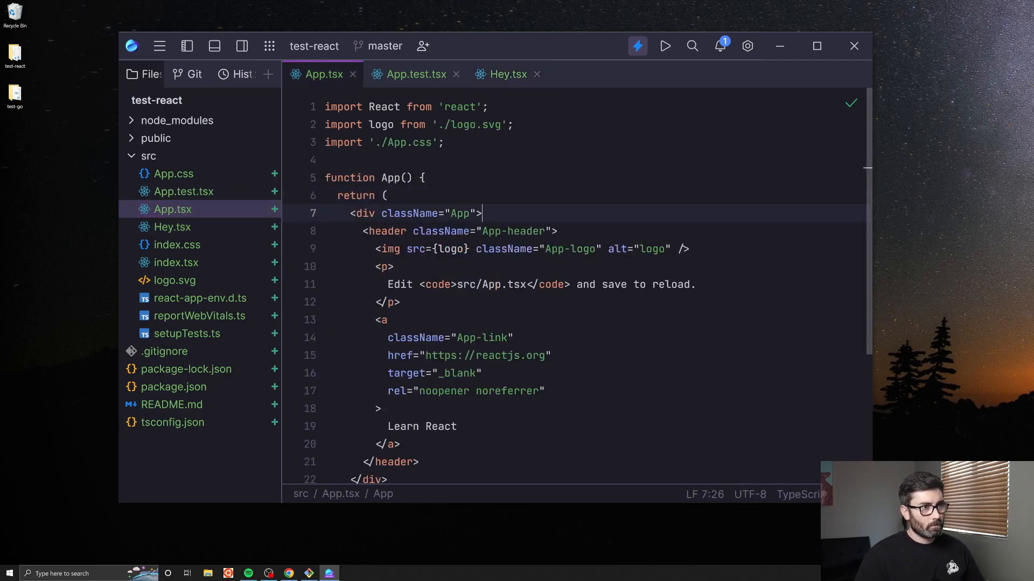
type("<Hey />")
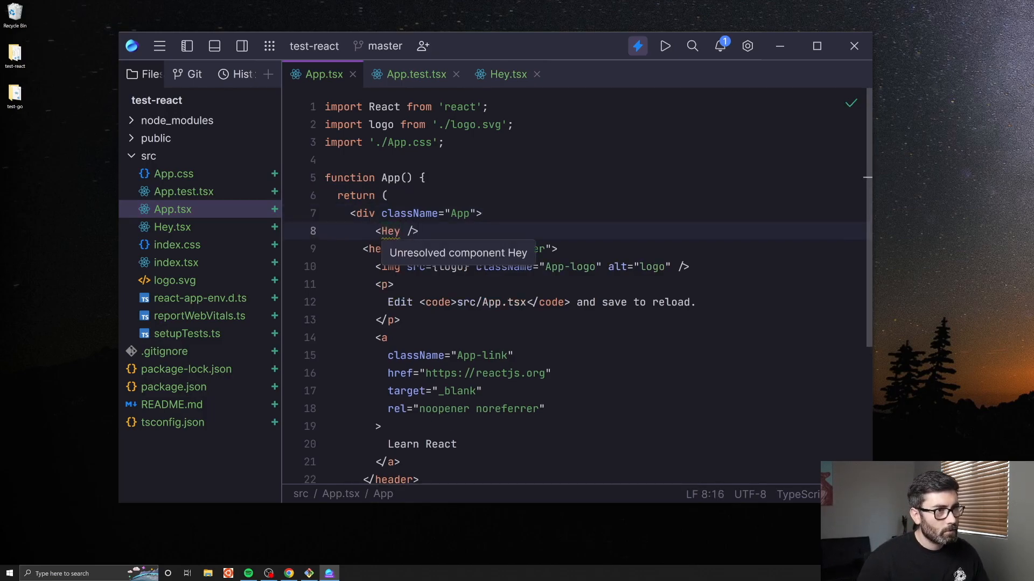
double_click(390, 231)
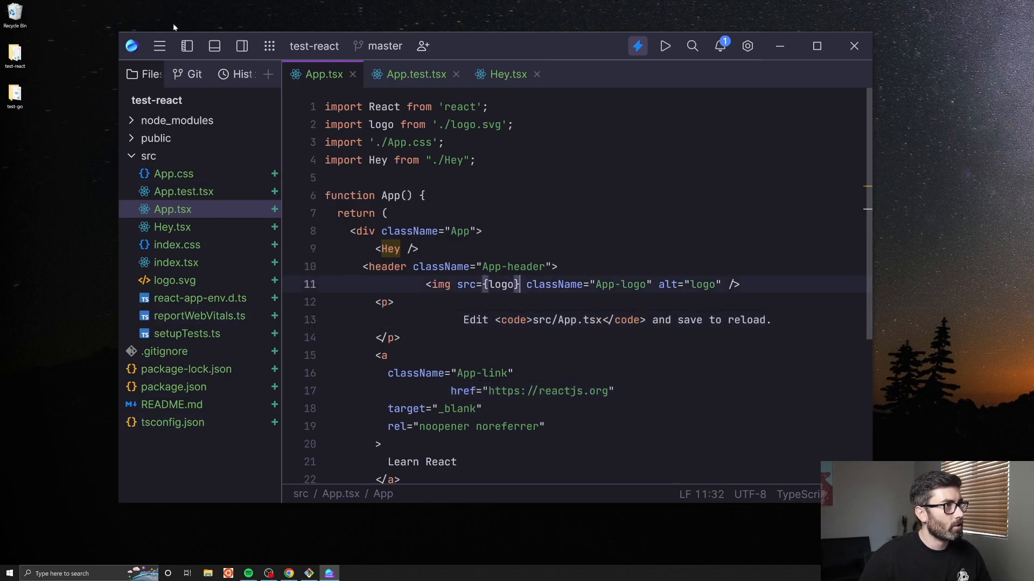
- Find the reformat shortcut by searching 'form' in Keymap, then reformat App.tsx
left_click(159, 45)
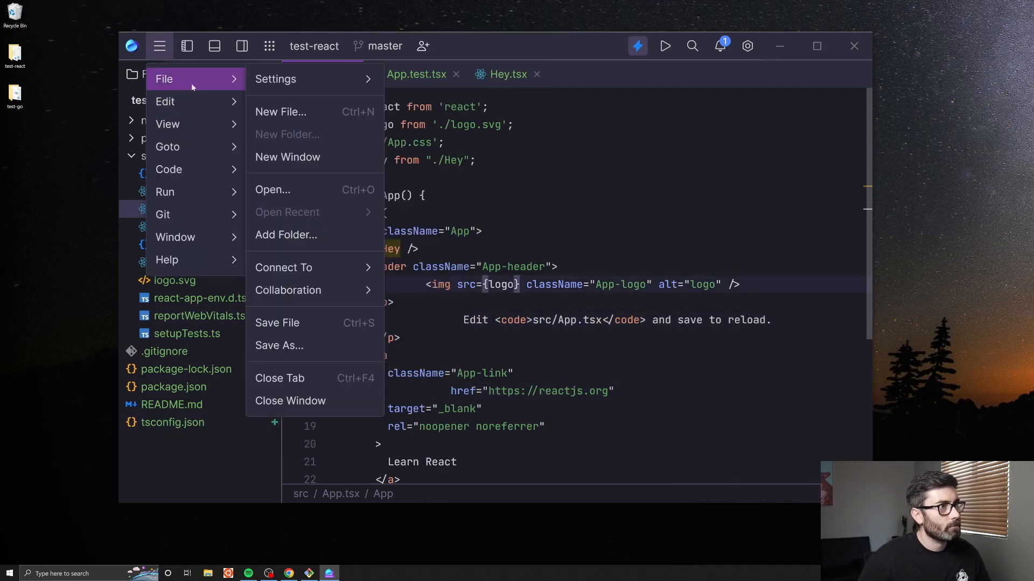
left_click(276, 79)
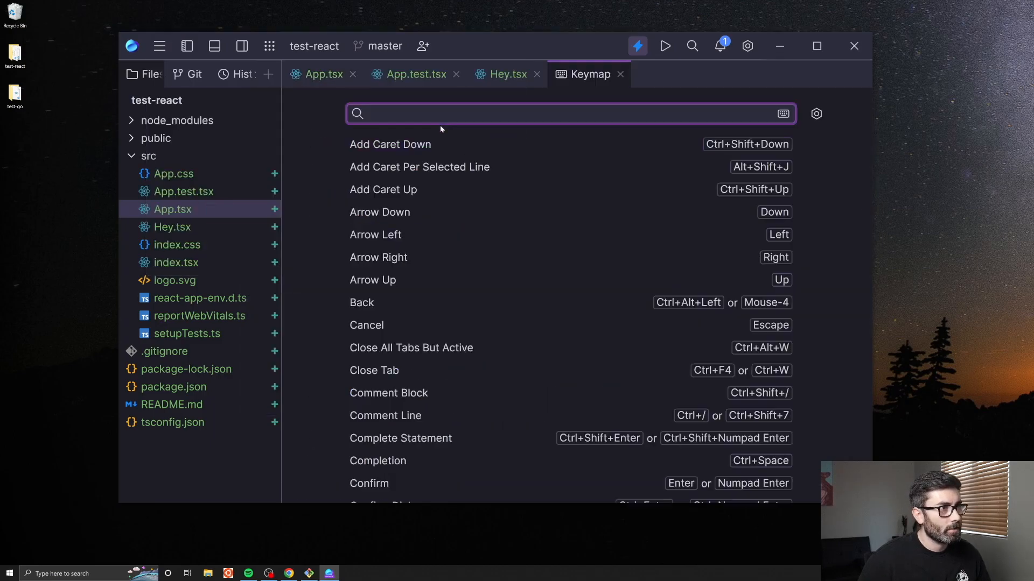
type("form")
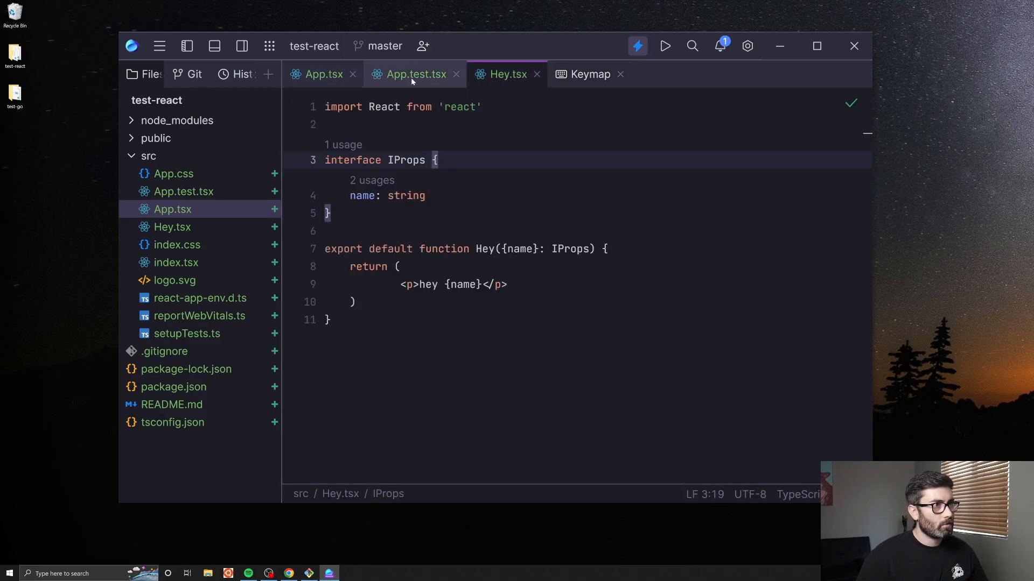
left_click(323, 74)
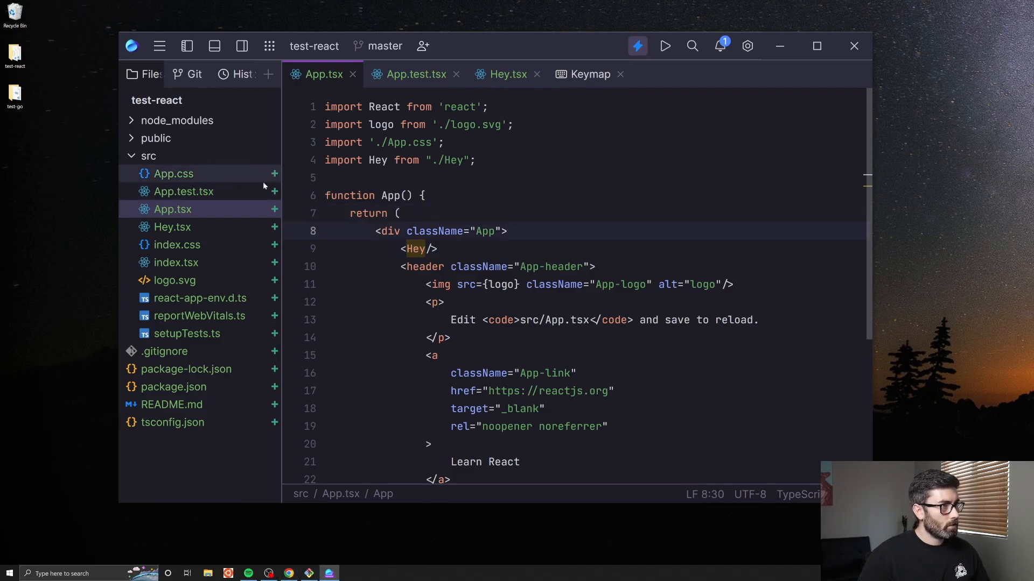
- Replace App.css with * { margin: 0px; padding: 0; box-sizing: border-box; }
left_click(173, 173)
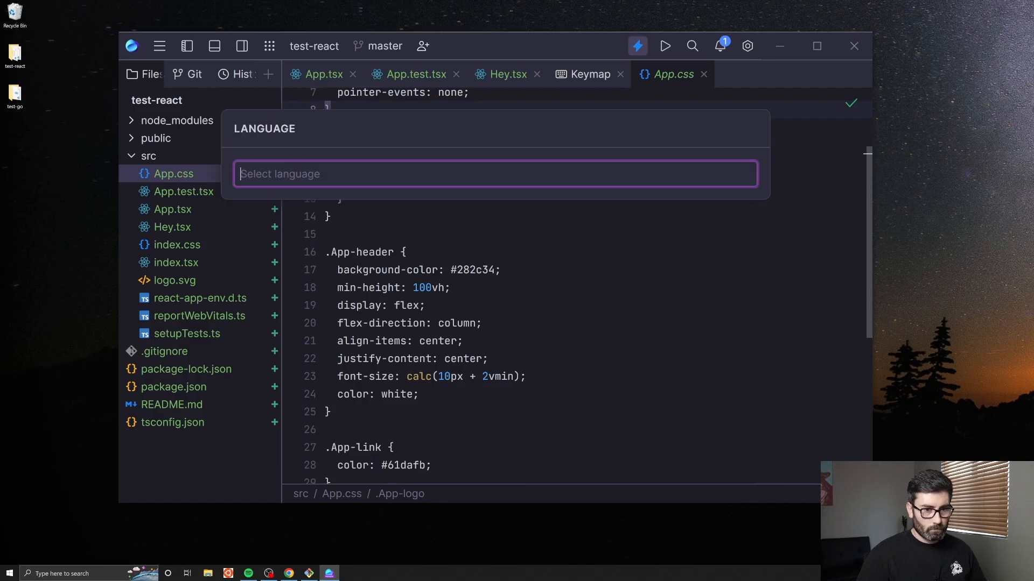
key("Escape")
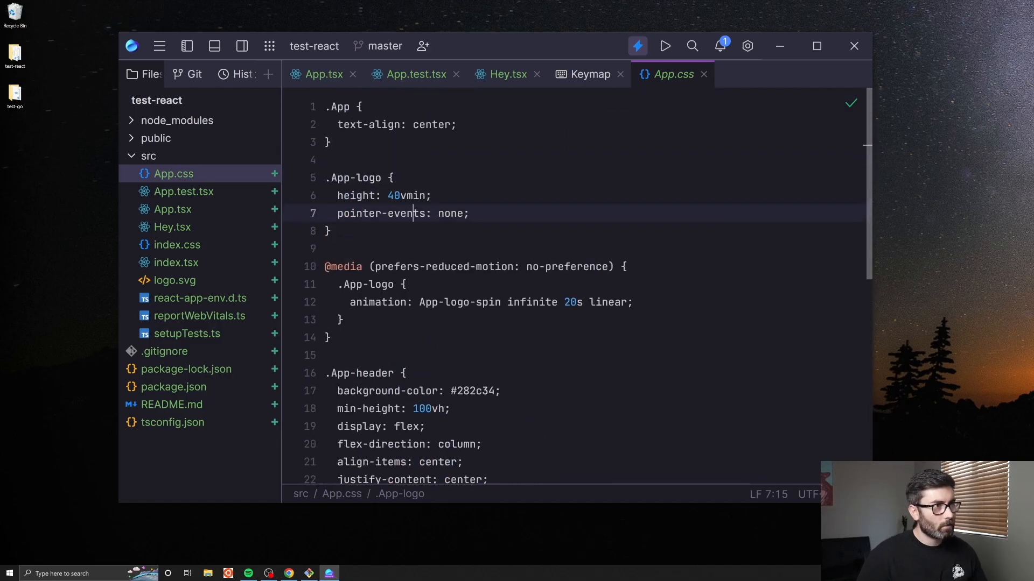
key("Ctrl+A")
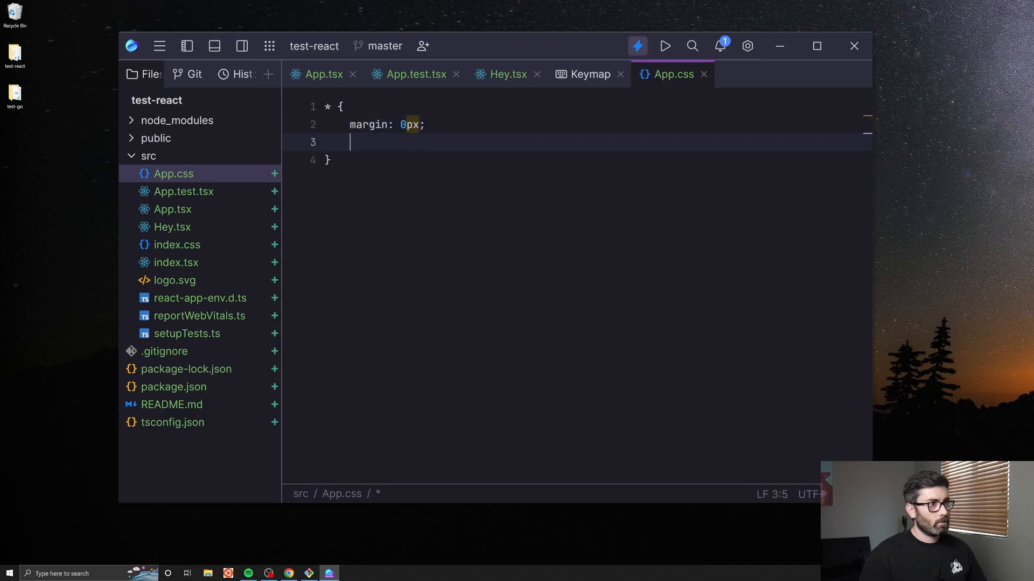
type("padding: 0px;")
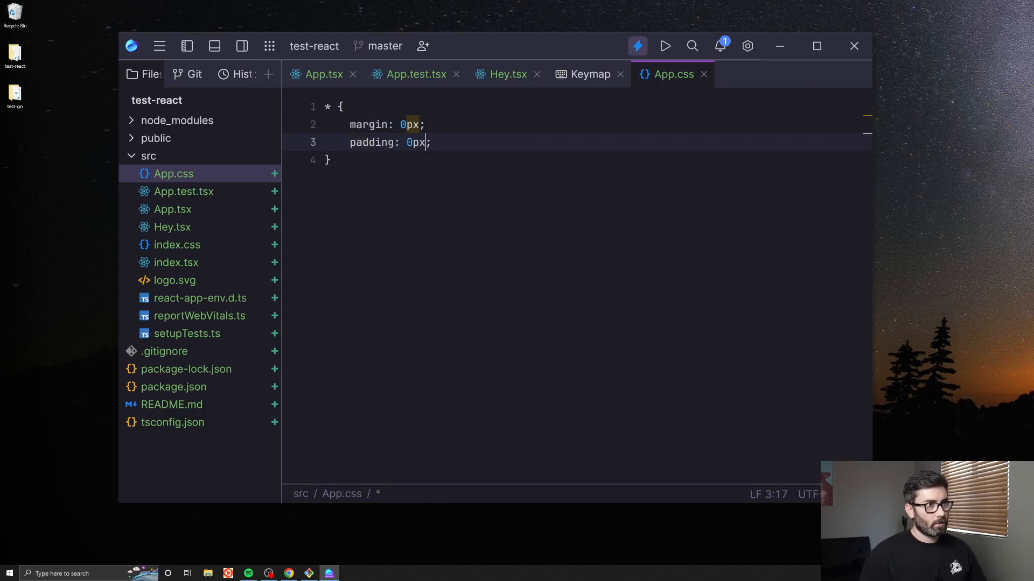
key("Backspace")
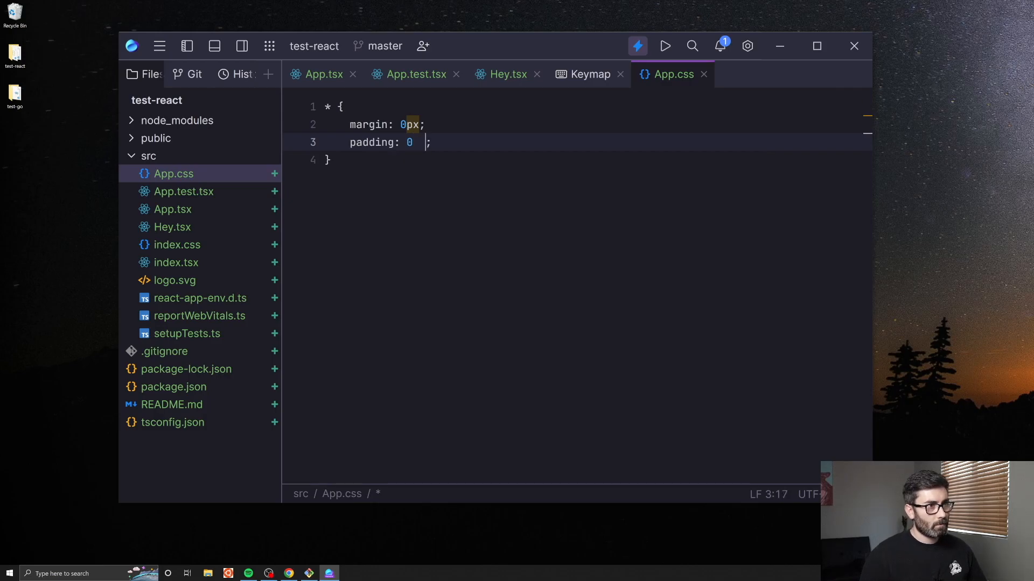
key("Enter")
type("box-sizing: ;")
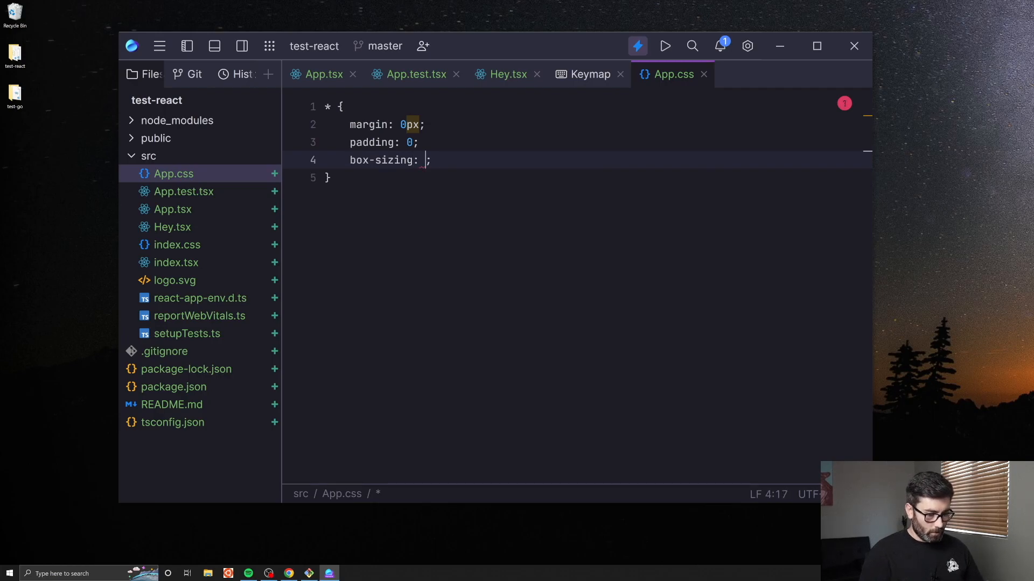
type("border-box")
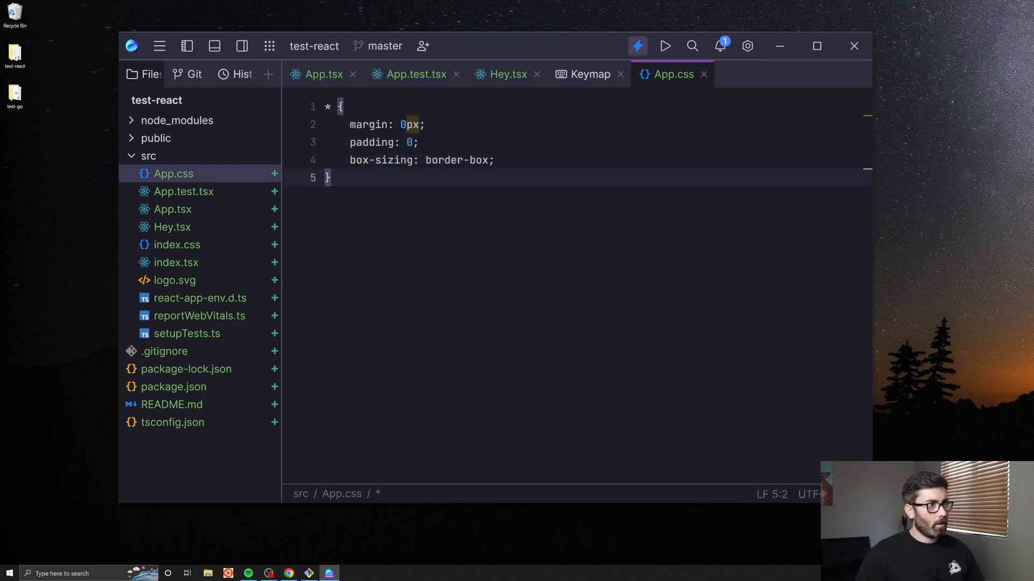
- Rename App.css to App.scss from the file tree
right_click(173, 174)
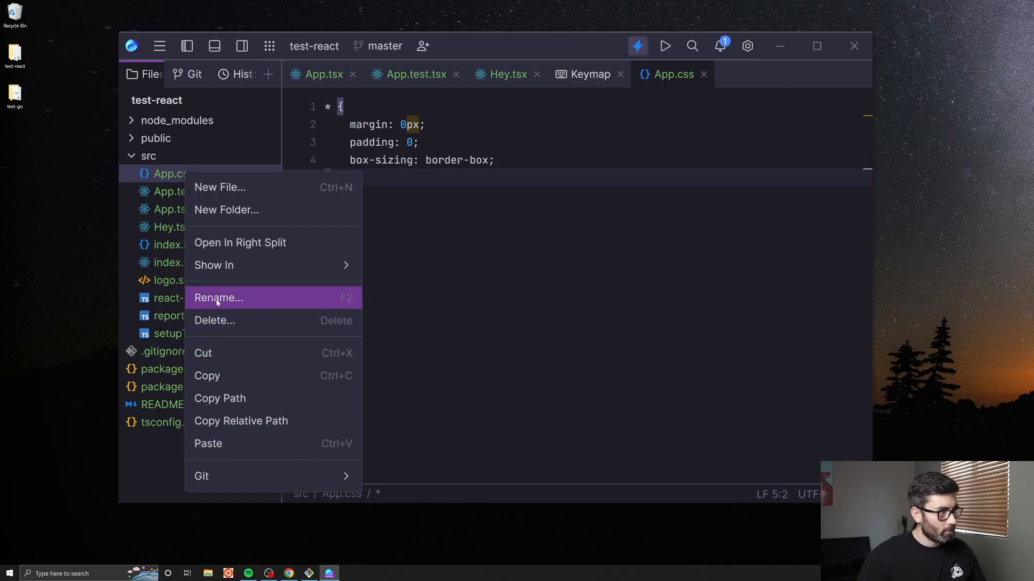
left_click(218, 297)
type("s")
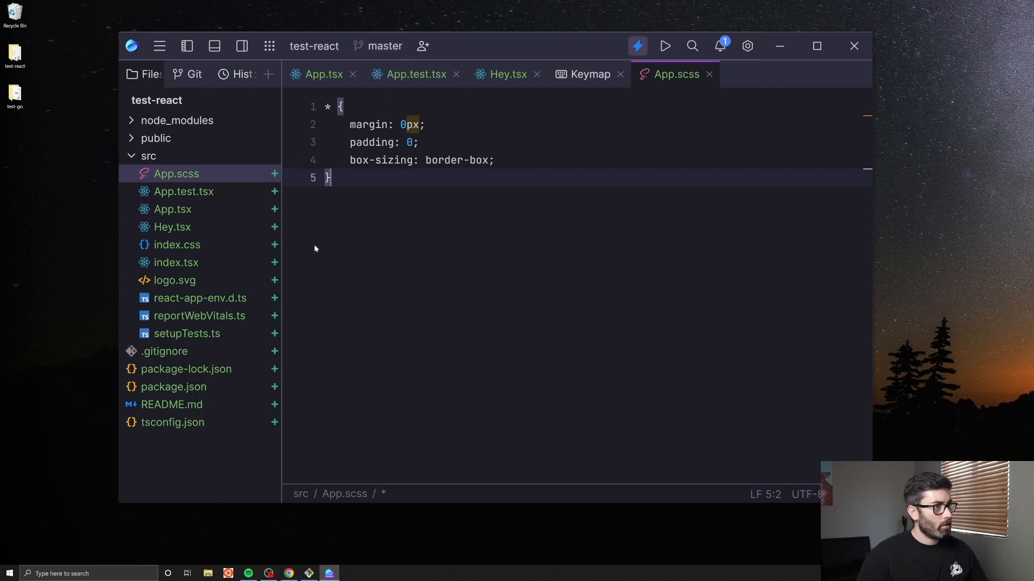
left_click(173, 279)
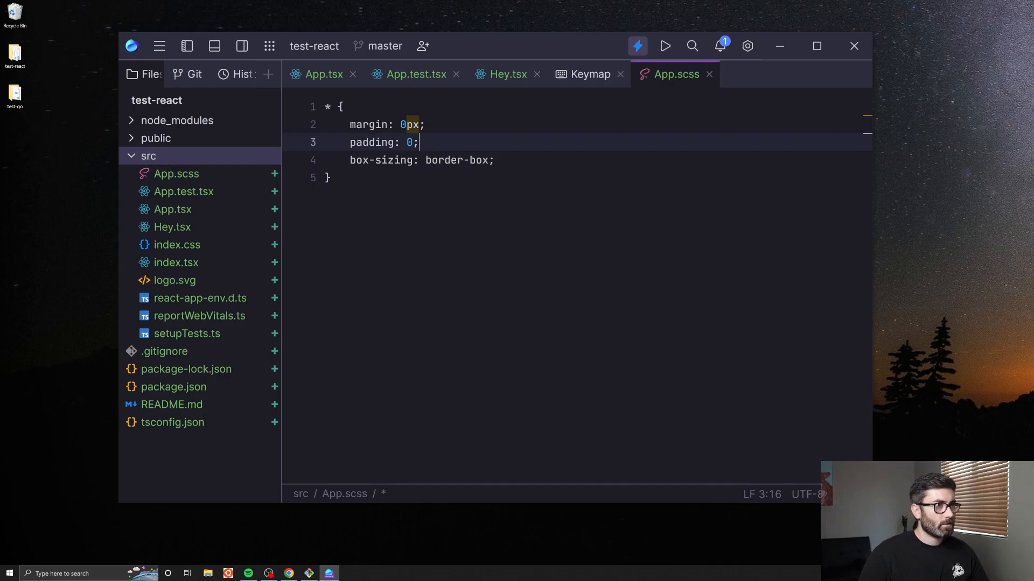
- Check how App.tsx imports the stylesheet and edit the margin value's px unit
left_click(323, 73)
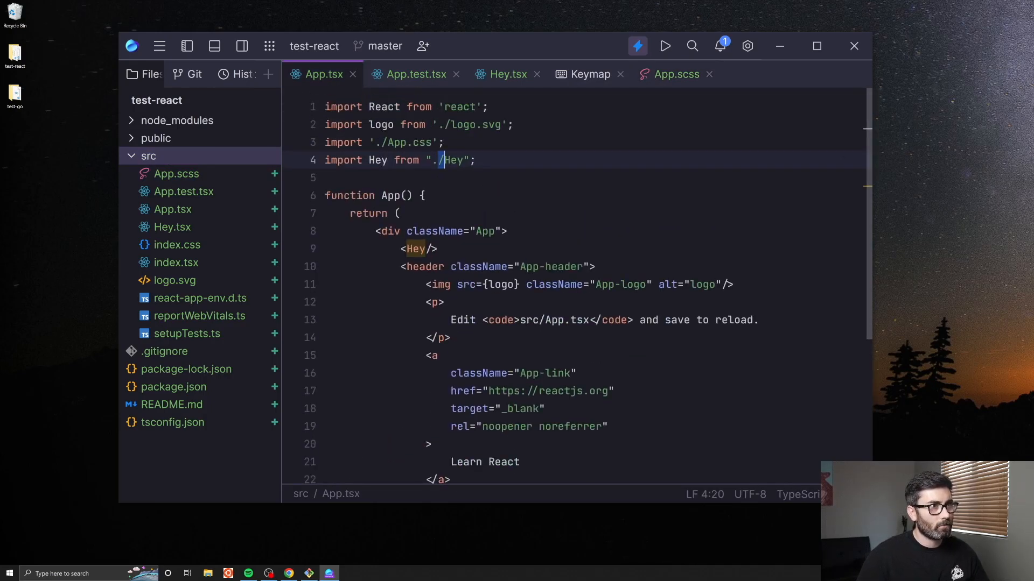
left_click(675, 74)
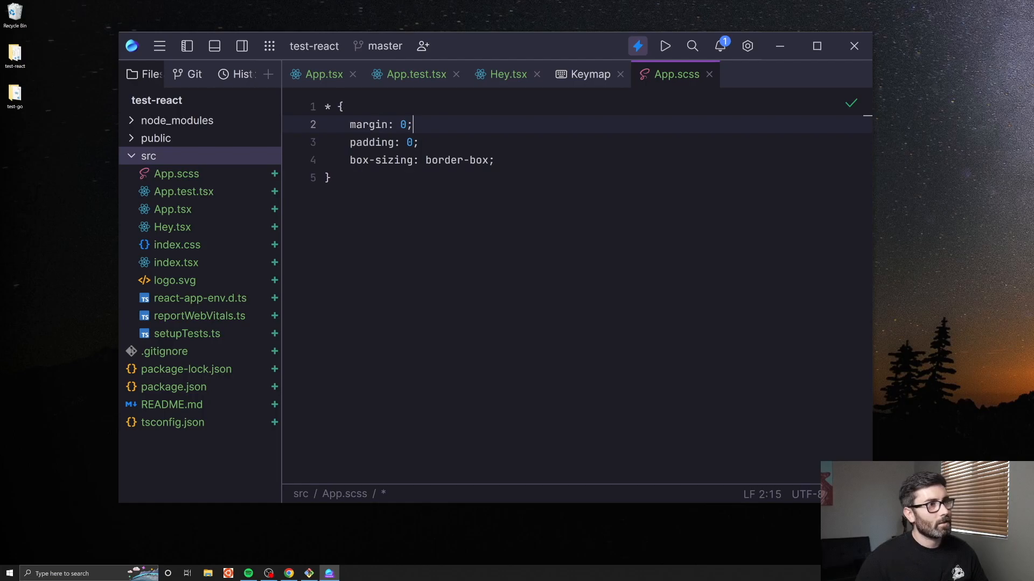
left_click(446, 159)
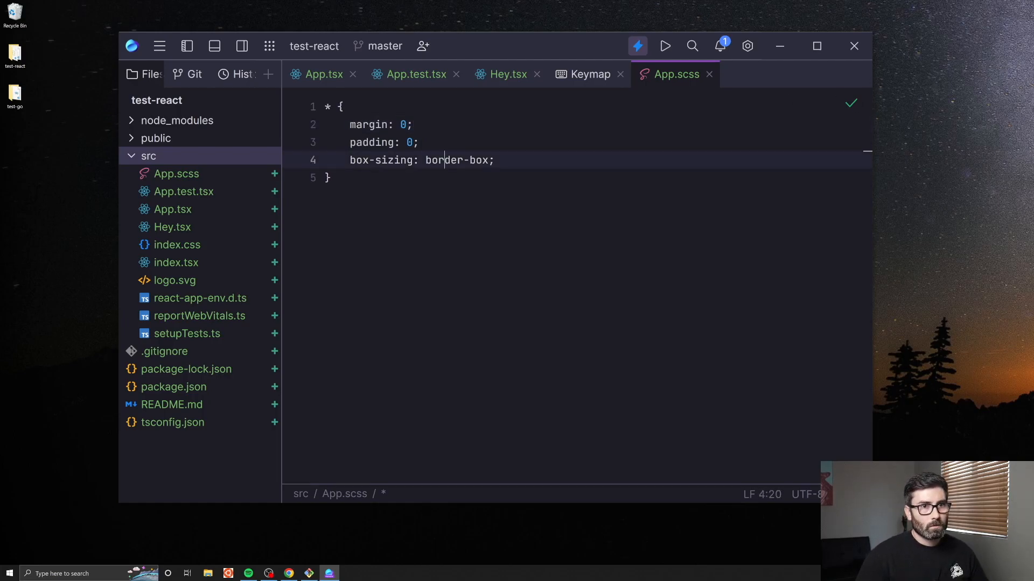
type("px")
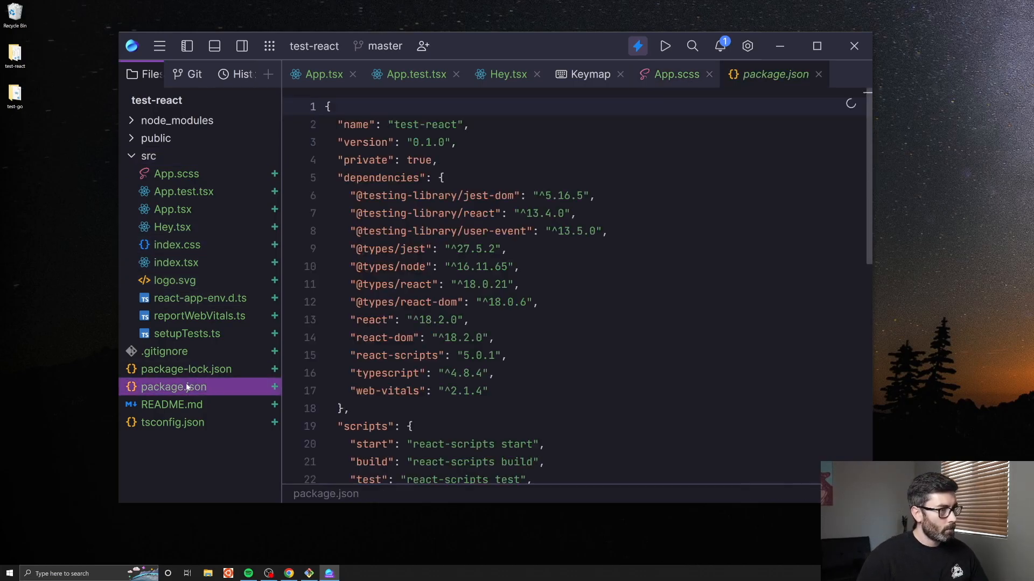
- Preview .gitignore, tsconfig.json and README.md, then begin removing test-react from the workspace
scroll("down", 3)
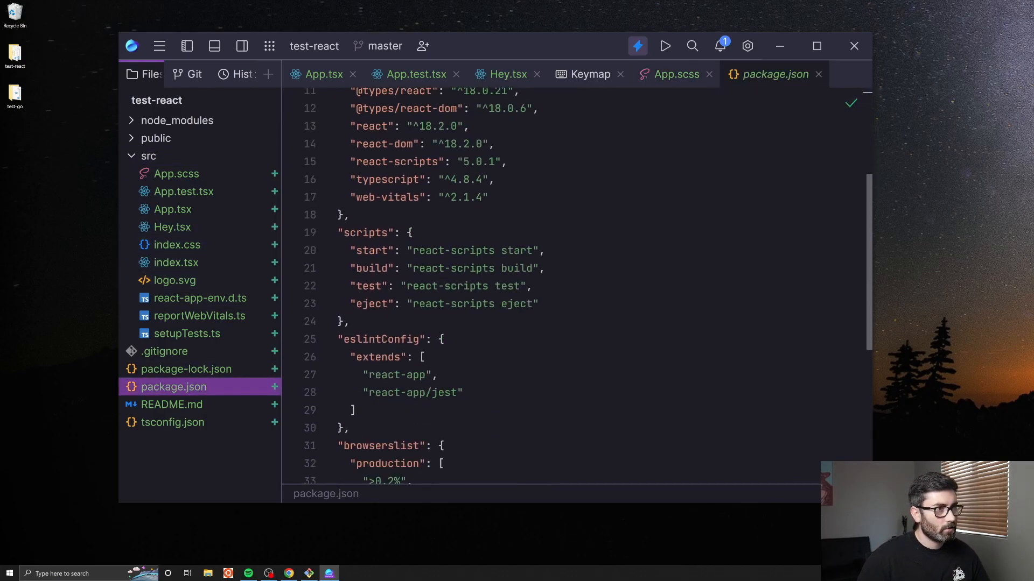
left_click(165, 351)
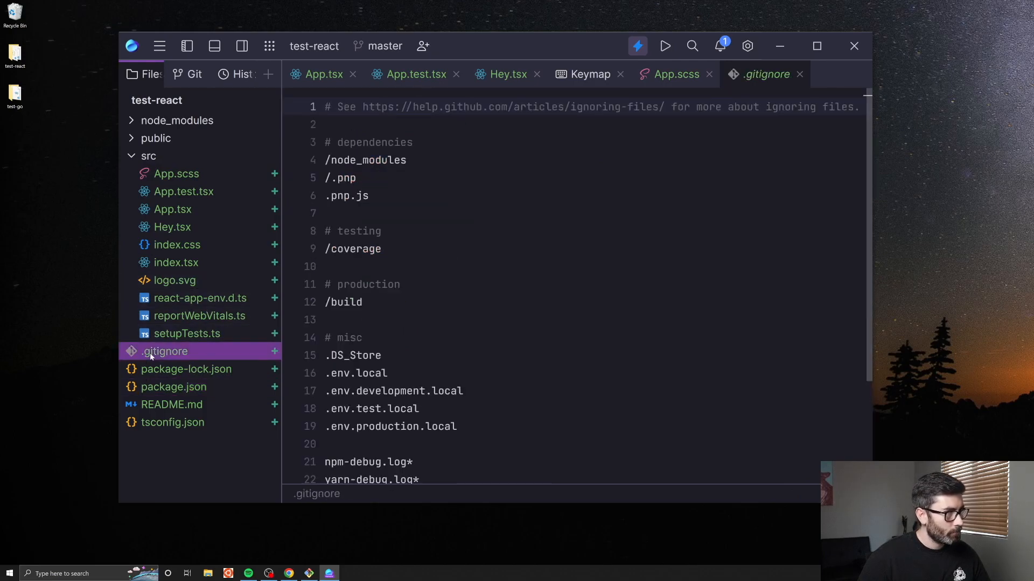
left_click(173, 422)
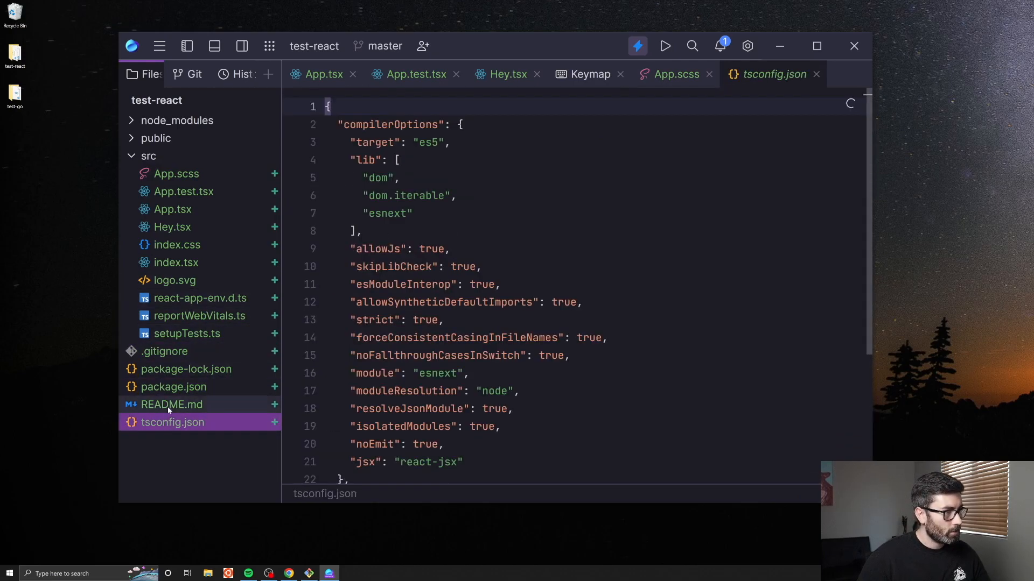
left_click(171, 404)
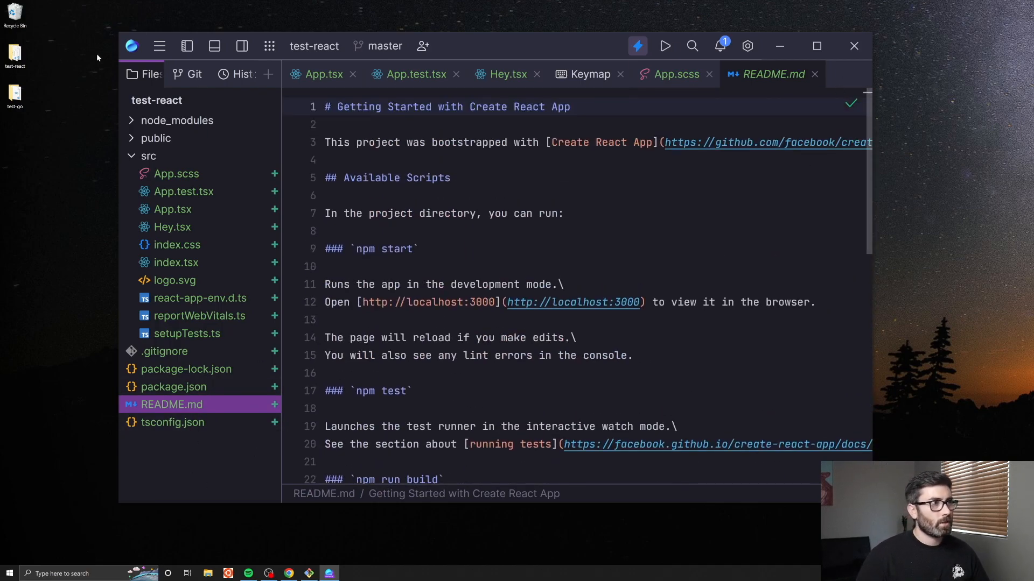
left_click(148, 155)
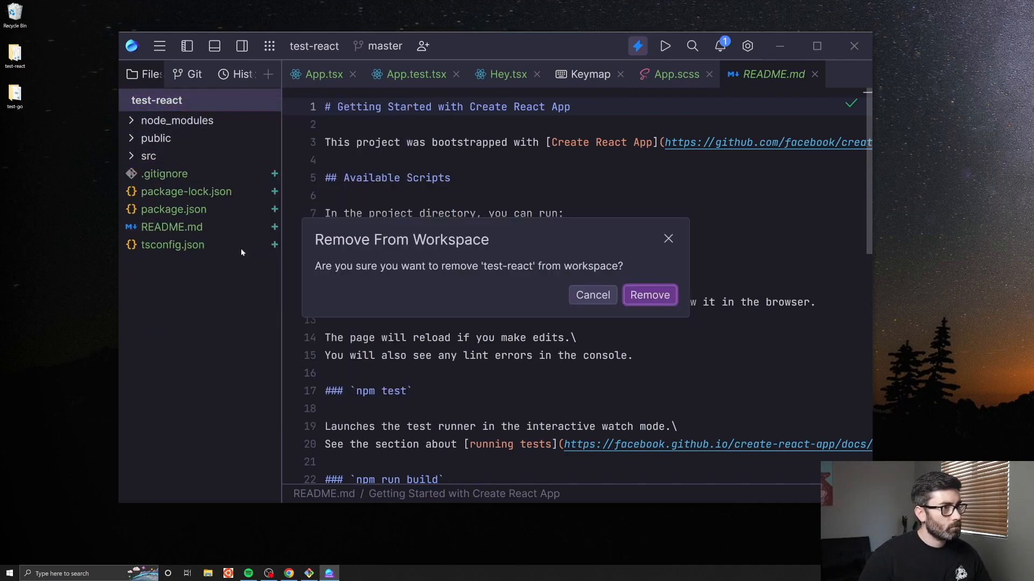
- Confirm removing test-react, leaving an untitled empty workspace
left_click(648, 294)
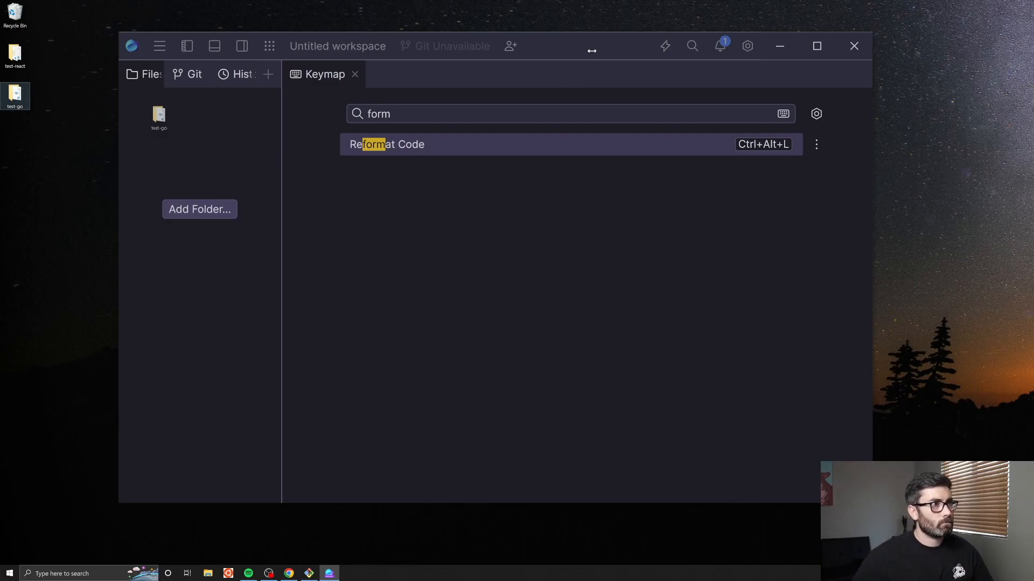
mouse_move(440, 249)
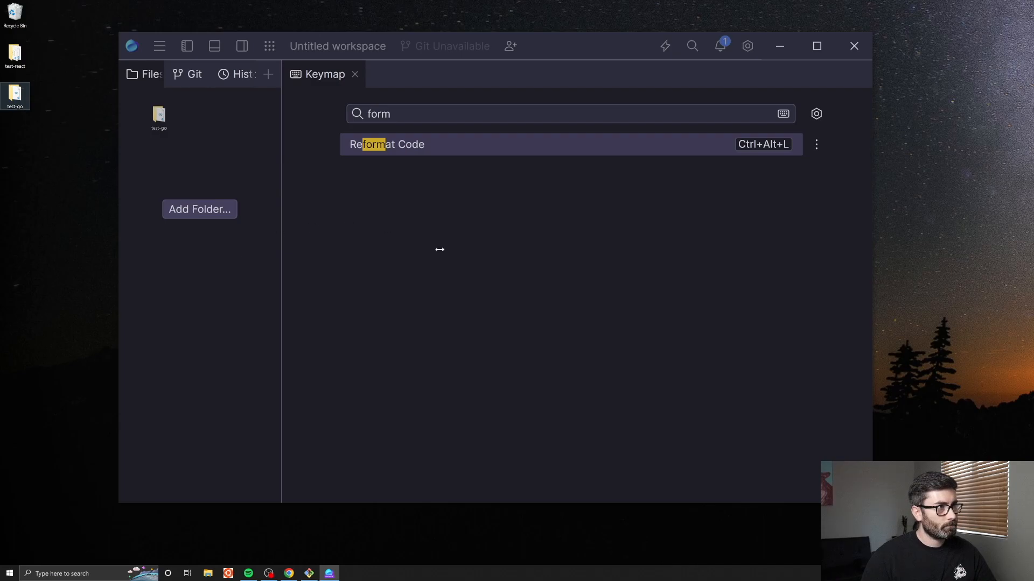
mouse_move(443, 10)
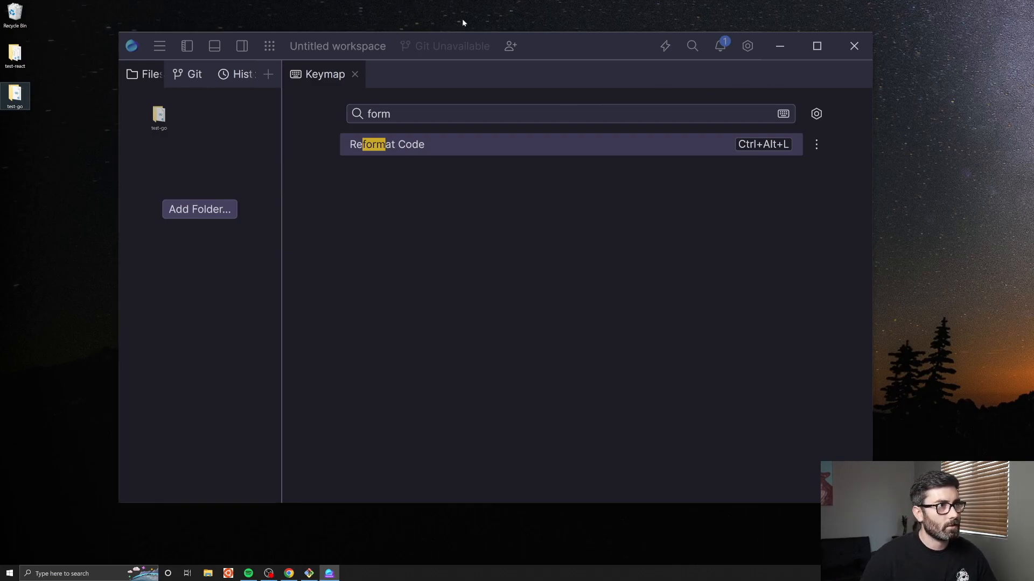
mouse_move(319, 565)
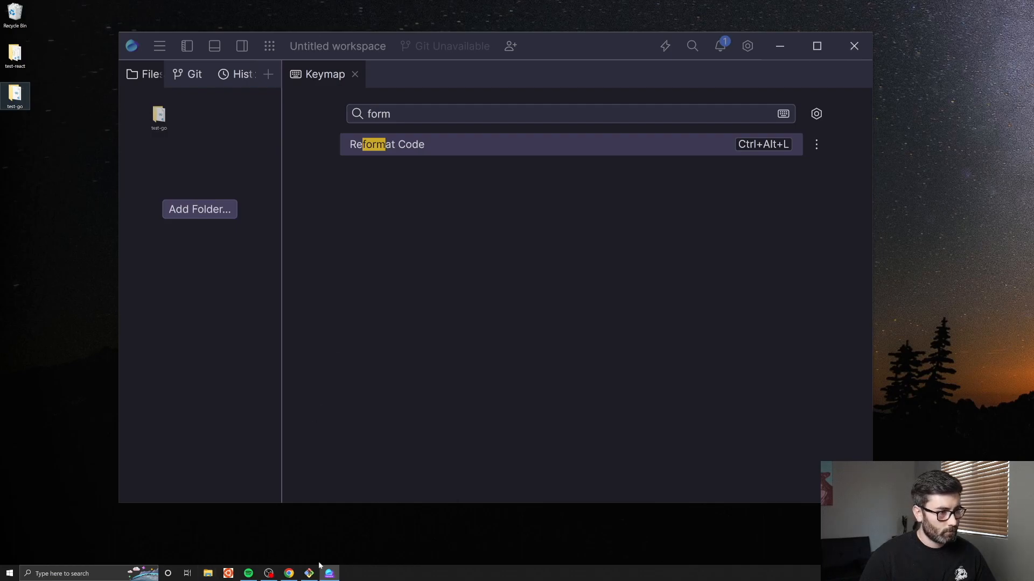
left_click(208, 573)
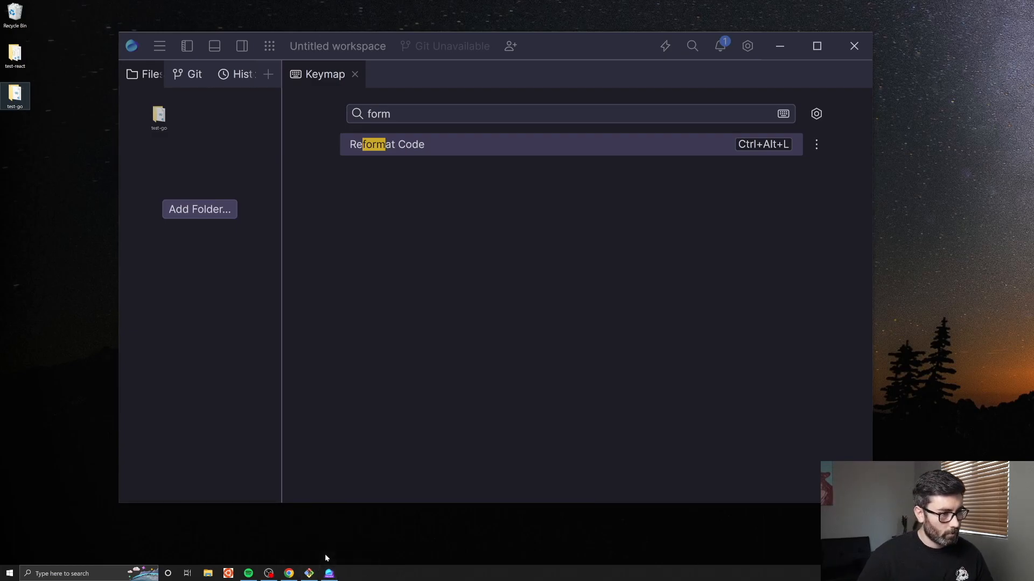
mouse_move(603, 220)
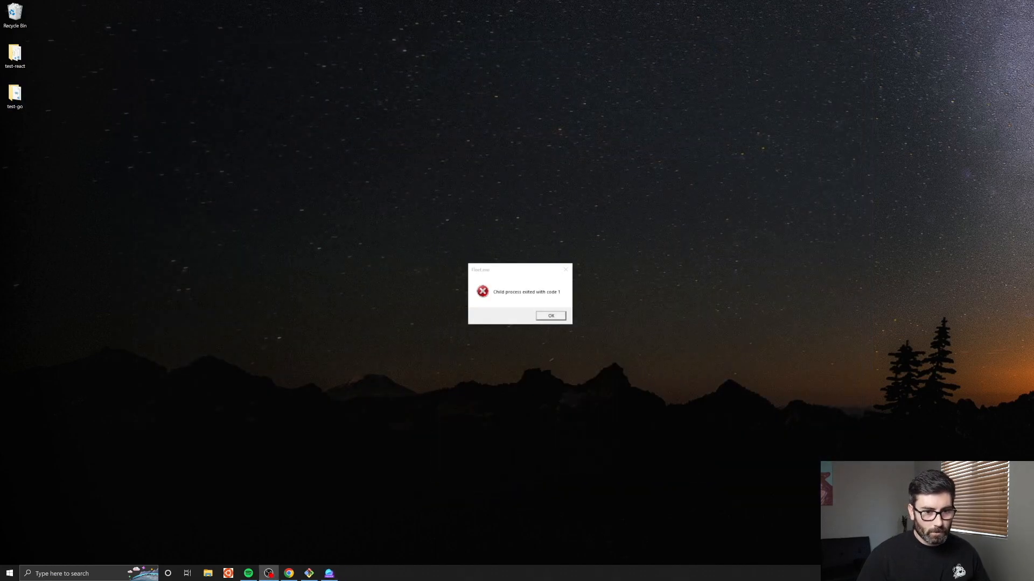
- Dismiss the 'Child process exited with code 1' error and relaunch Fleet
left_click(550, 316)
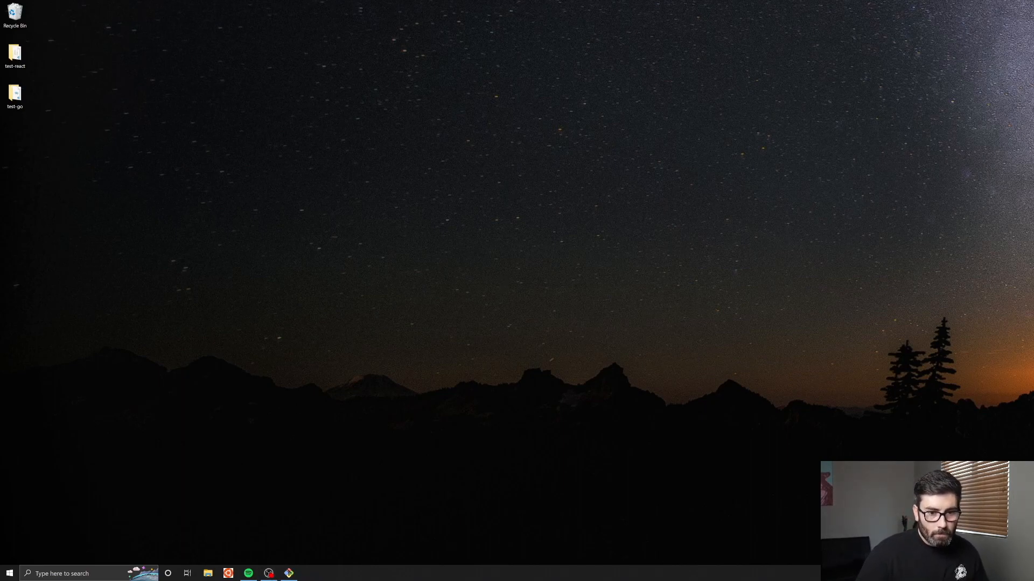
left_click(288, 573)
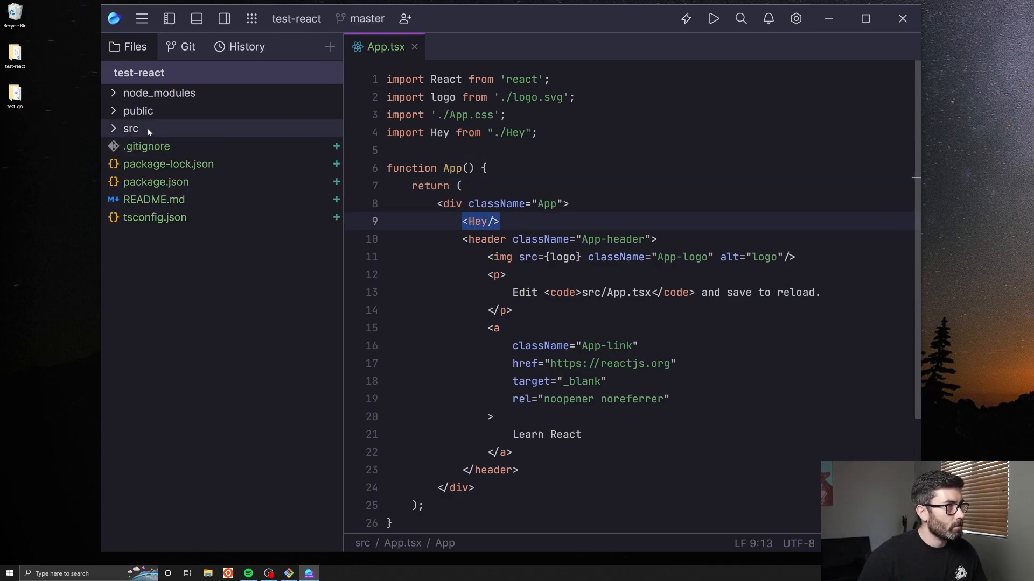
- Check Hey.tsx's props, then give the <Hey /> tag in App.tsx name="Robby"
left_click(129, 128)
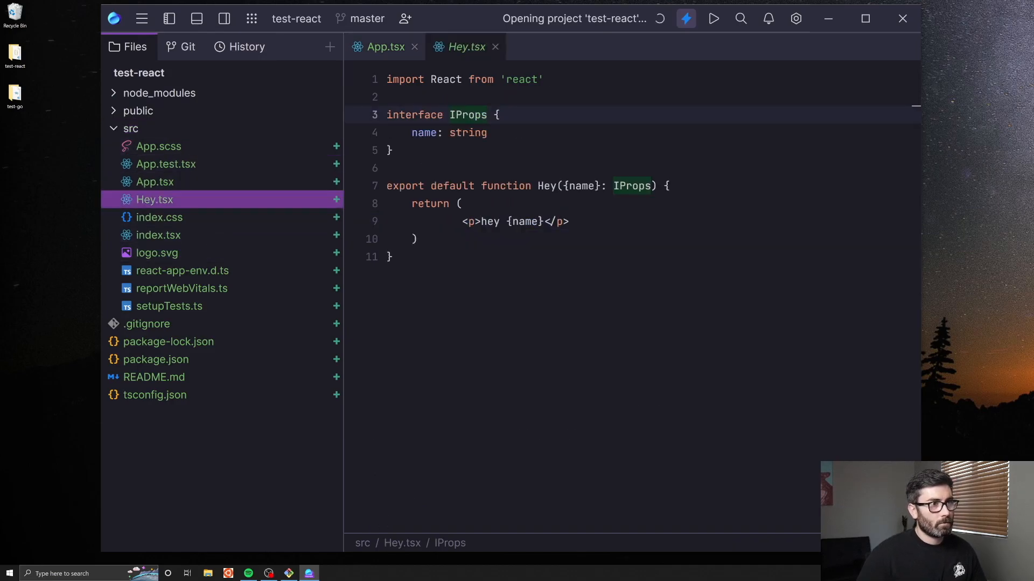
left_click(385, 46)
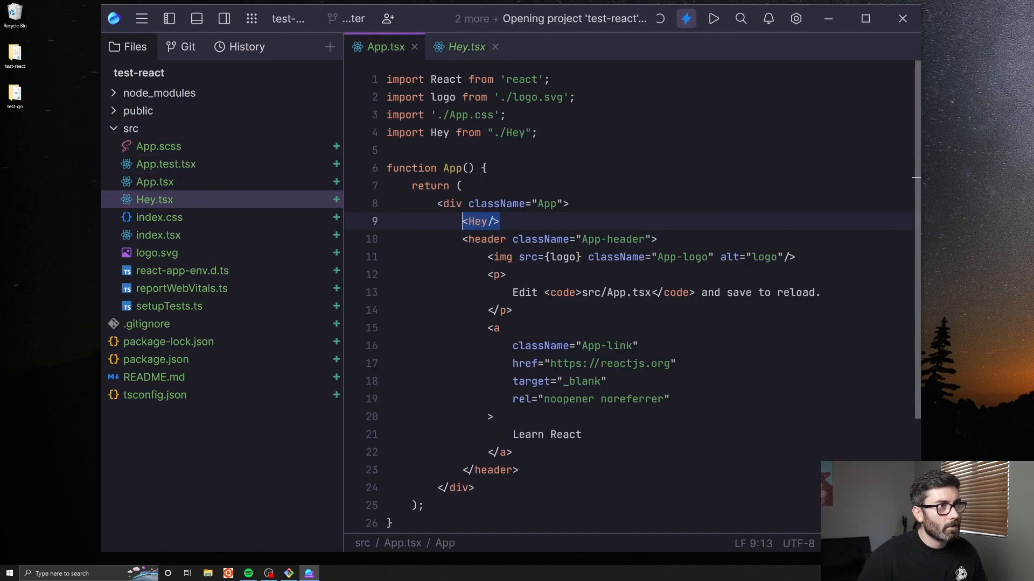
type("\" \"")
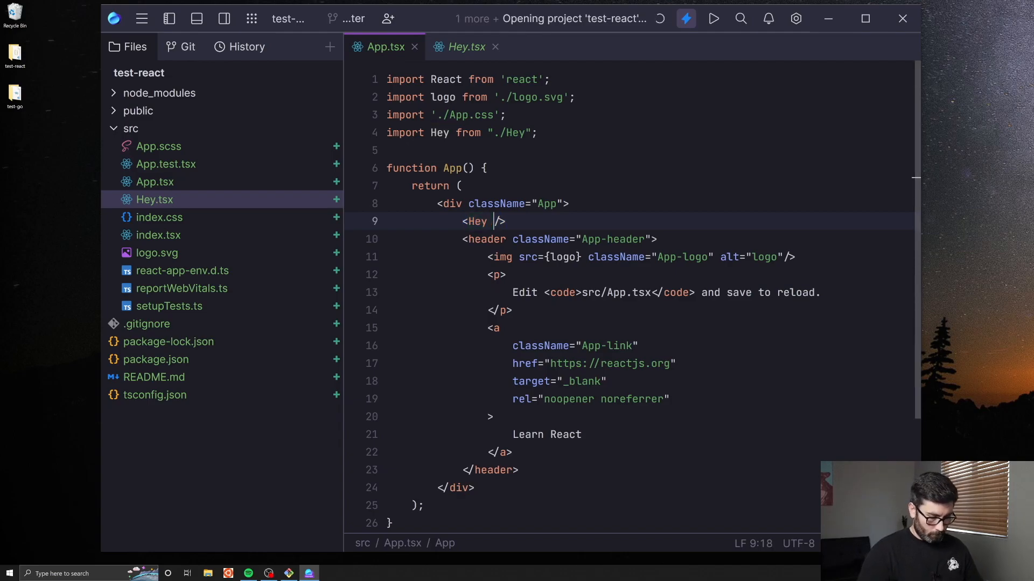
type("name=\"")
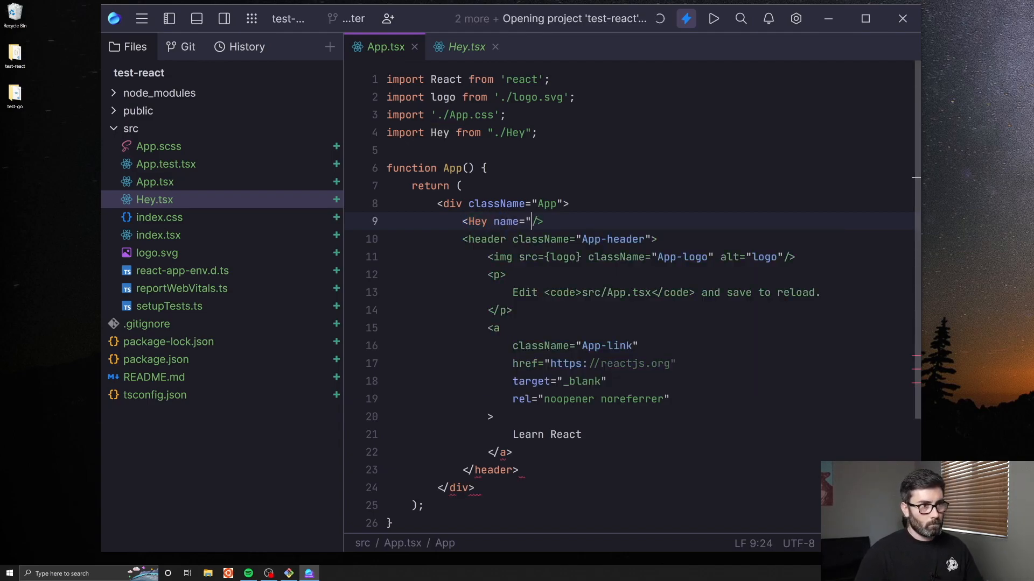
type("Robby")
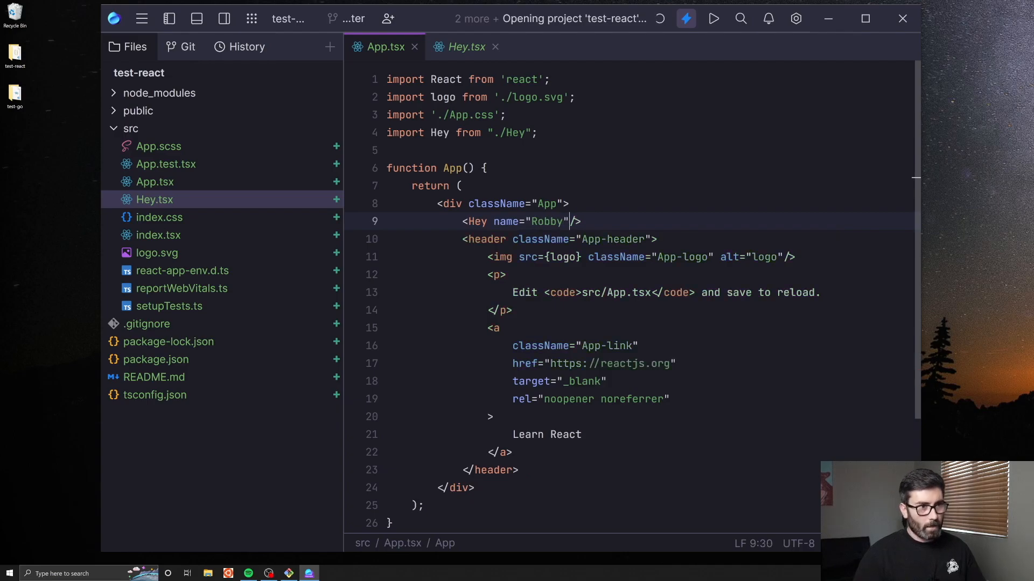
left_click(506, 275)
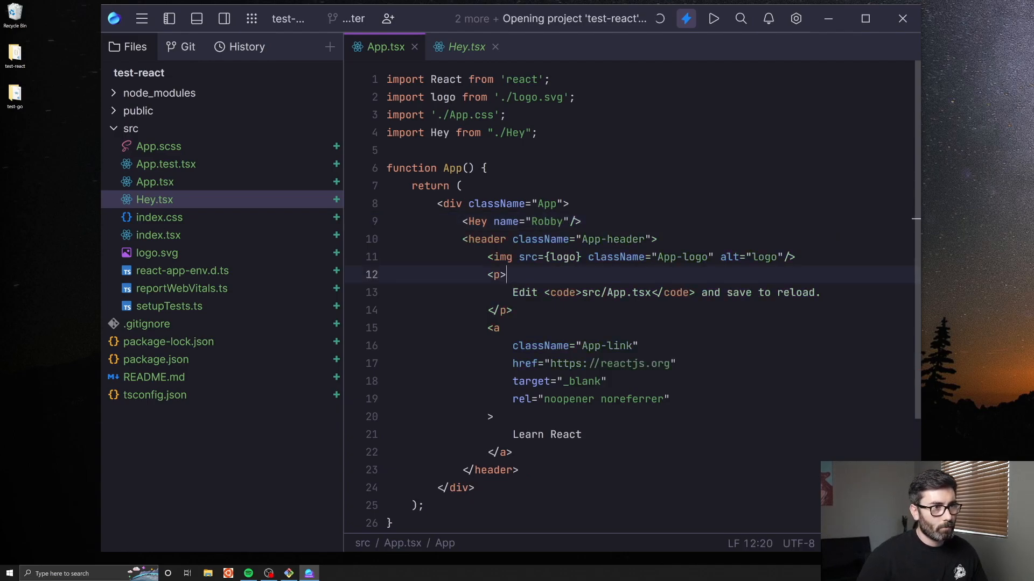
mouse_move(376, 180)
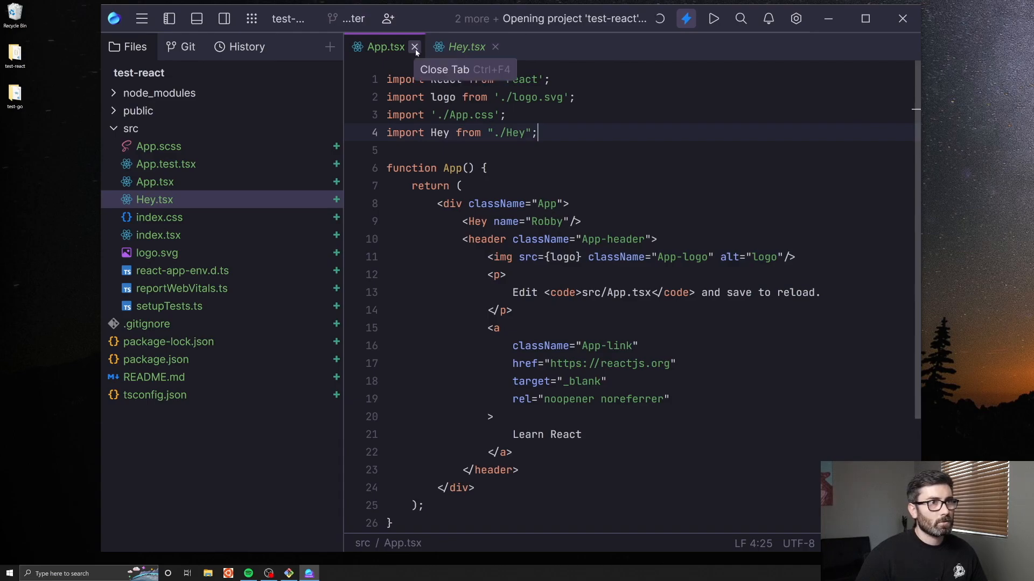
- Close App.tsx and collapse src, then open test-go's empty main.go
left_click(415, 47)
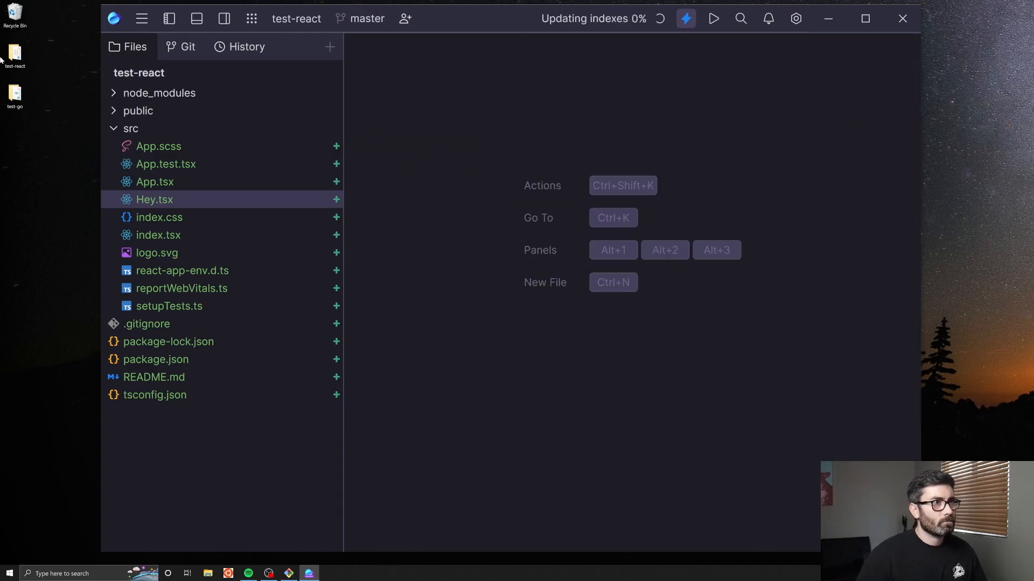
left_click(130, 128)
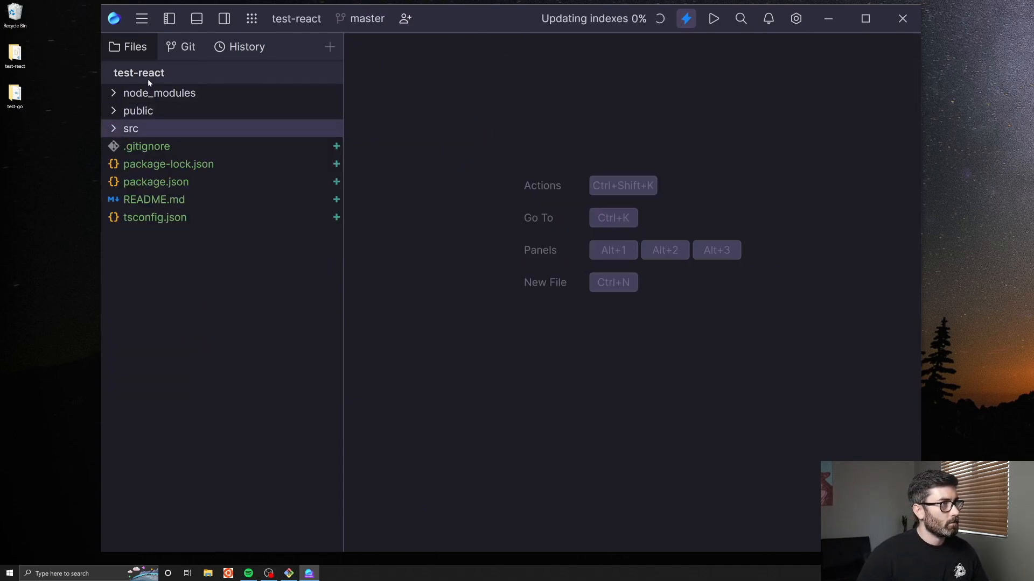
left_click(130, 128)
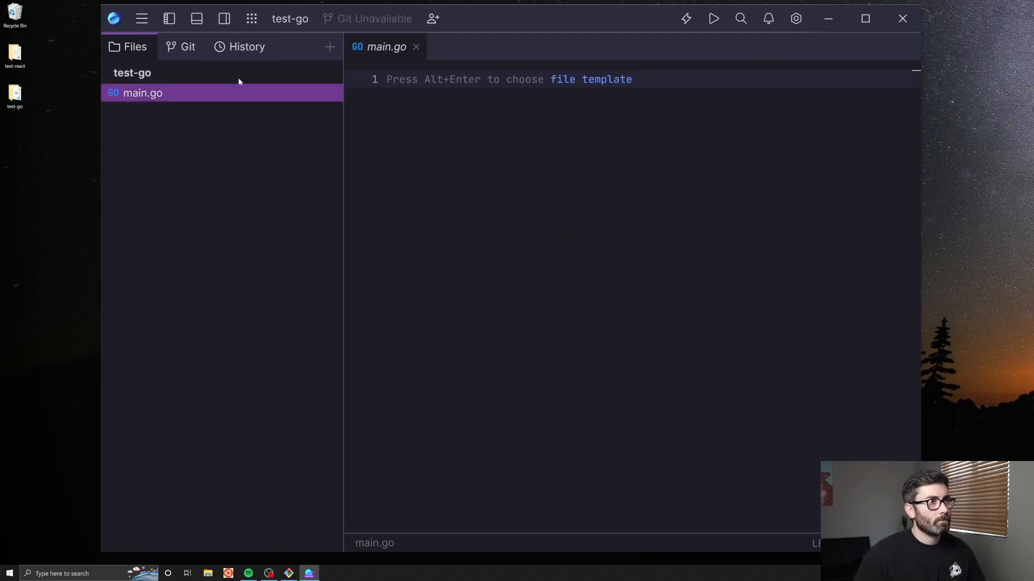
- Write 'package main' and a func main() body starting a fmt.Print call
left_click(685, 18)
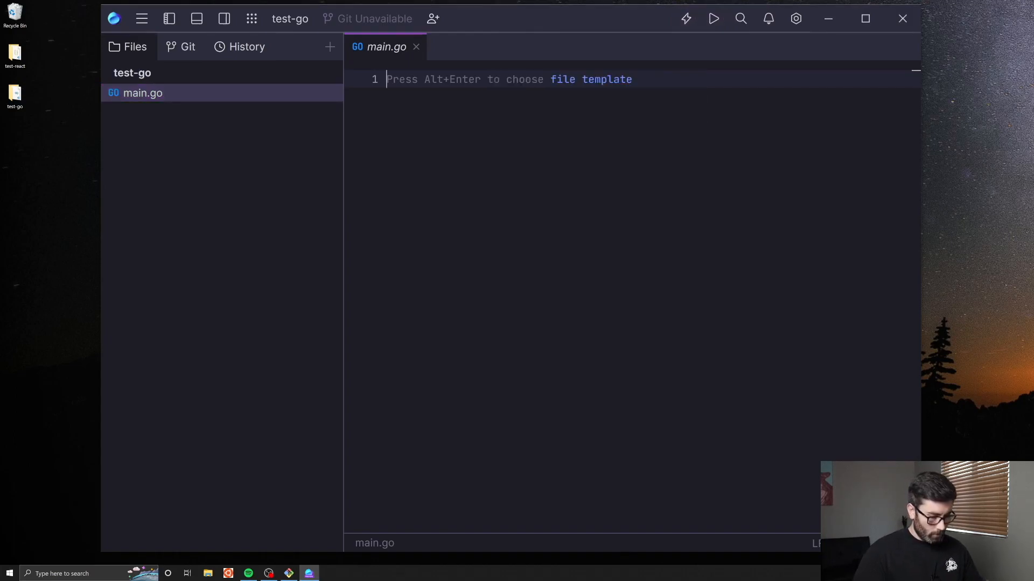
type("packag")
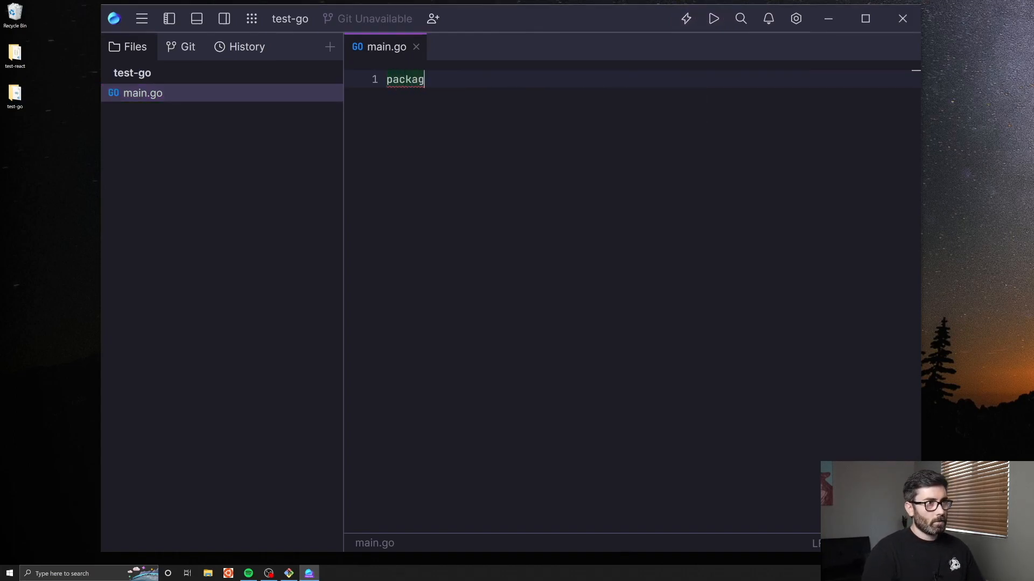
type("e main")
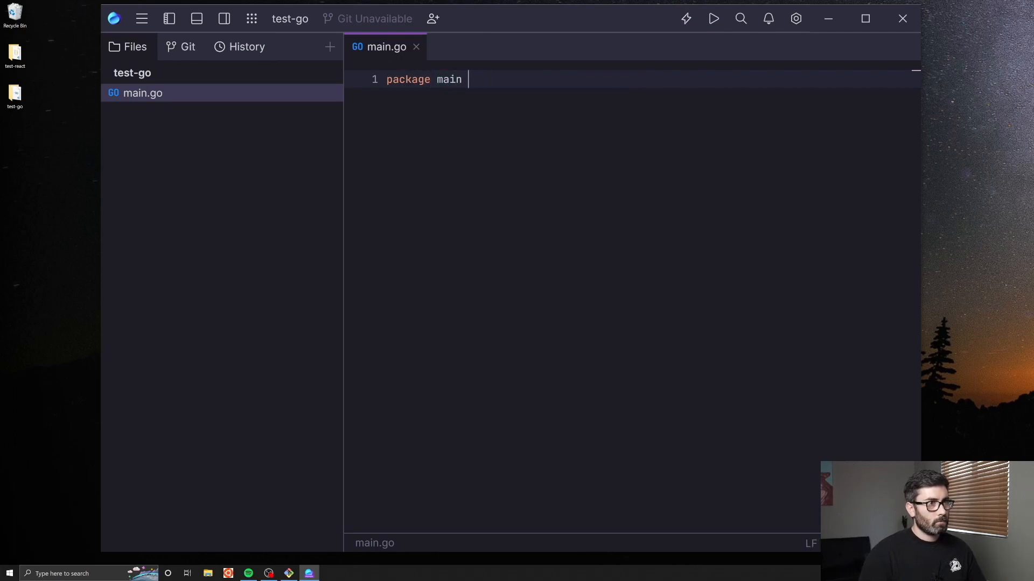
type("func main")
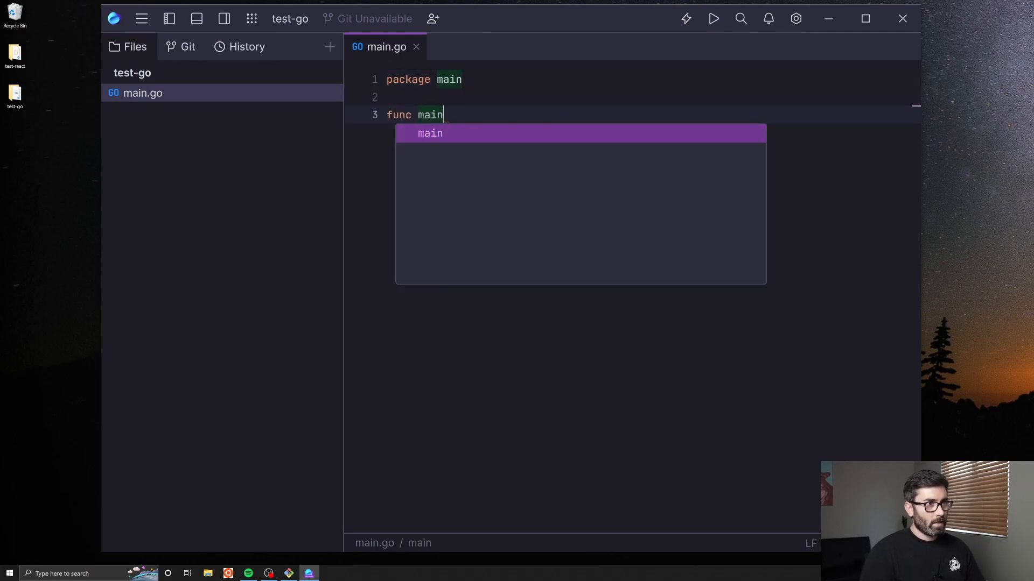
type("()")
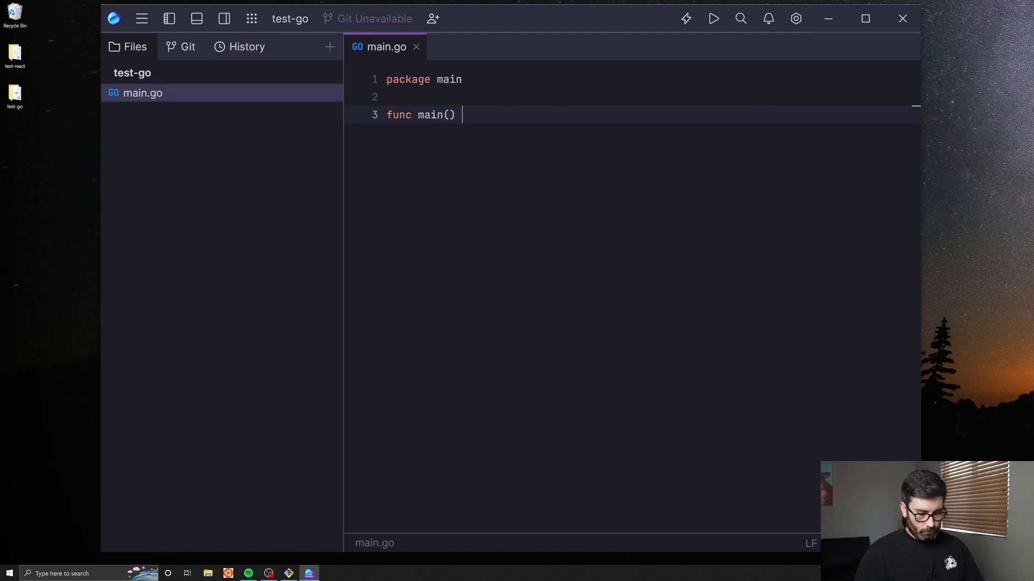
type("{")
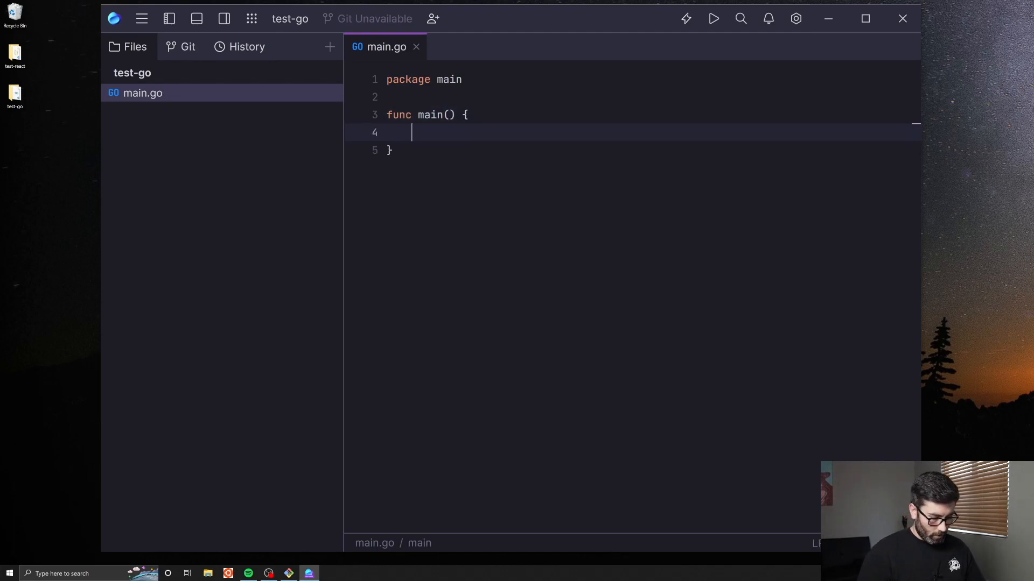
type("fmt.")
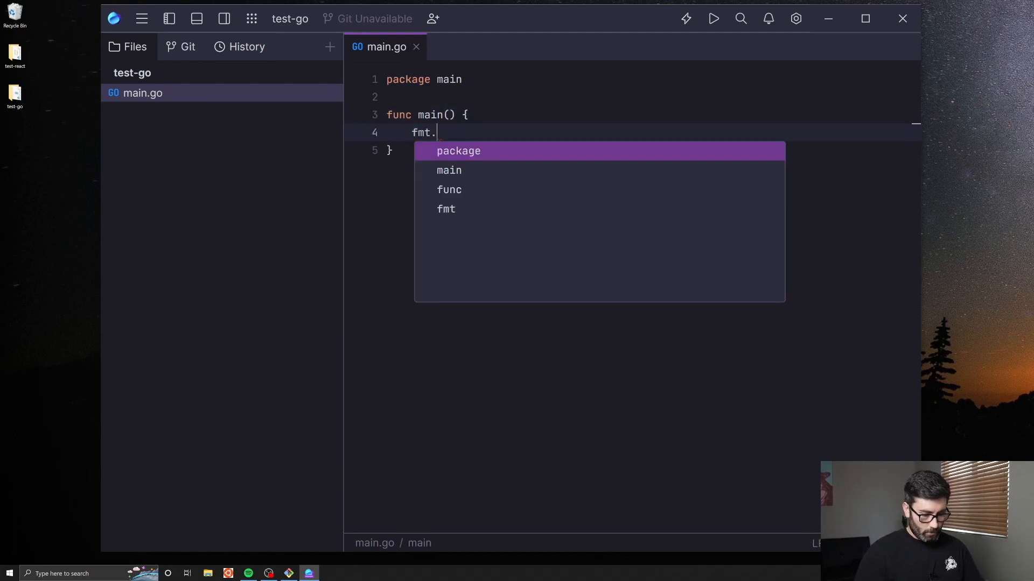
type("Print")
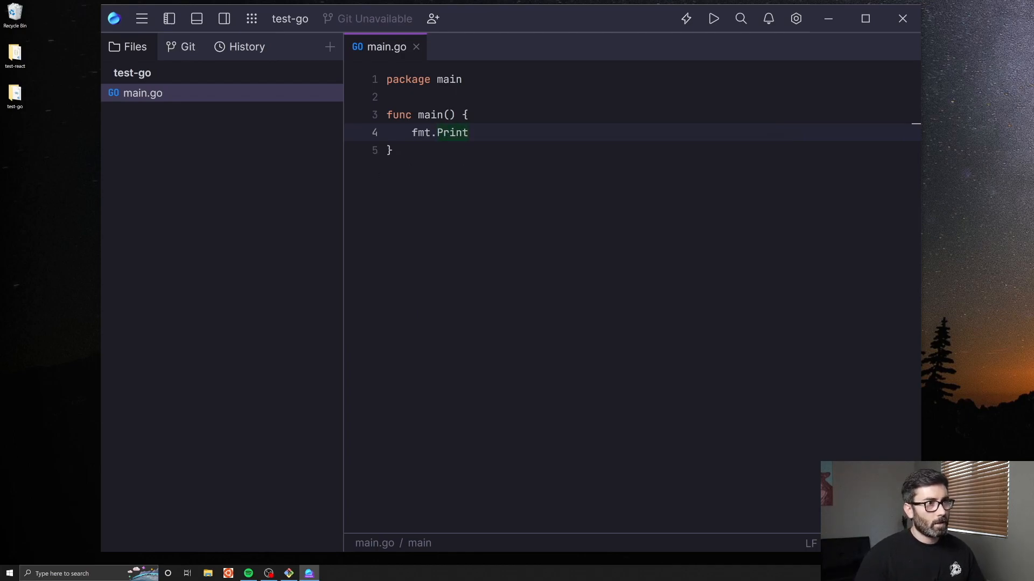
- Add import "fmt" and complete fmt.Println("Hello") inside main
left_click(461, 79)
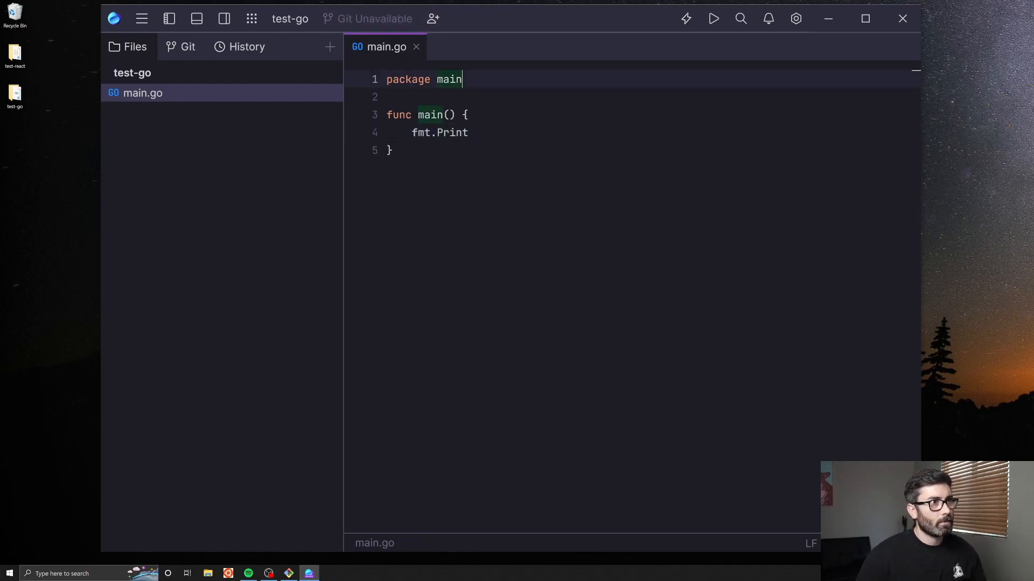
type("import \"")
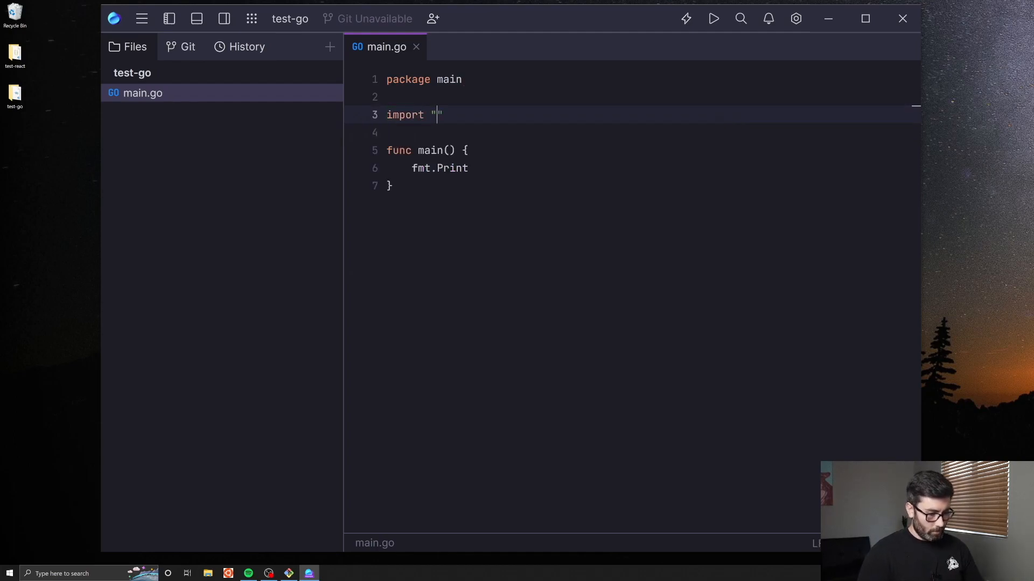
type("fmt")
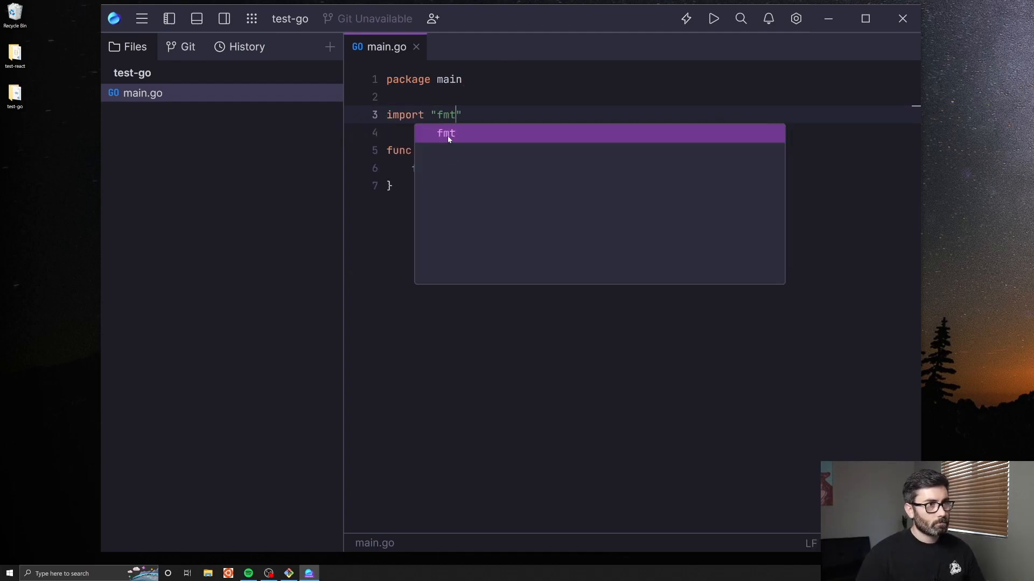
type("fmt.Print")
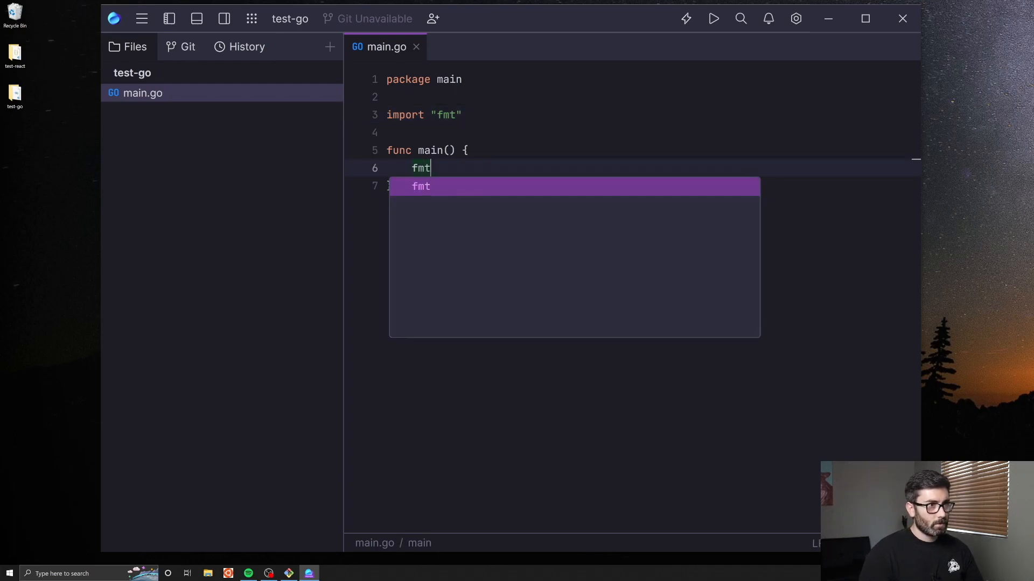
type(".Prio")
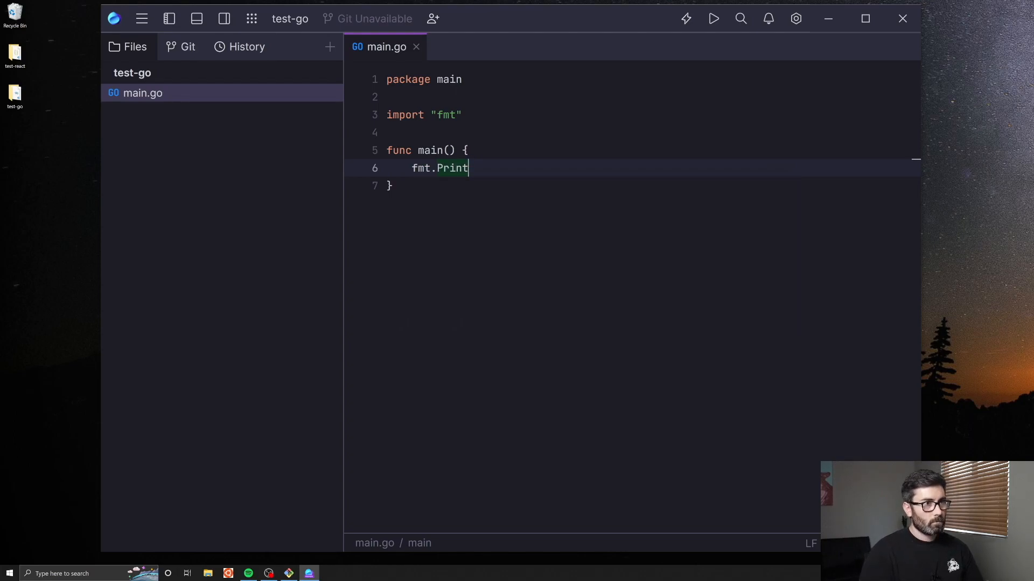
type("ln(\"\")")
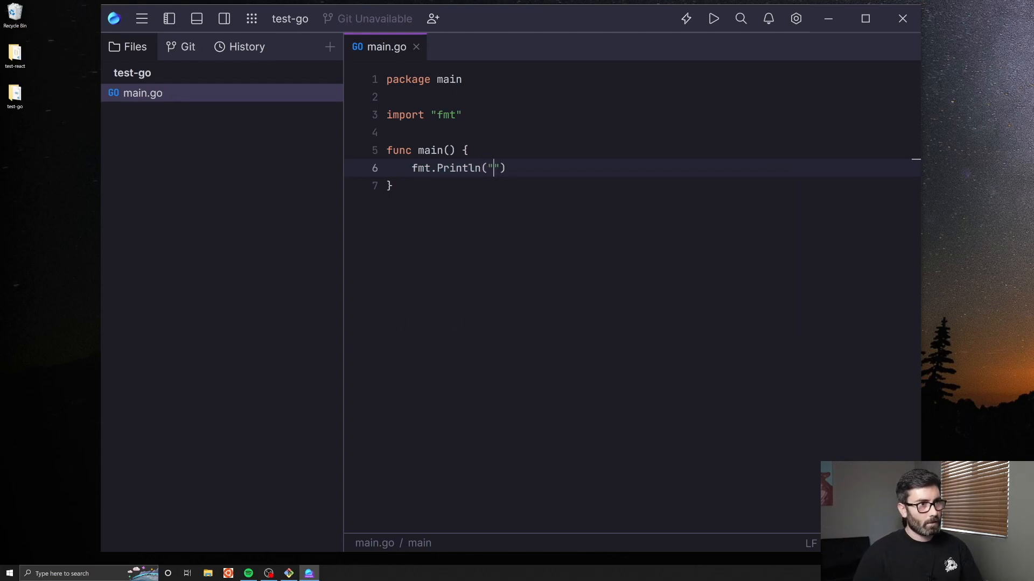
type("Hell")
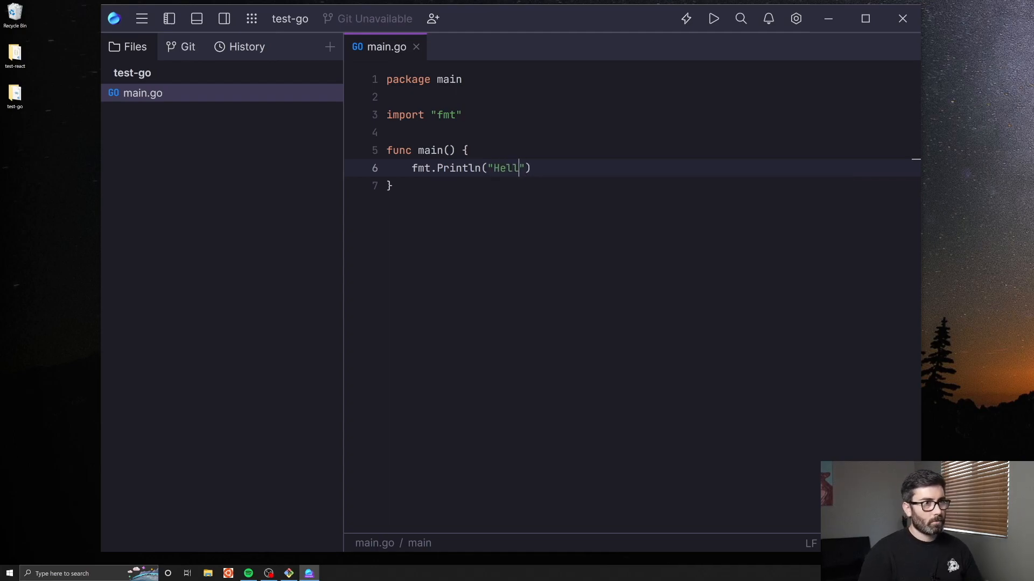
type("o")
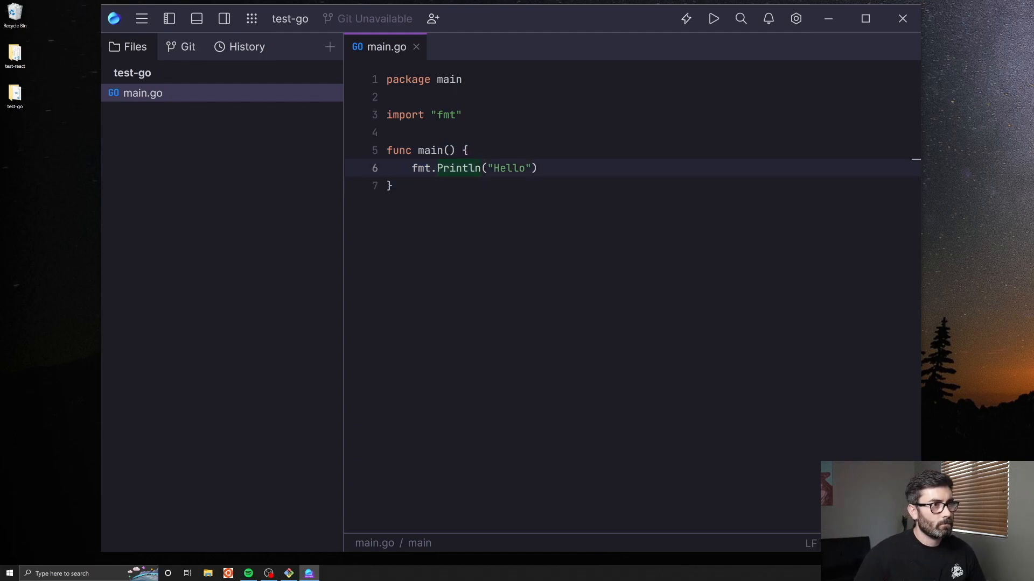
- Declare a person anonymous struct in main with name string and age int fields
double_click(458, 168)
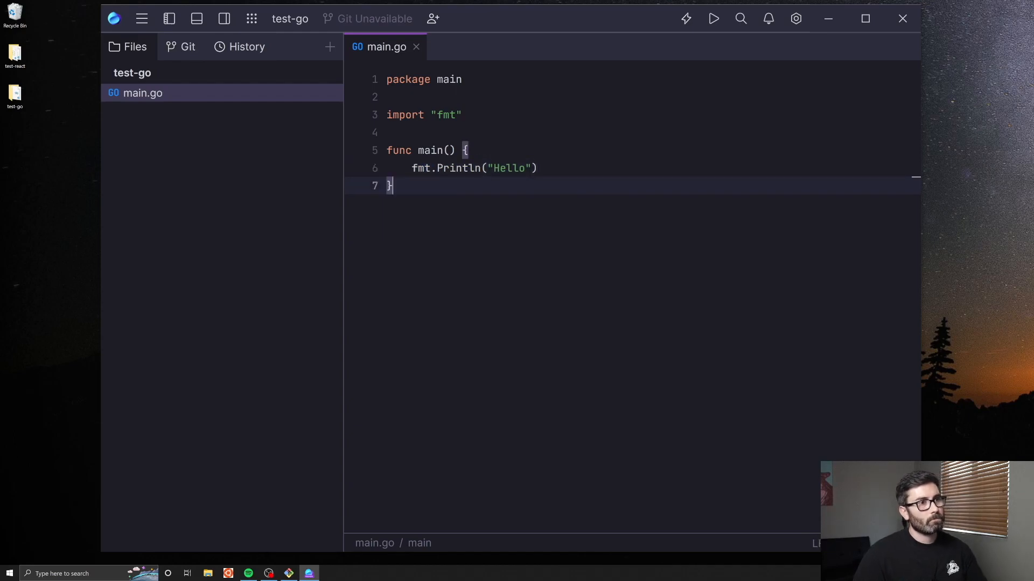
type("person :=")
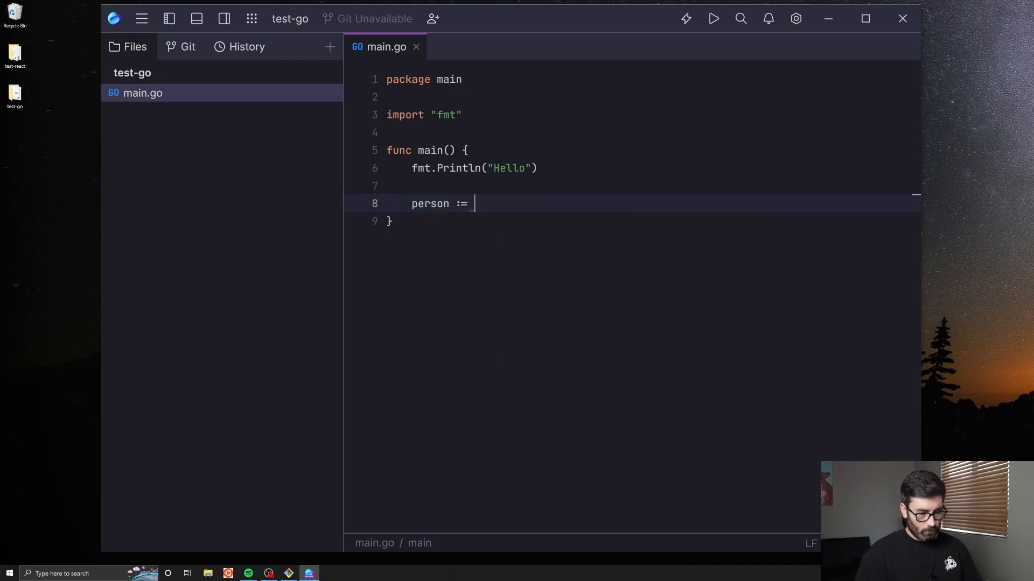
type("struct")
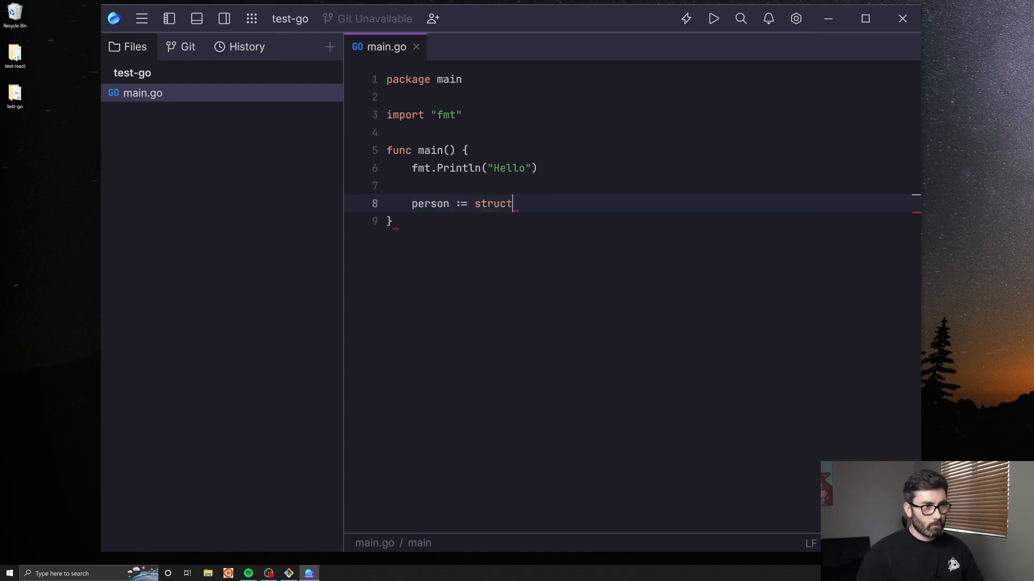
type("{")
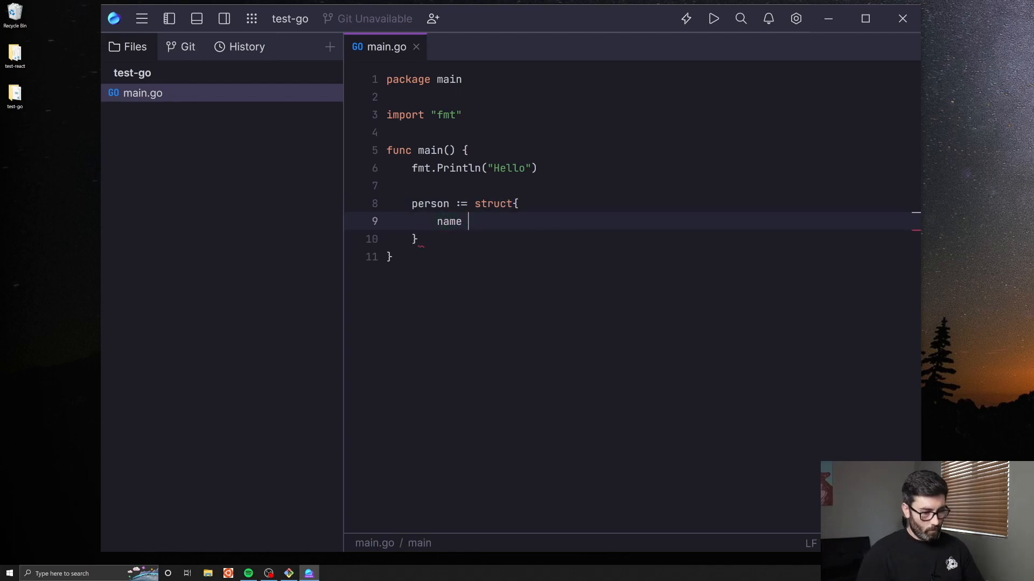
type("string")
type("age")
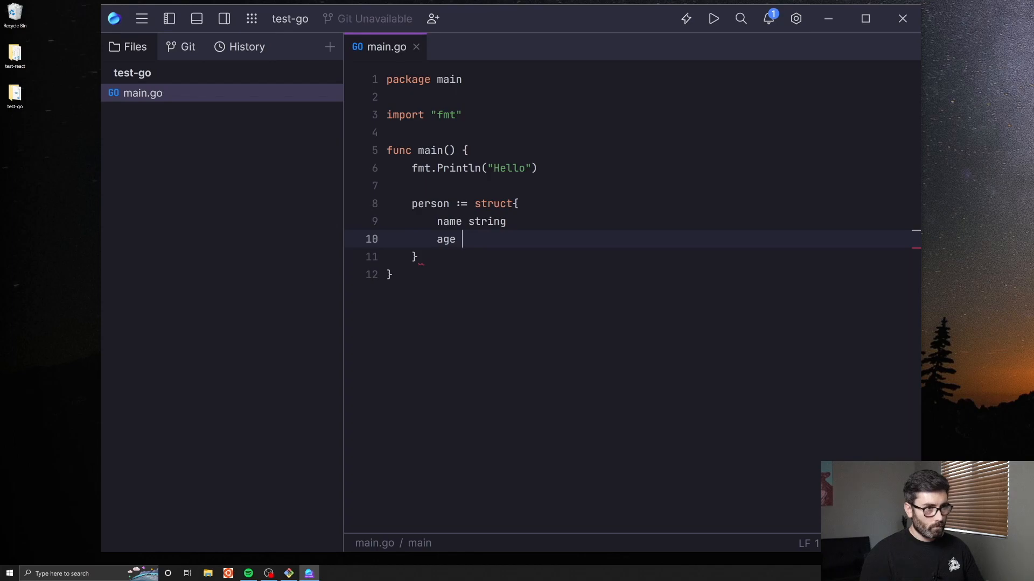
type("int")
left_click(649, 256)
type("{")
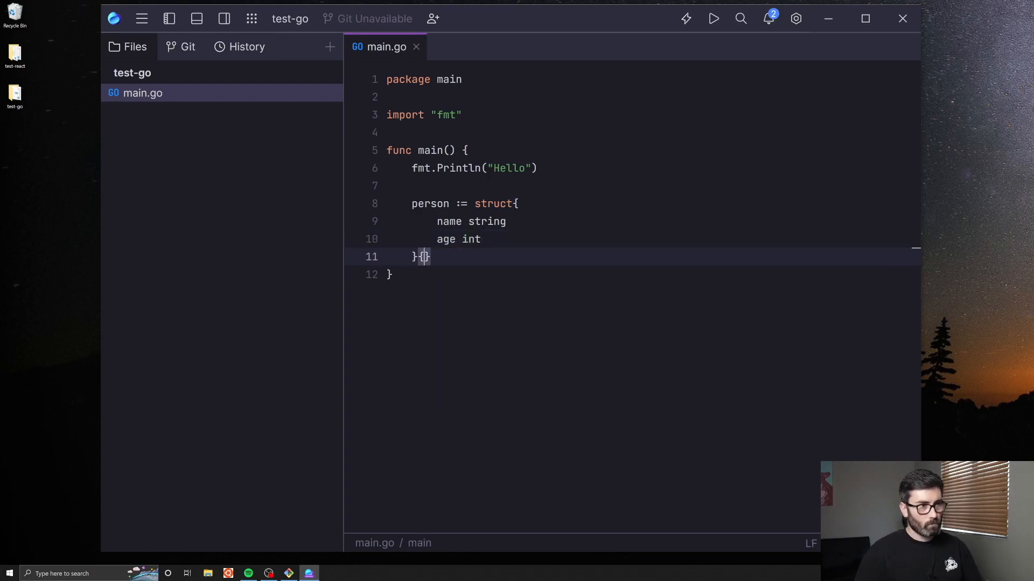
- Initialise person with name Robby and age 32, removing the stray strconv line
type("name: \"")
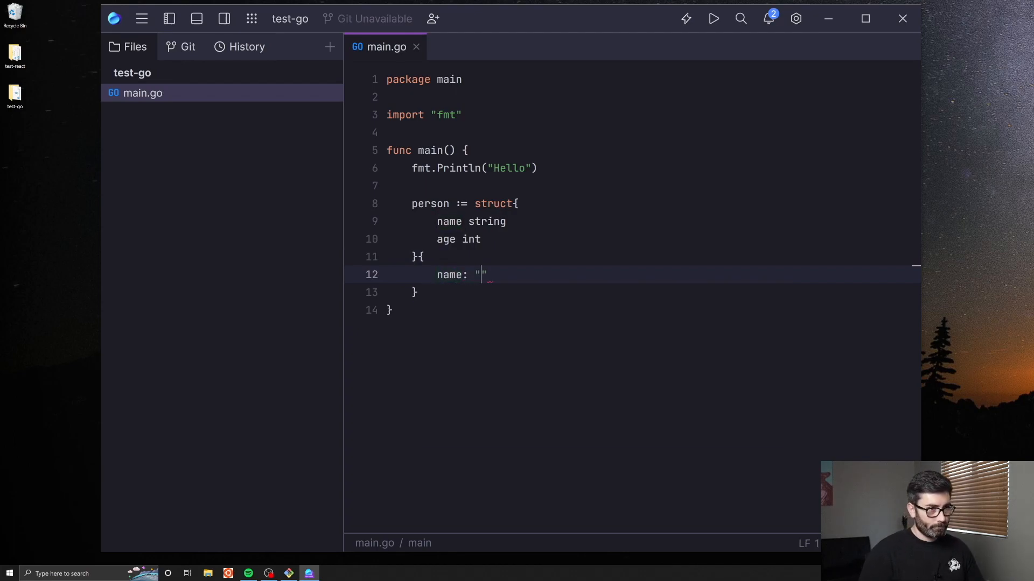
type("Robby,")
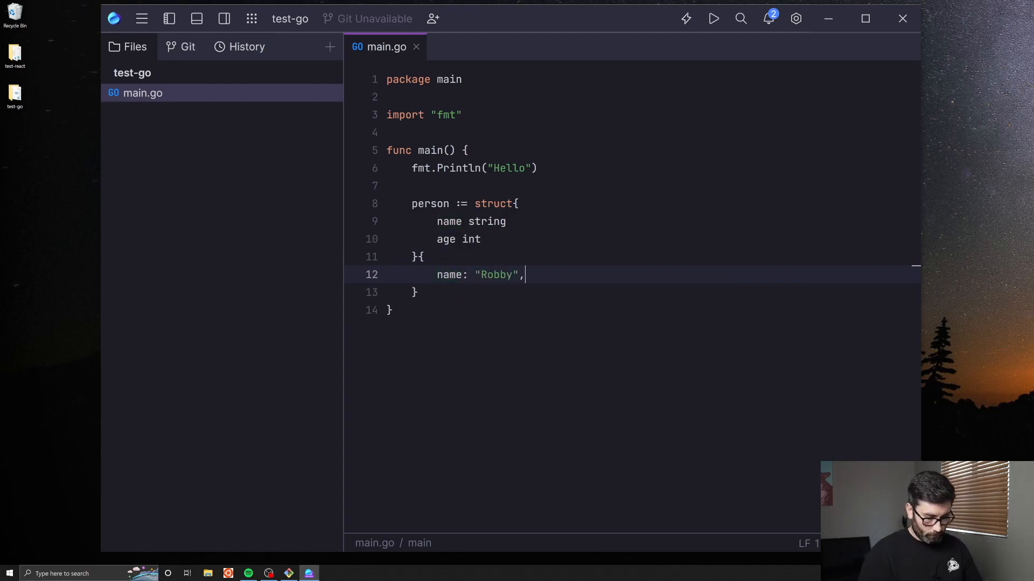
type("age")
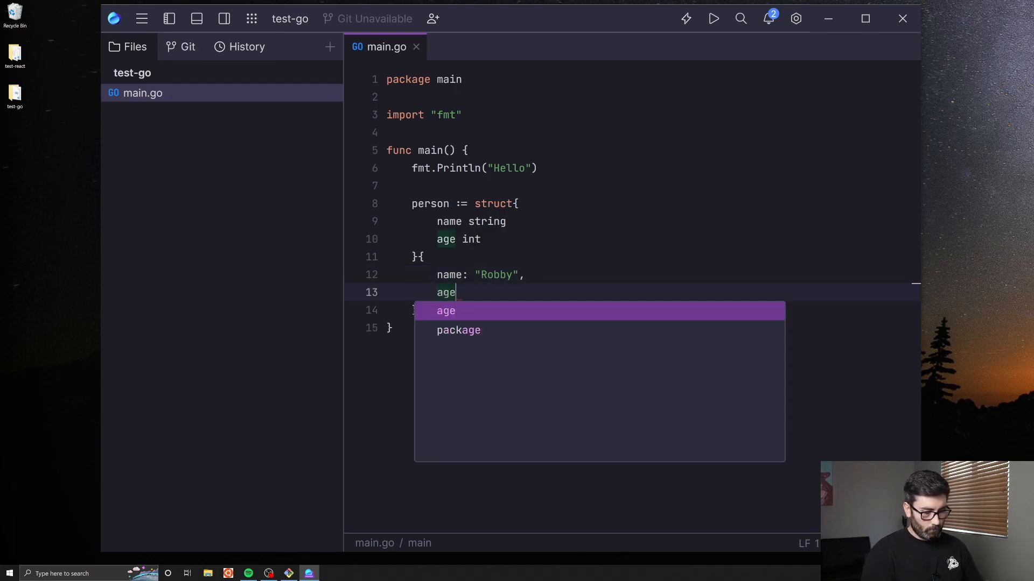
type(": 32,")
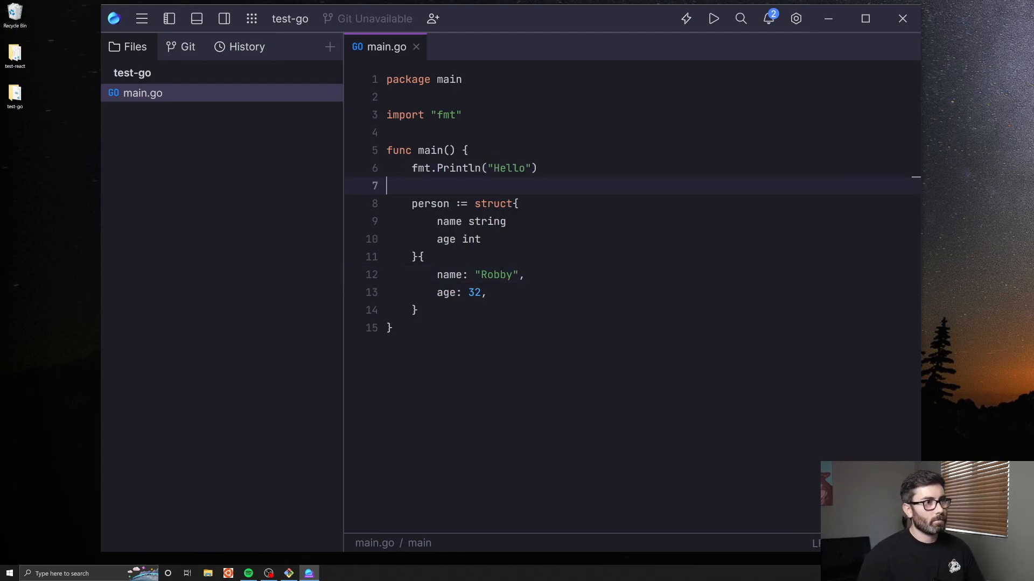
type("str")
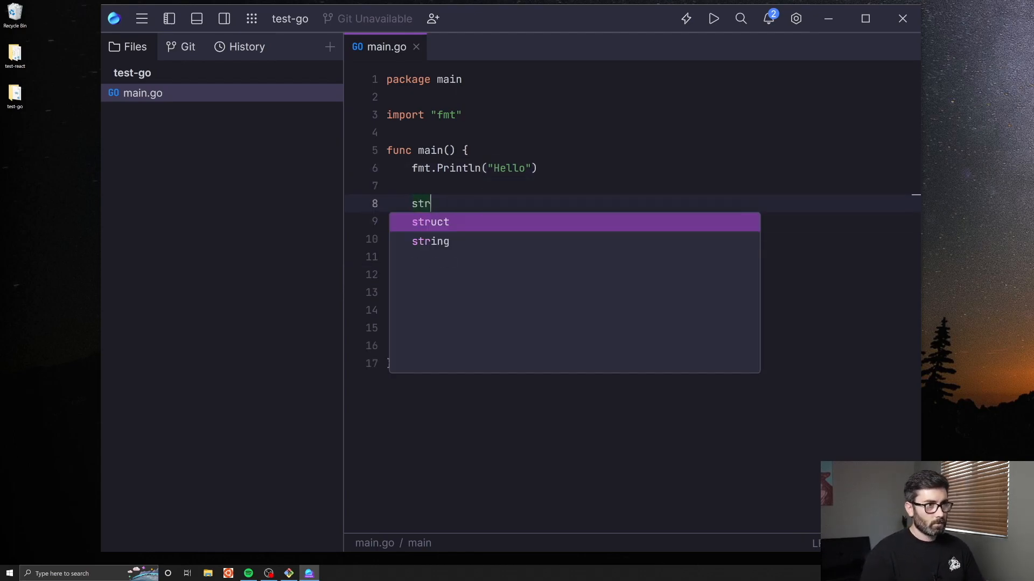
key("Backspace")
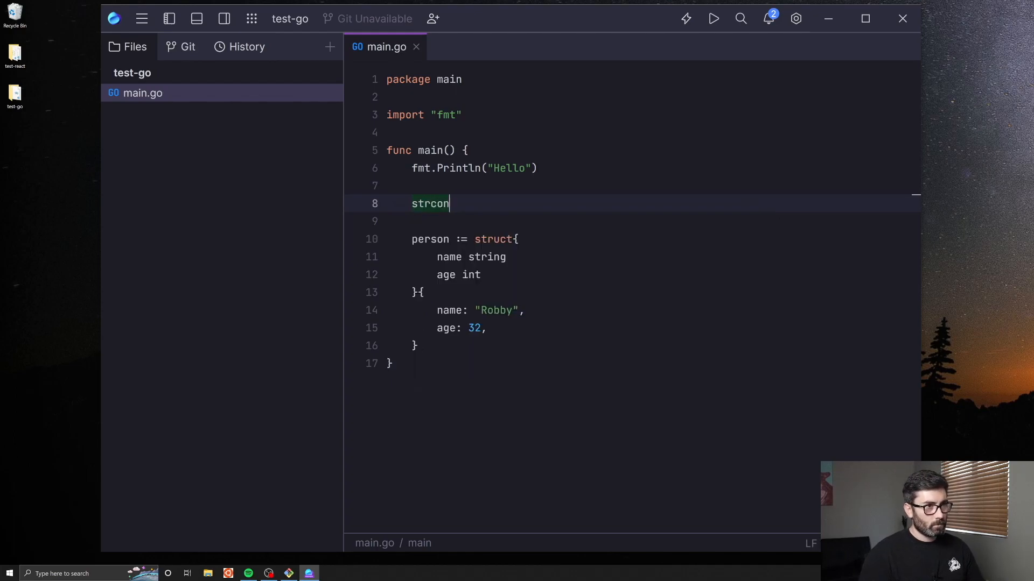
type("v")
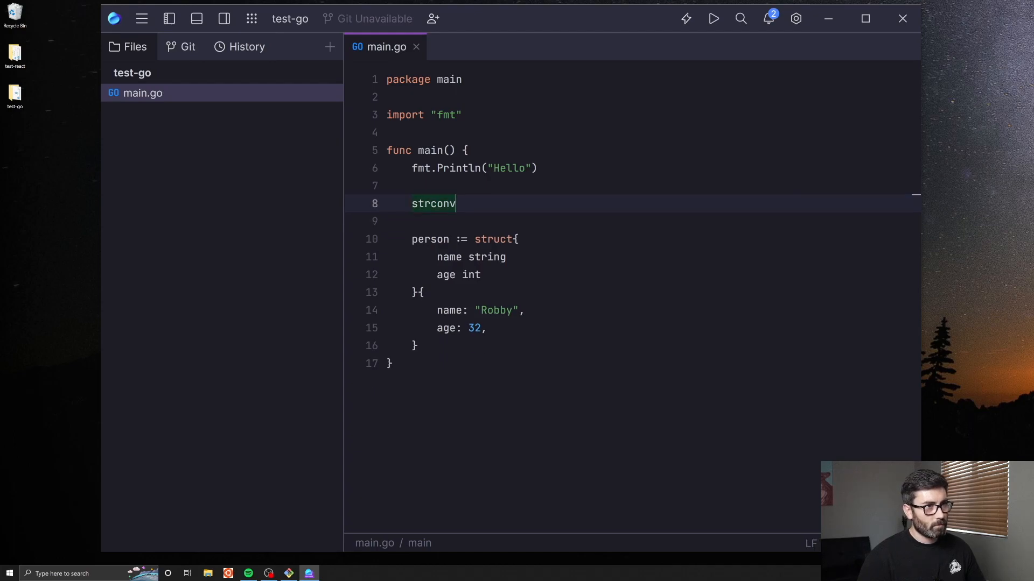
type(".")
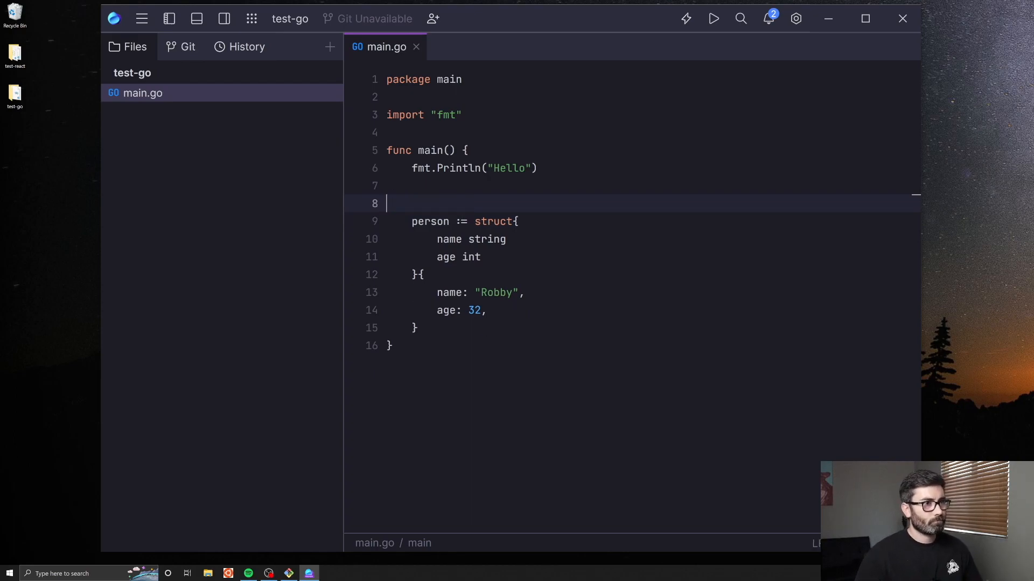
- View the Git and History panels for test-go, which report no git repository
left_click(181, 46)
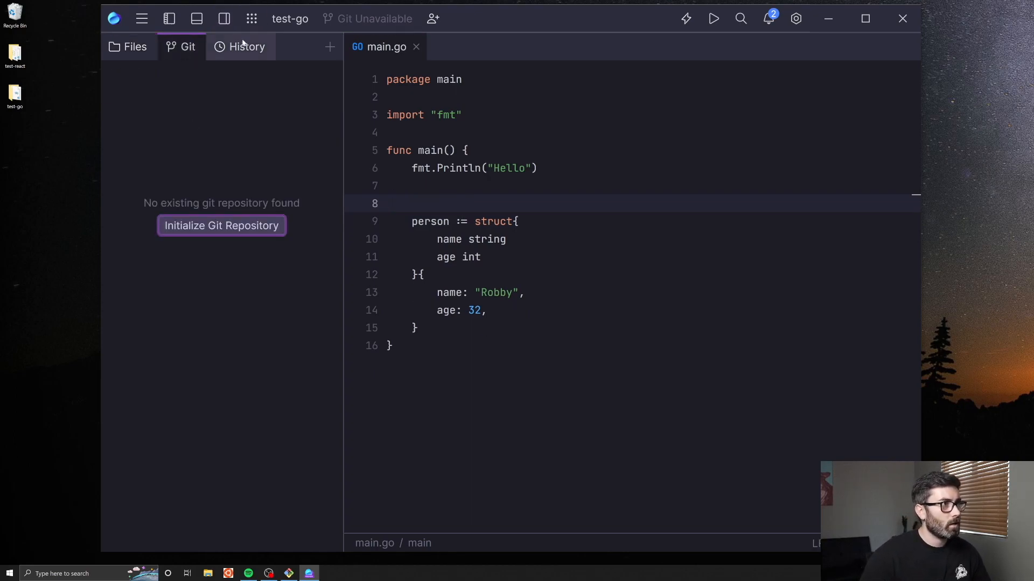
left_click(247, 47)
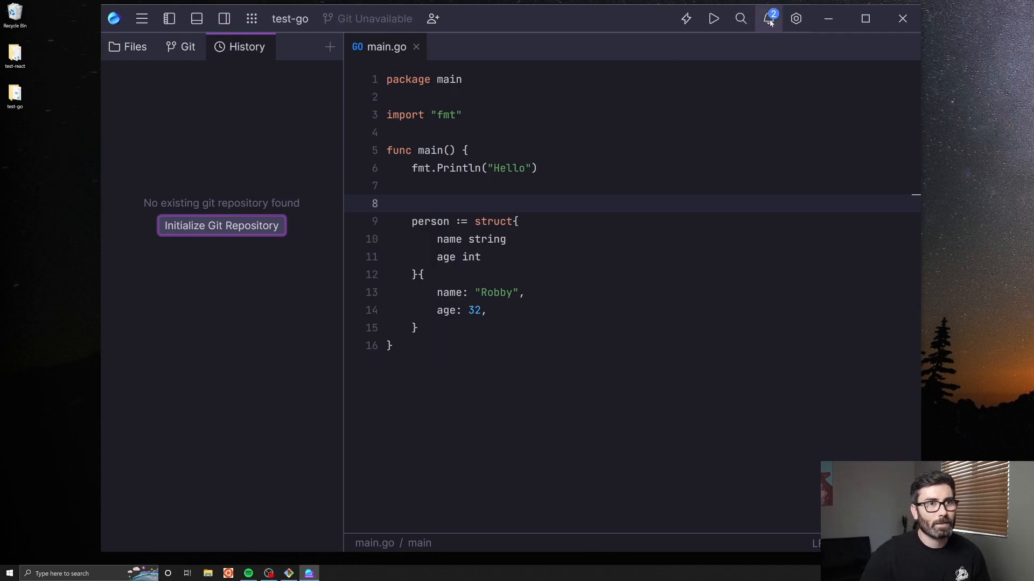